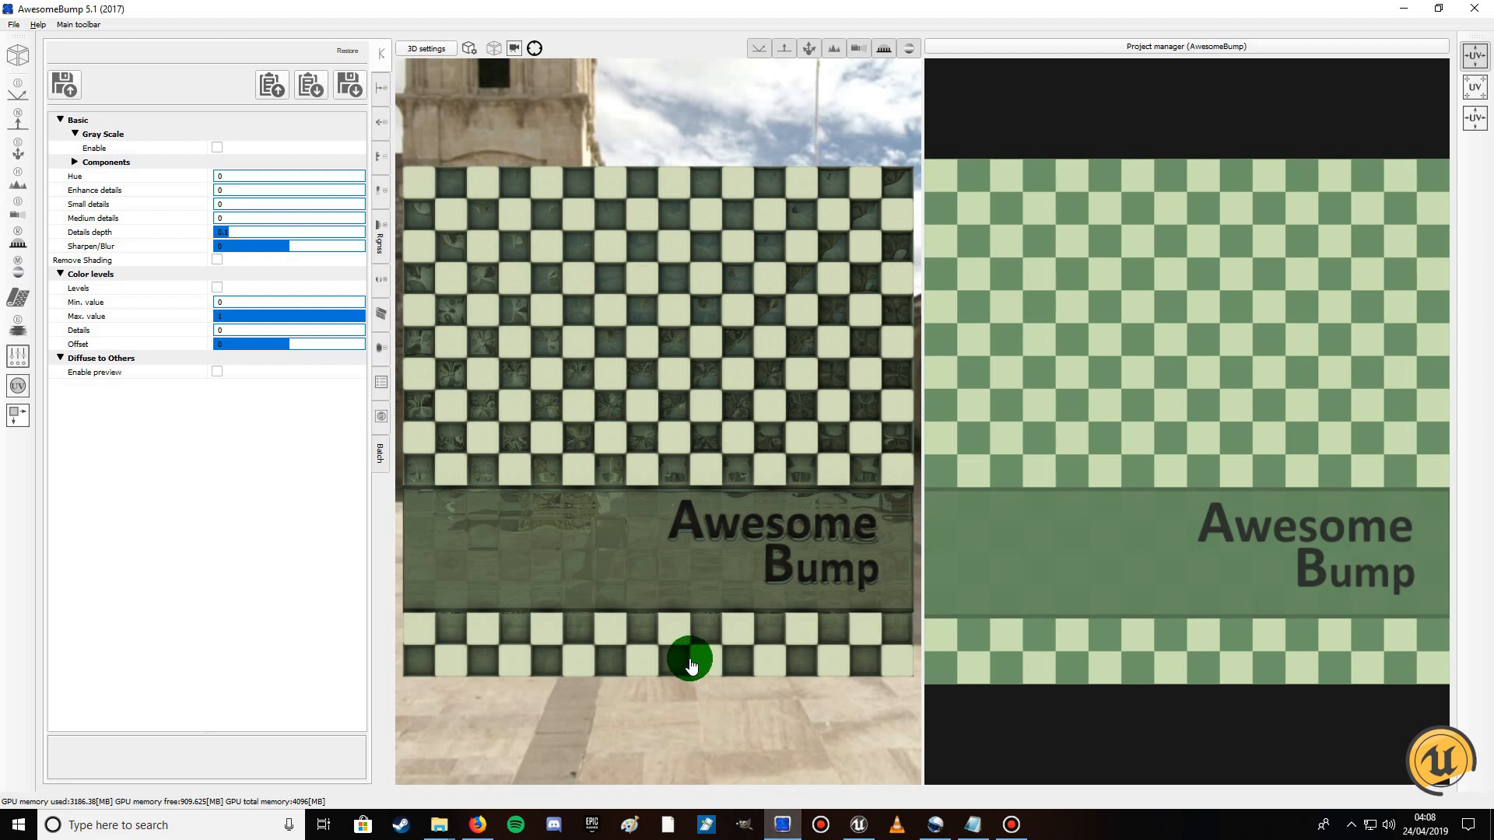
{"action": "mouse_move", "coordinate": [672, 638]}
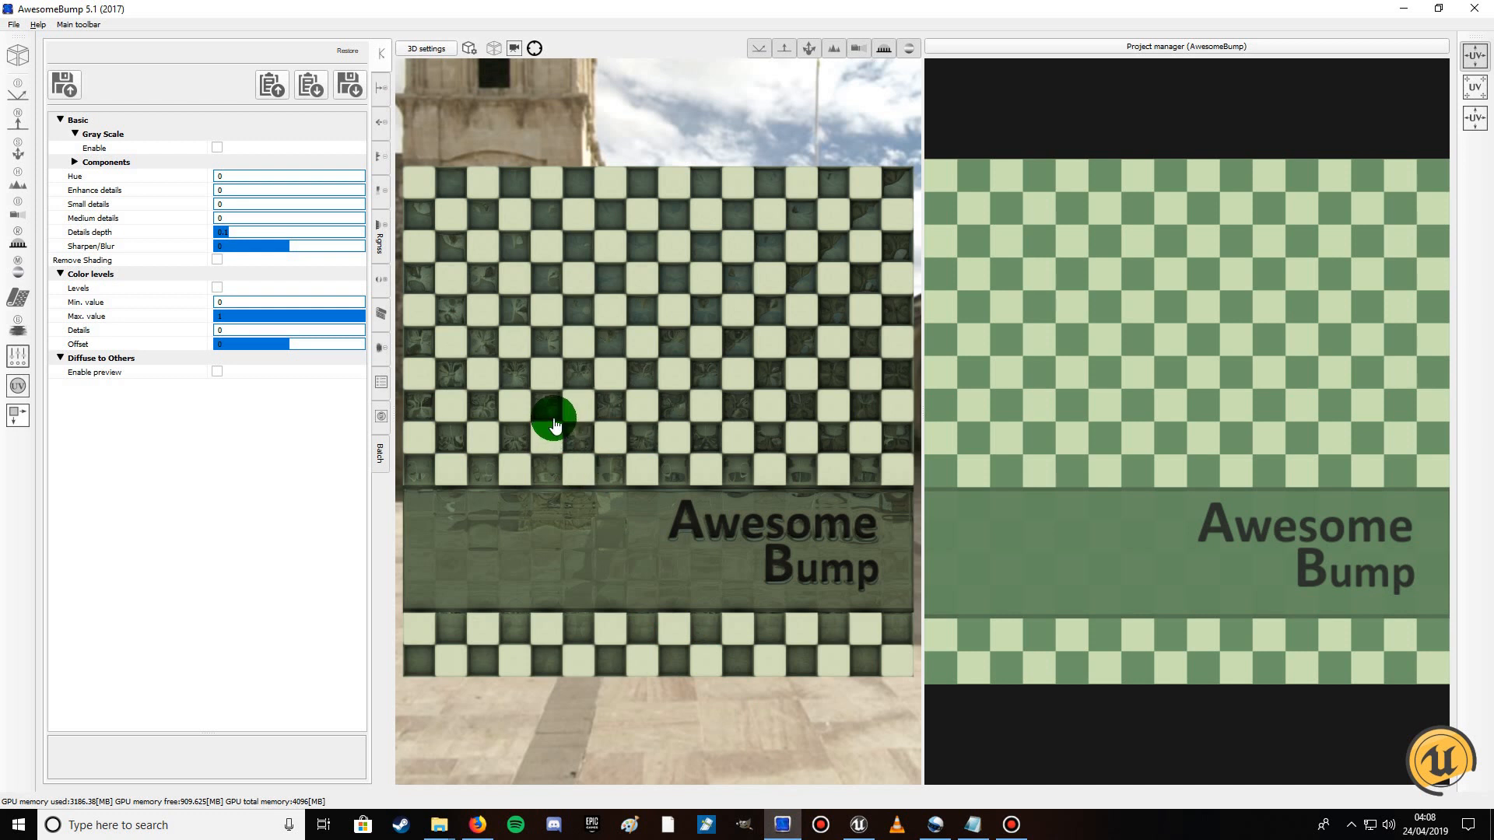
{"action": "mouse_move", "coordinate": [554, 427]}
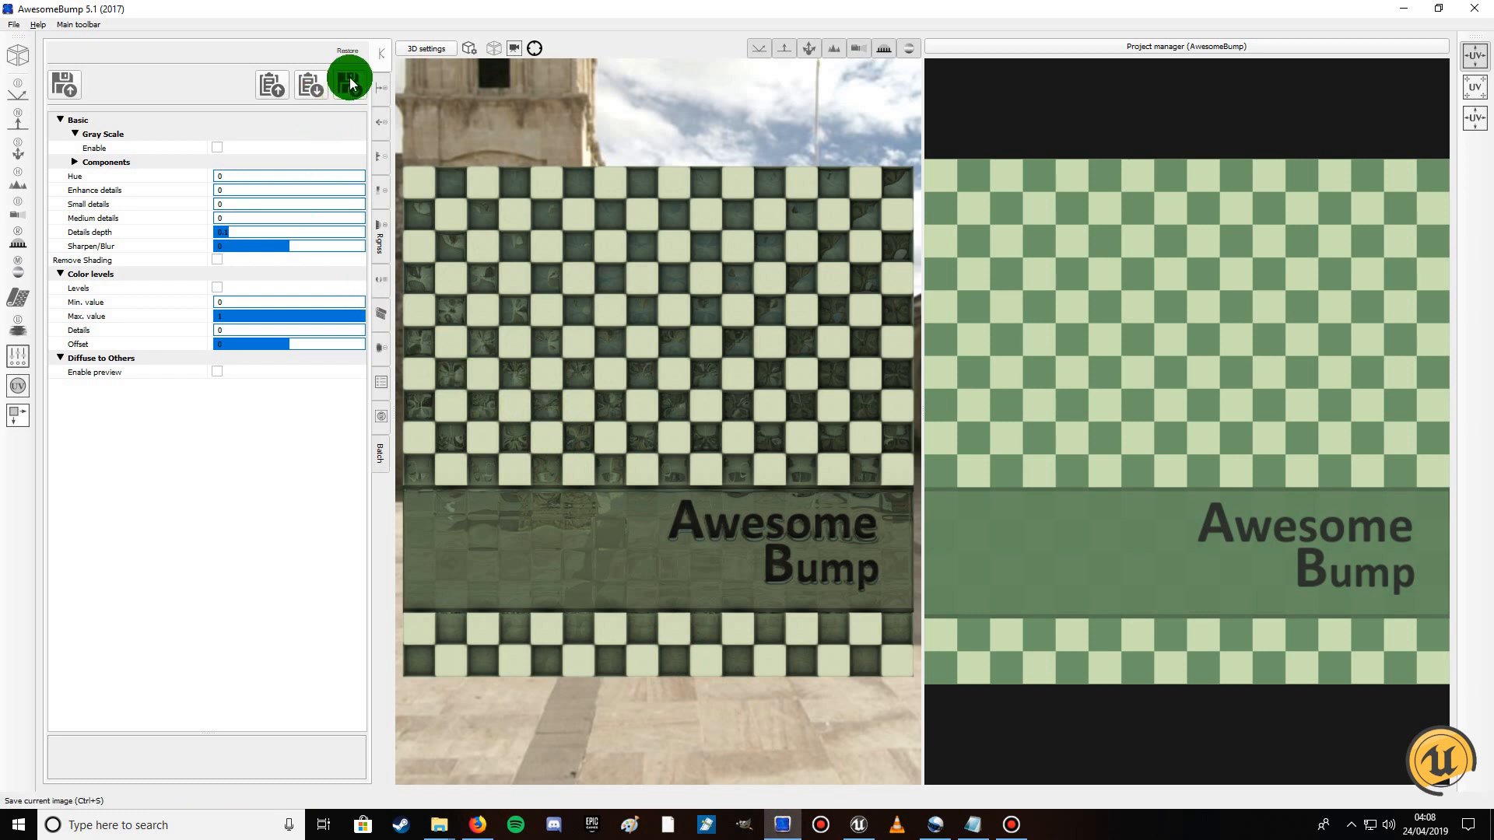
{"action": "mouse_move", "coordinate": [308, 84]}
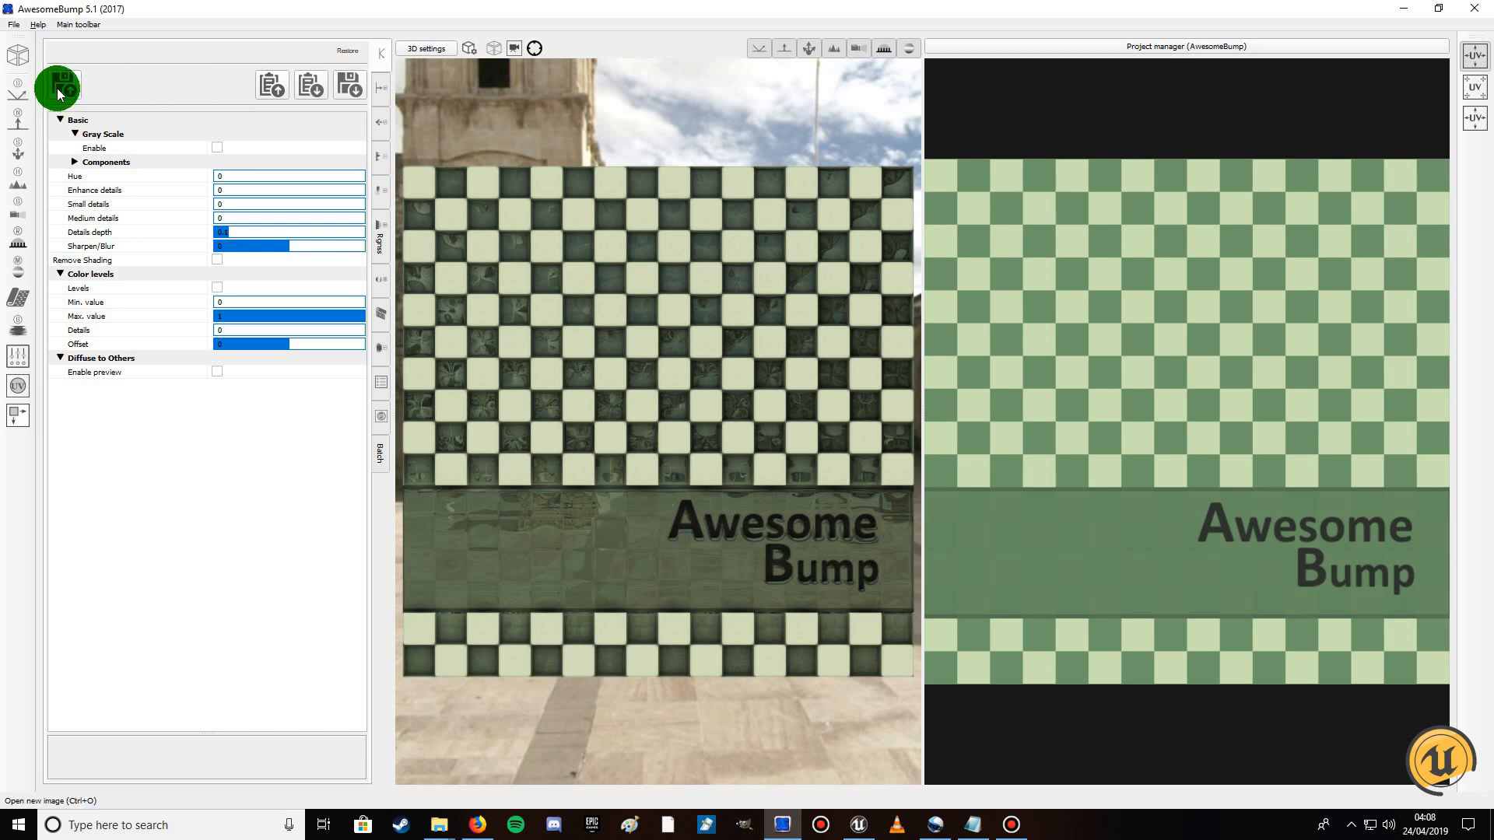
Browse the open-image dialog from Desktop through Unreal Engine Tutorials and Free Youtube Assets into Displacement Tutorial Assets
{"action": "left_click", "coordinate": [57, 86]}
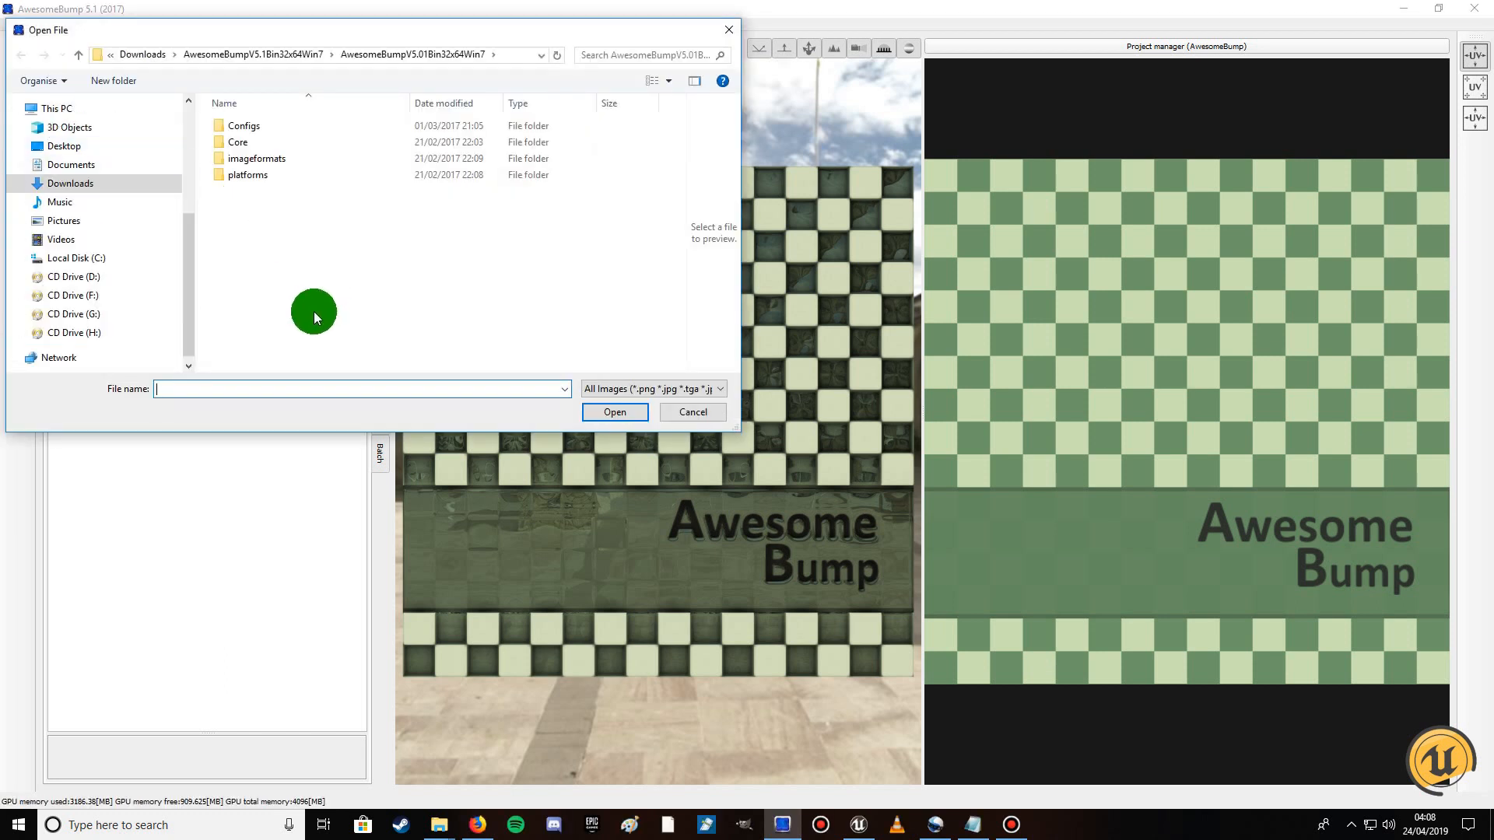
{"action": "mouse_move", "coordinate": [161, 261]}
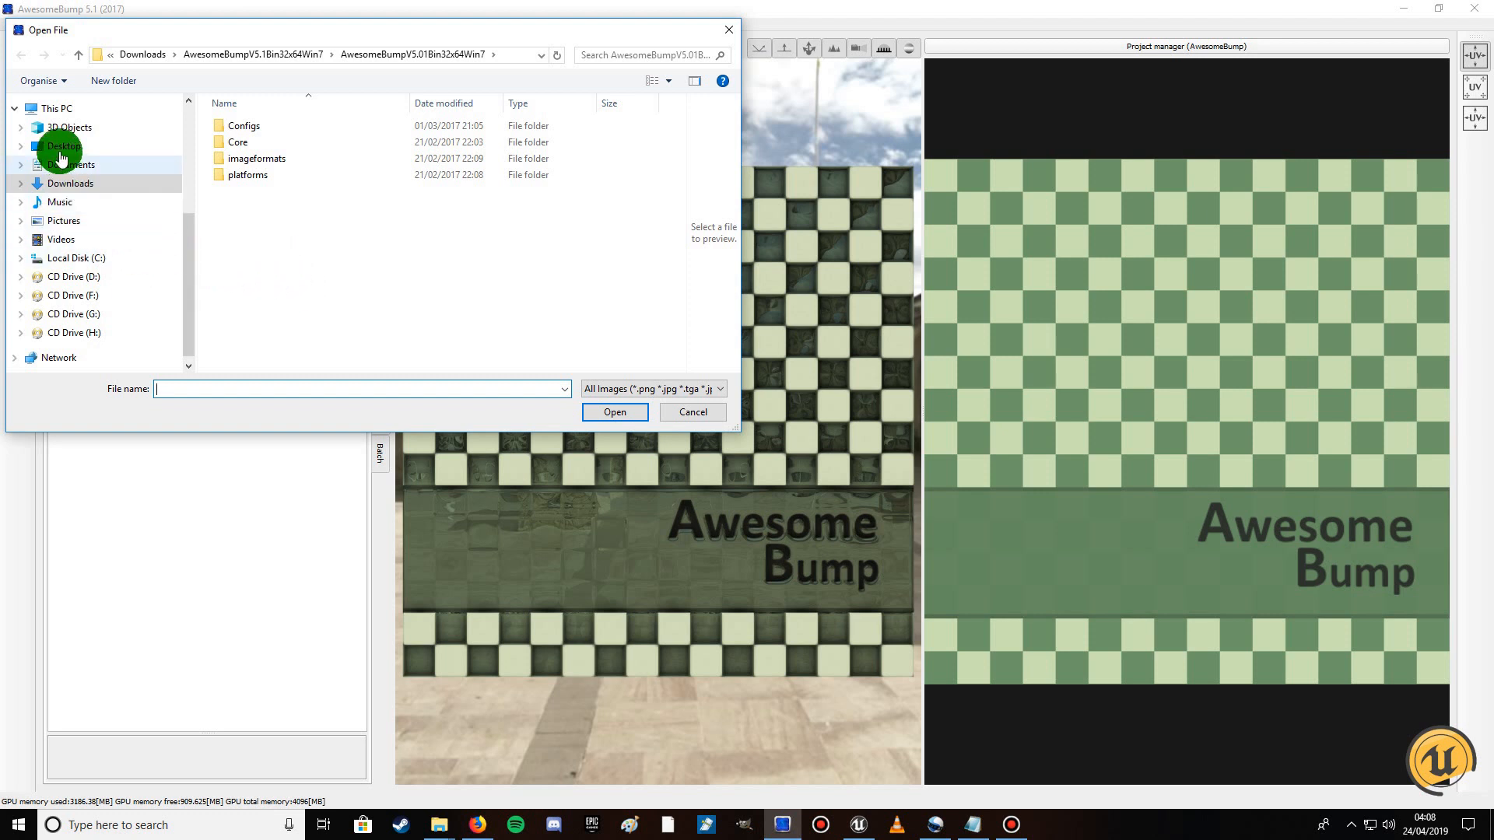
{"action": "left_click", "coordinate": [63, 146]}
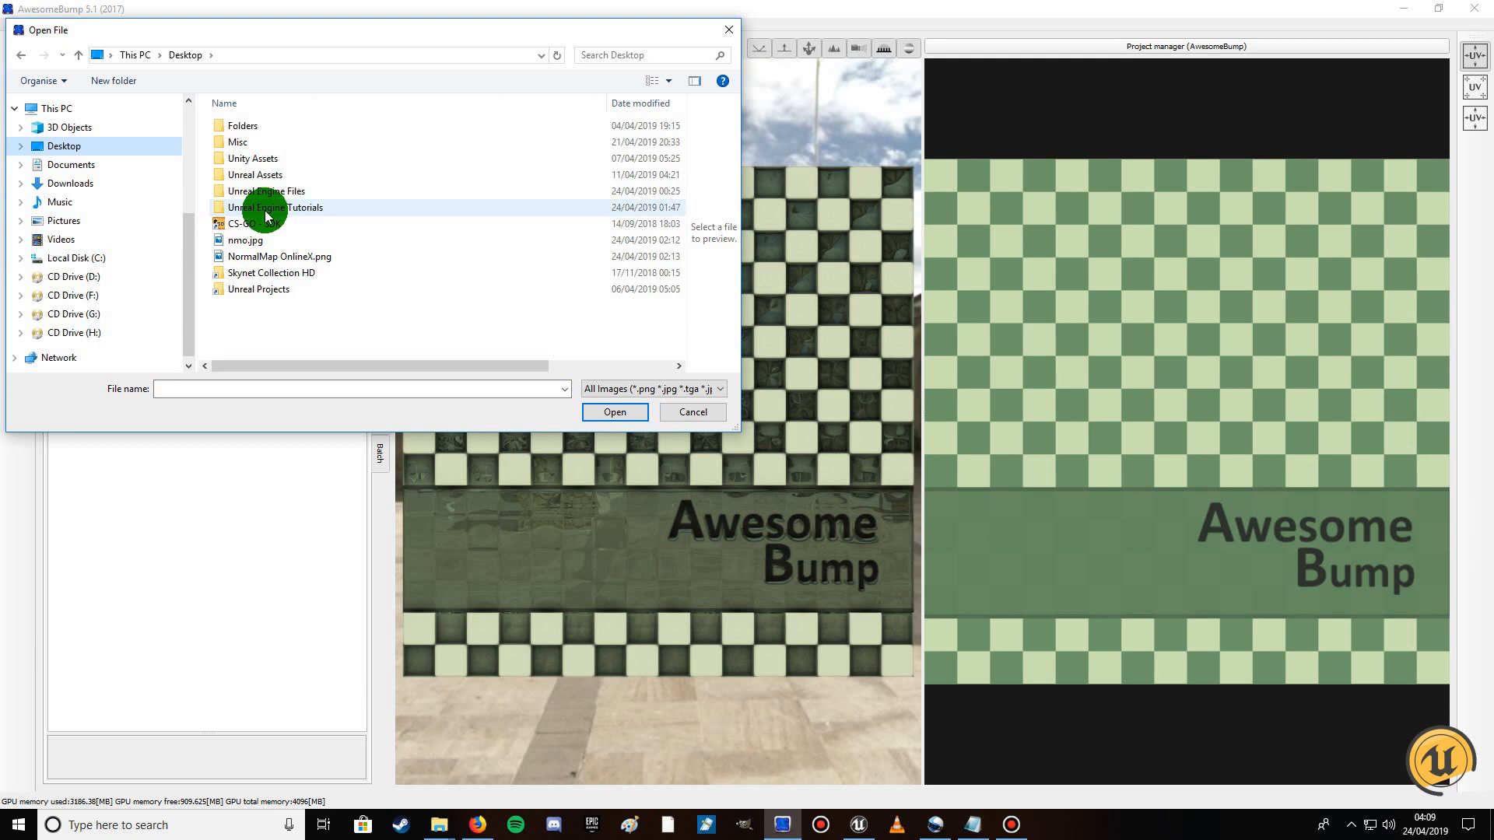
{"action": "double_click", "coordinate": [276, 207]}
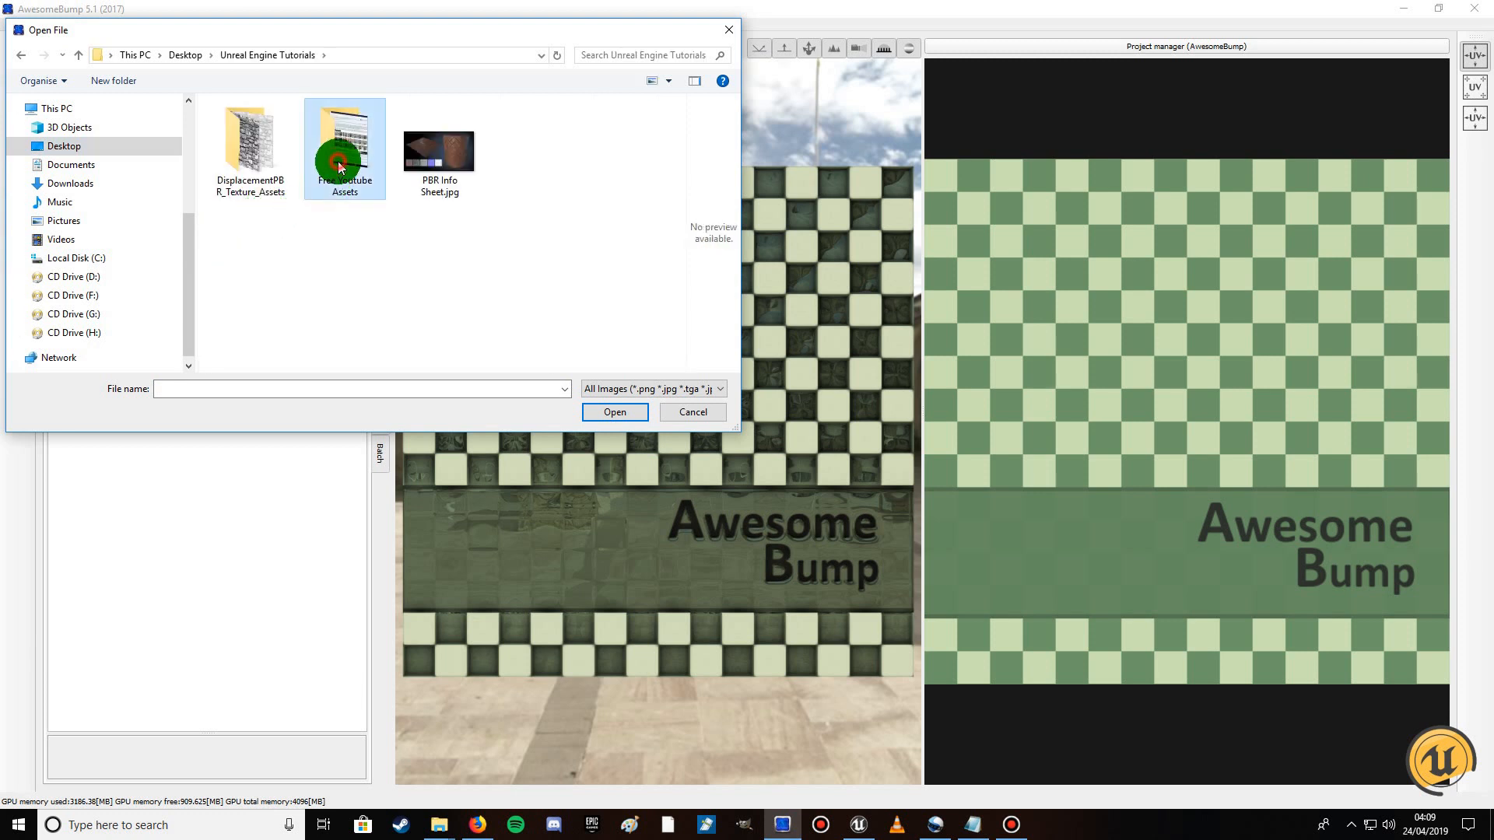
{"action": "double_click", "coordinate": [344, 148]}
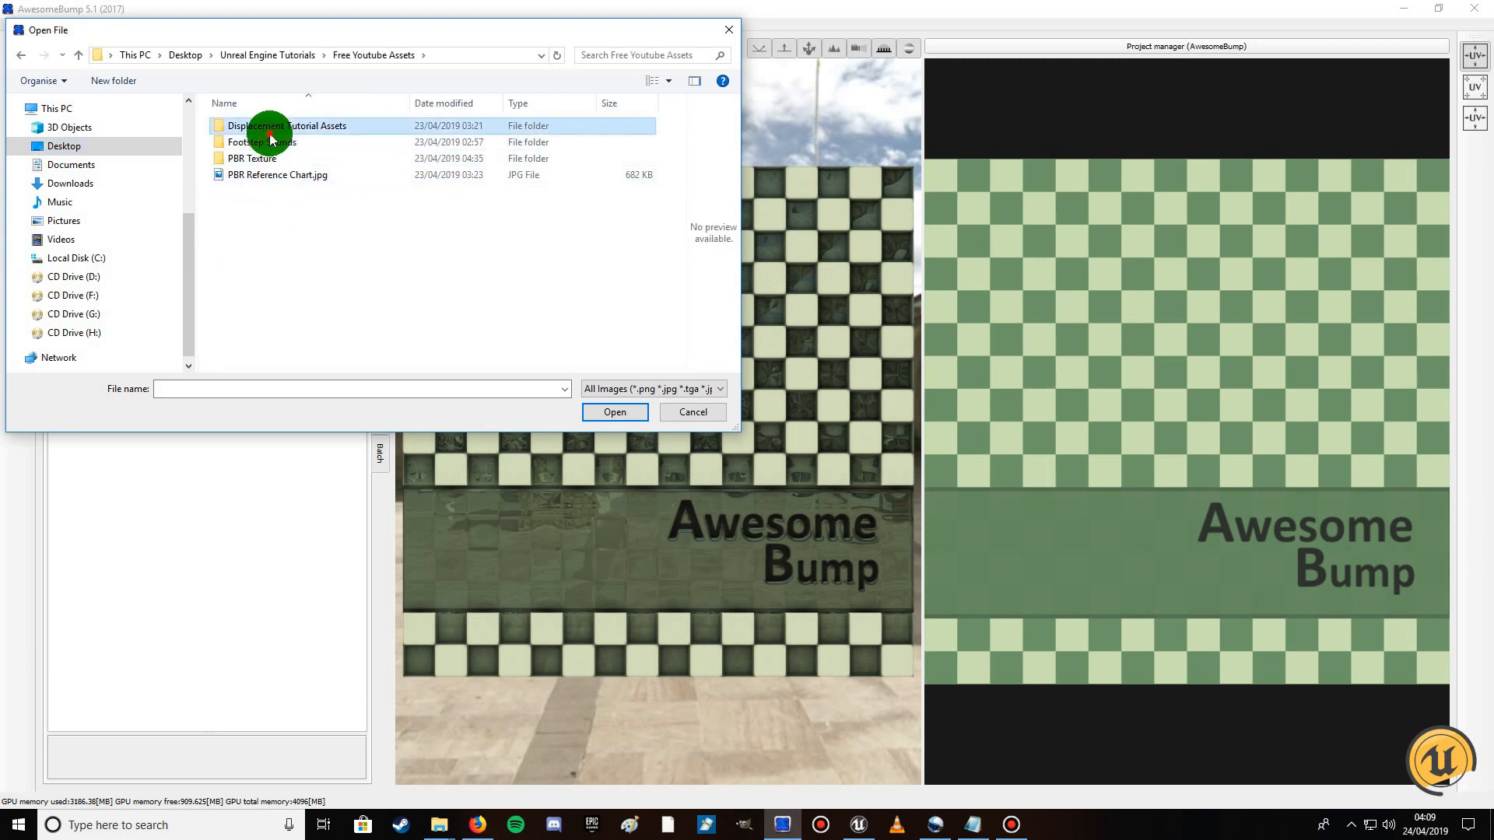
{"action": "double_click", "coordinate": [288, 125]}
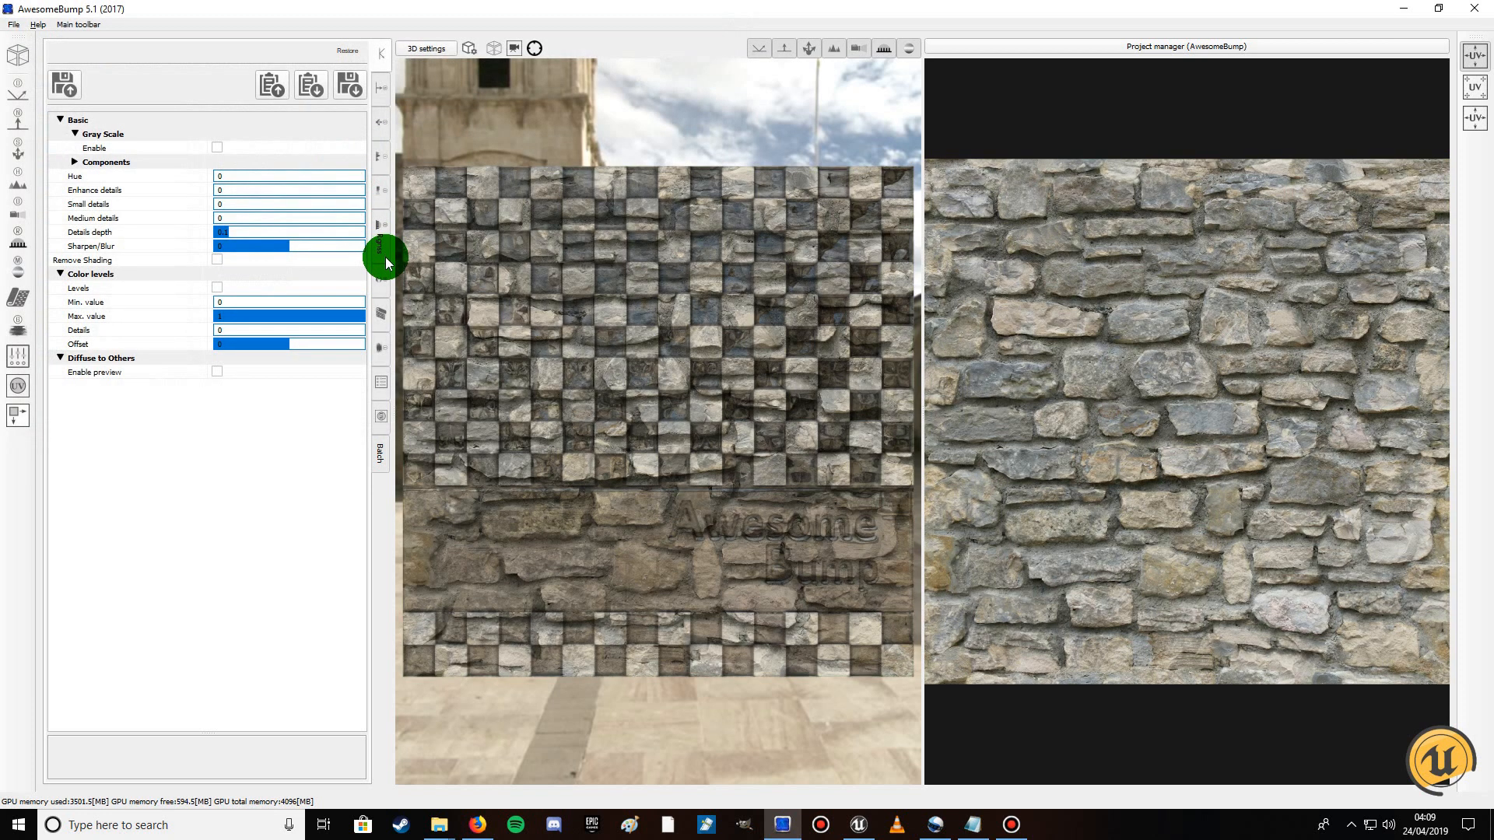
{"action": "mouse_move", "coordinate": [1134, 254]}
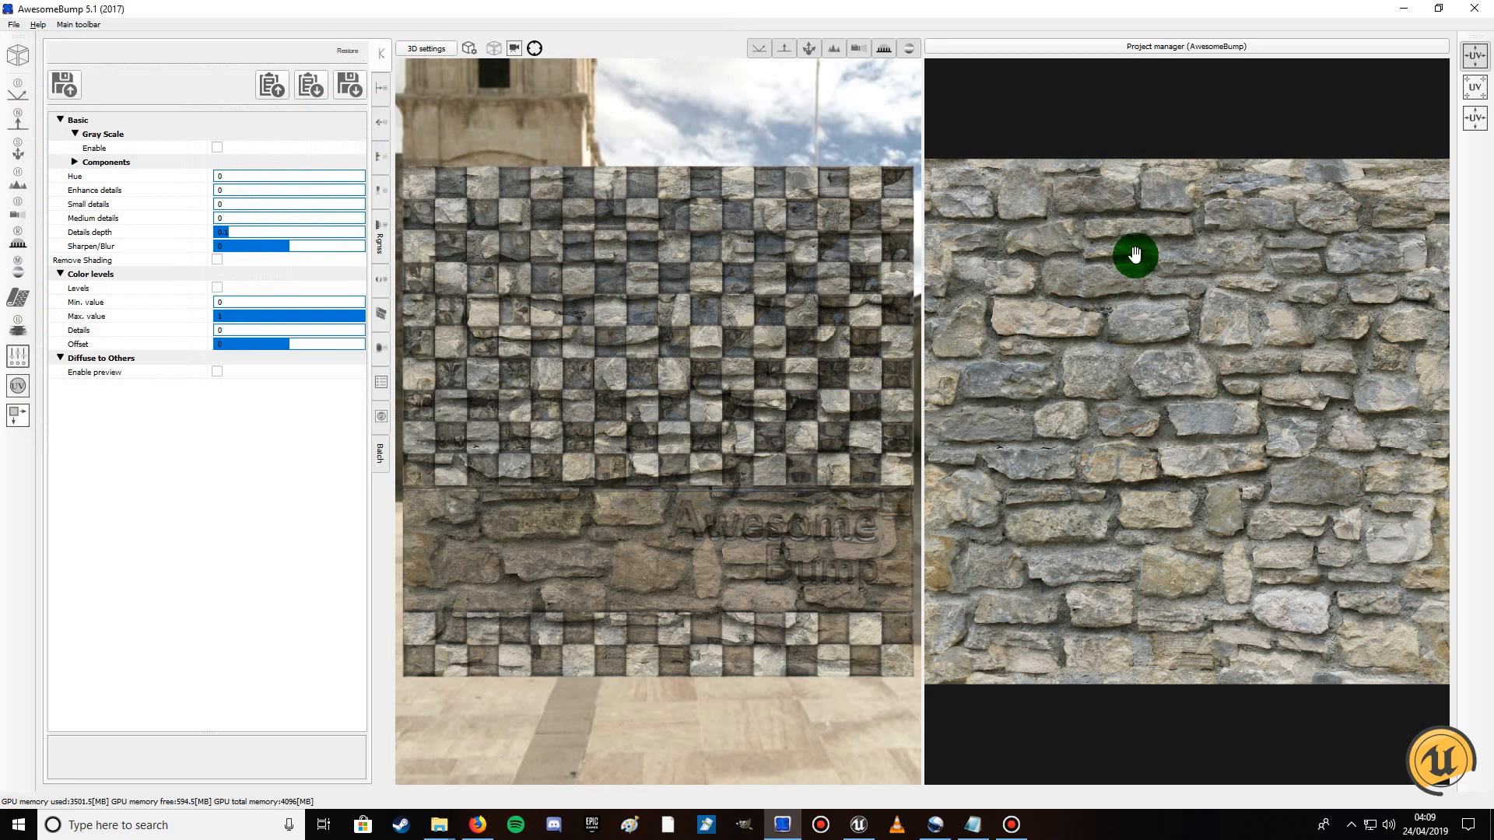
{"action": "mouse_move", "coordinate": [230, 476]}
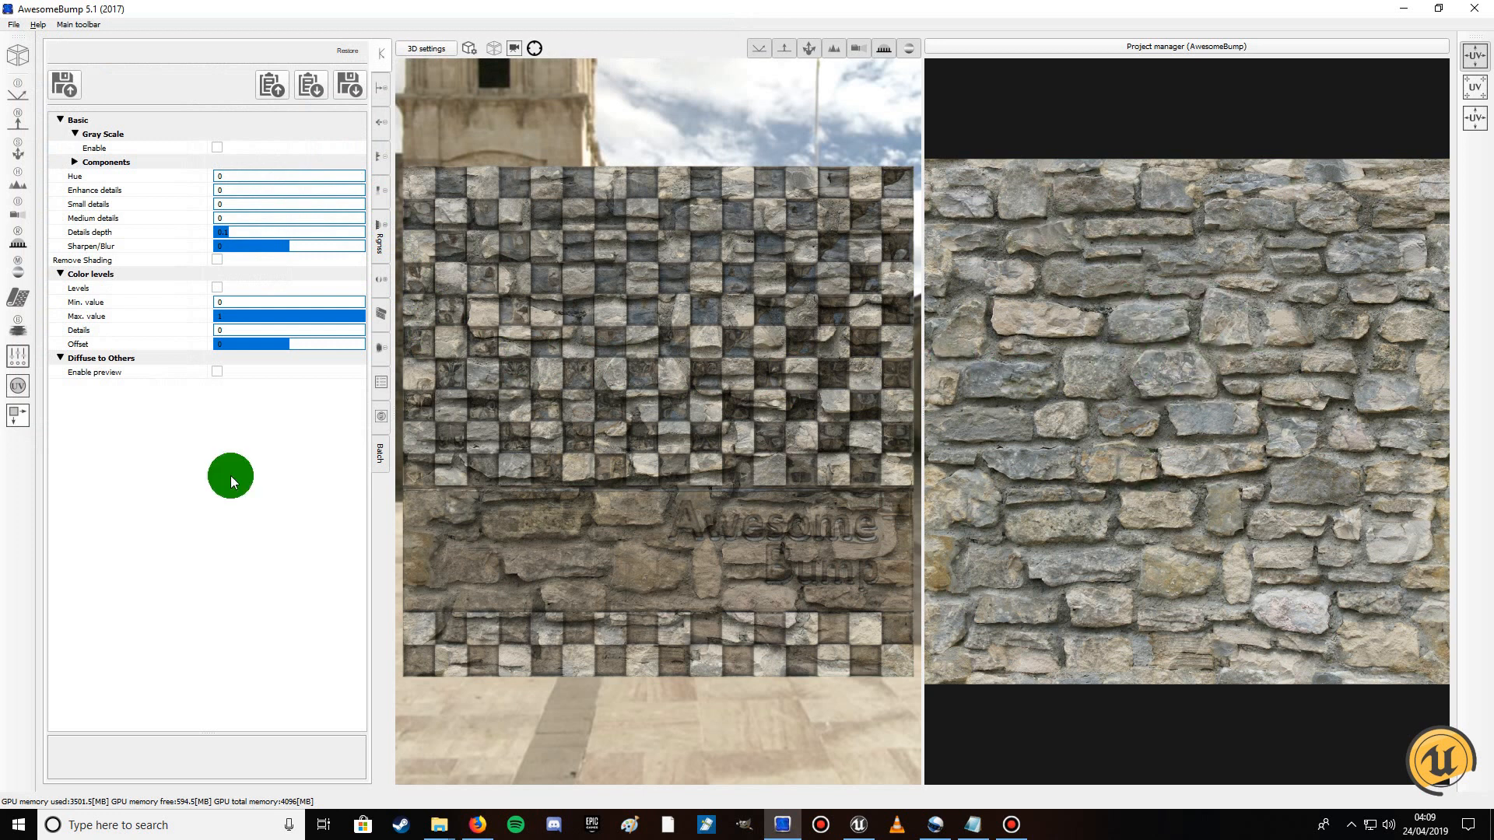
{"action": "mouse_move", "coordinate": [268, 422]}
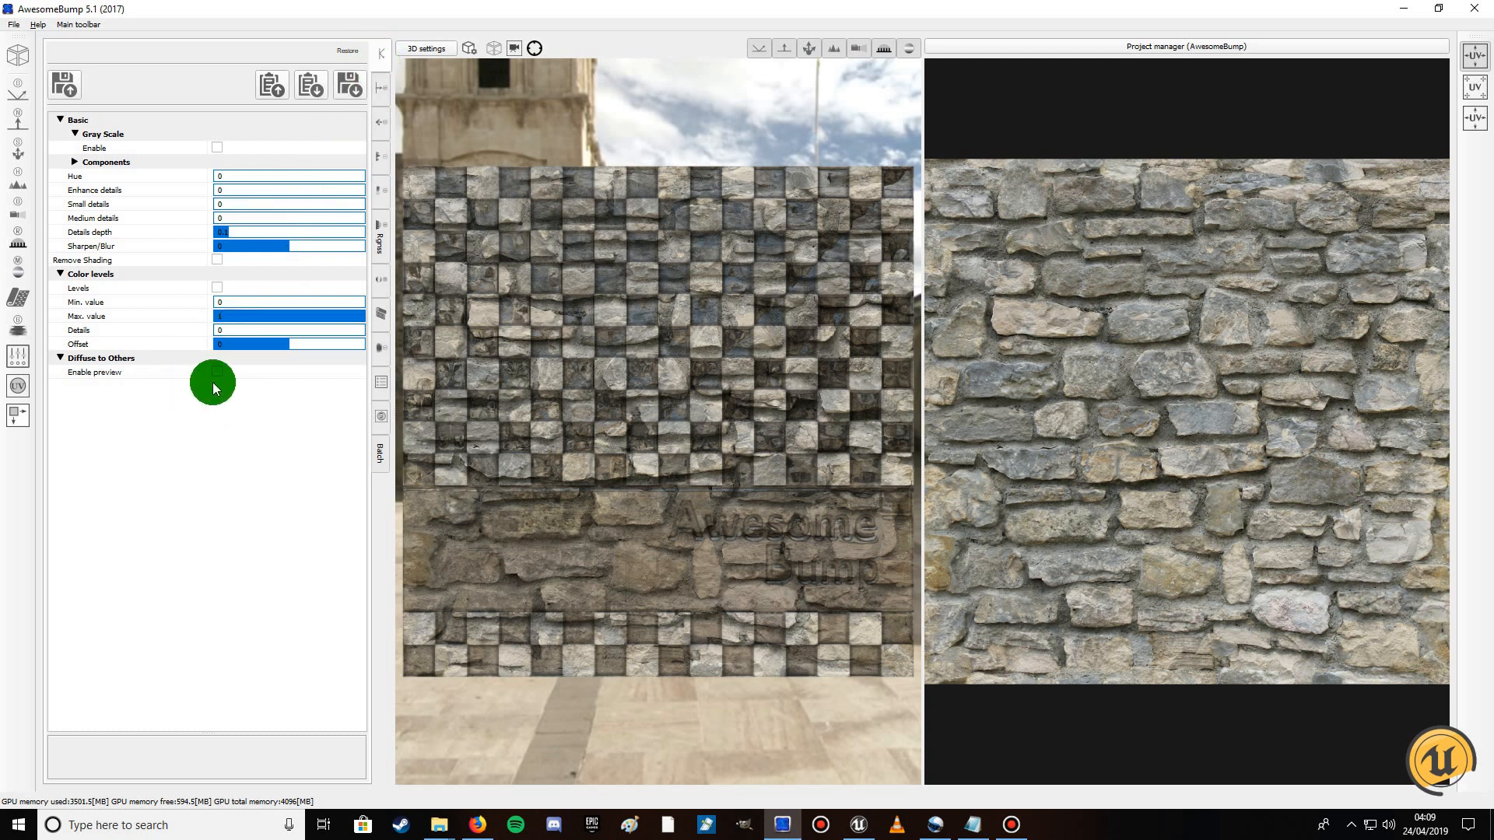
Enable the Diffuse to Others preview so the stone wall shows as a blue normal map
{"action": "left_click", "coordinate": [216, 372]}
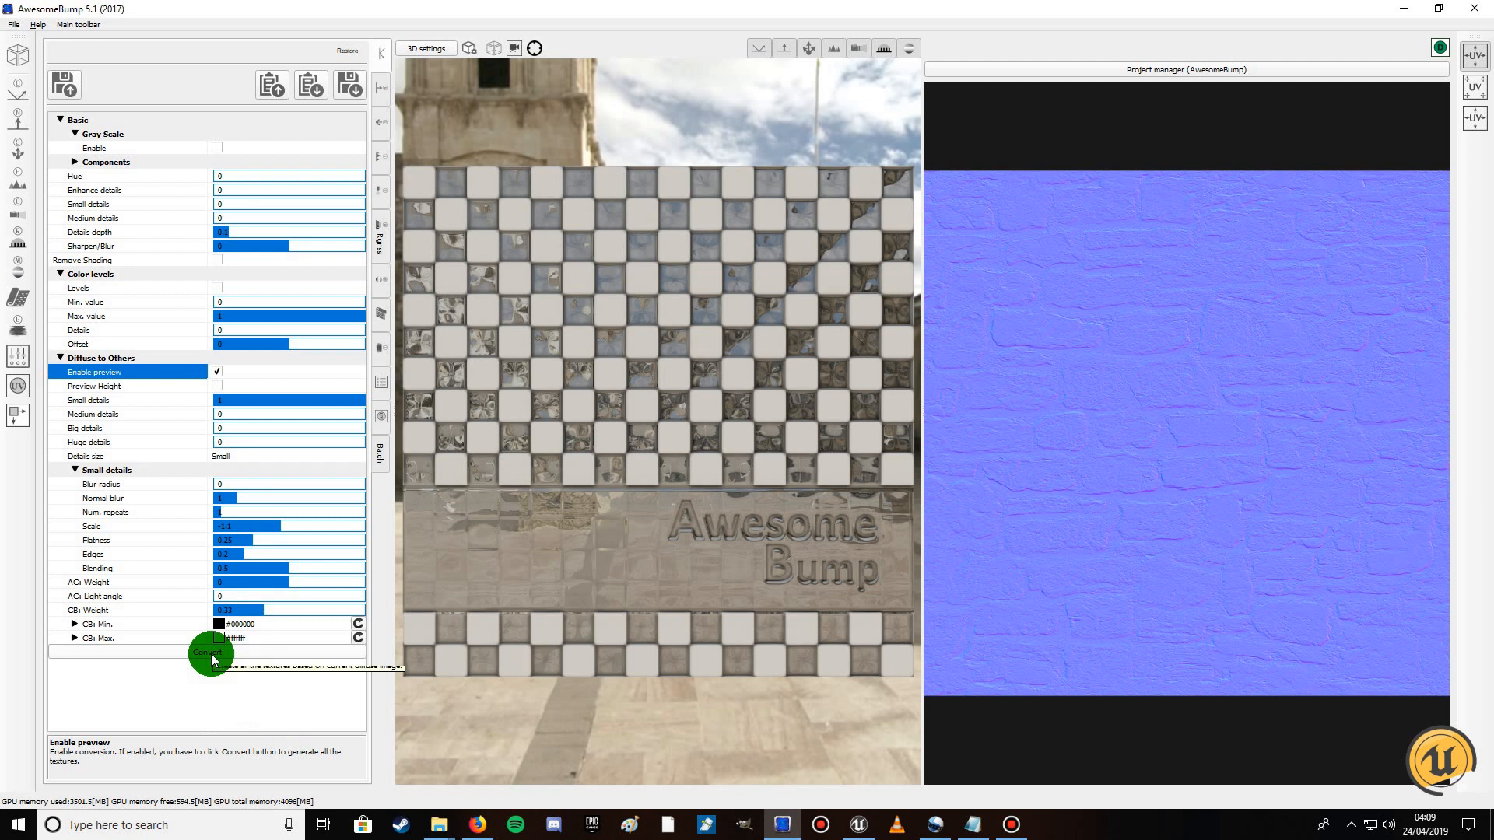
{"action": "mouse_move", "coordinate": [208, 652]}
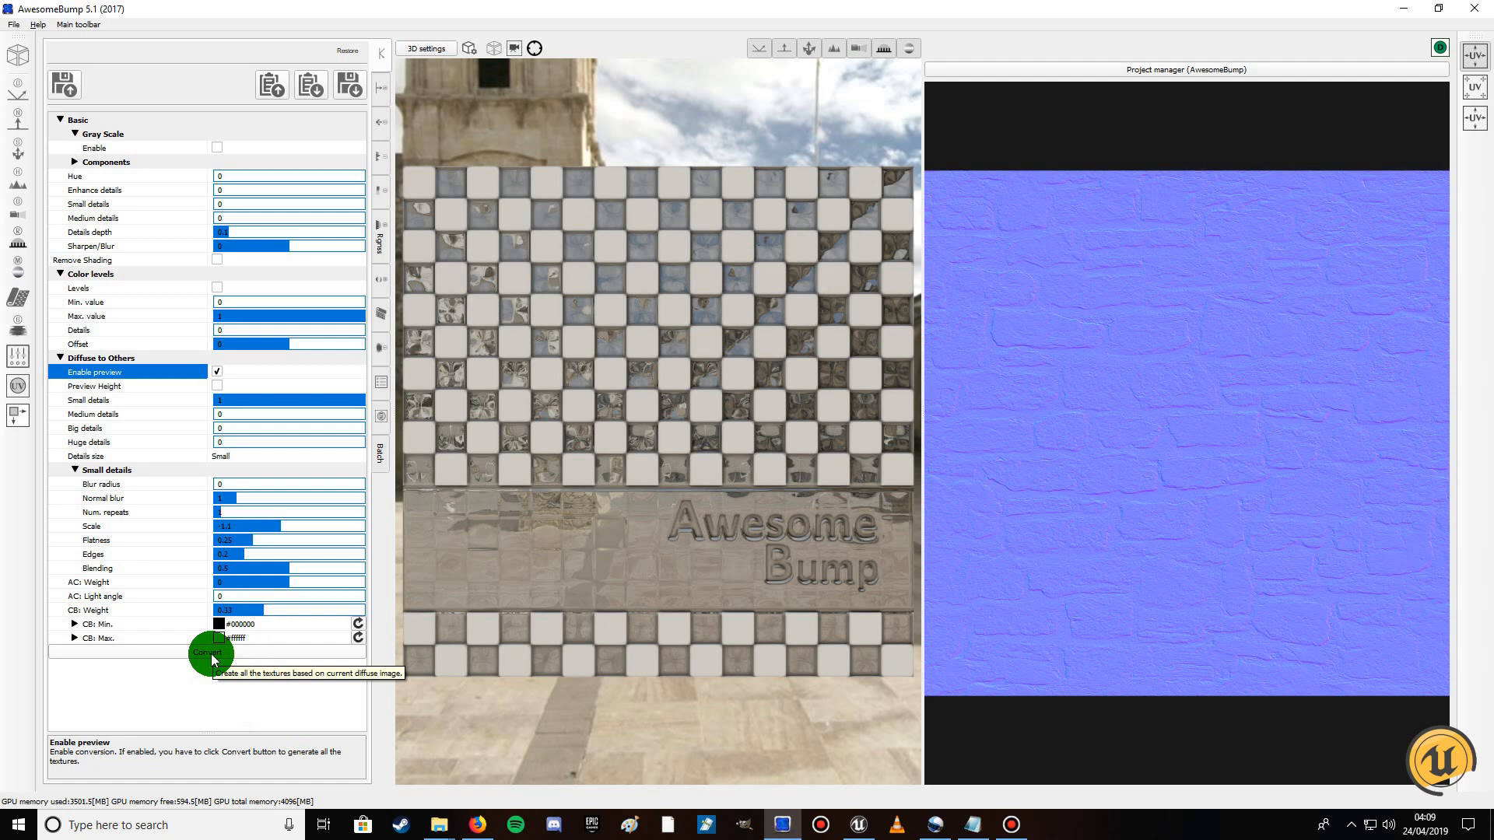
Run Convert to generate all texture maps from the wall, then bring up the image-open dialog on BrickWall1
{"action": "left_click", "coordinate": [207, 654]}
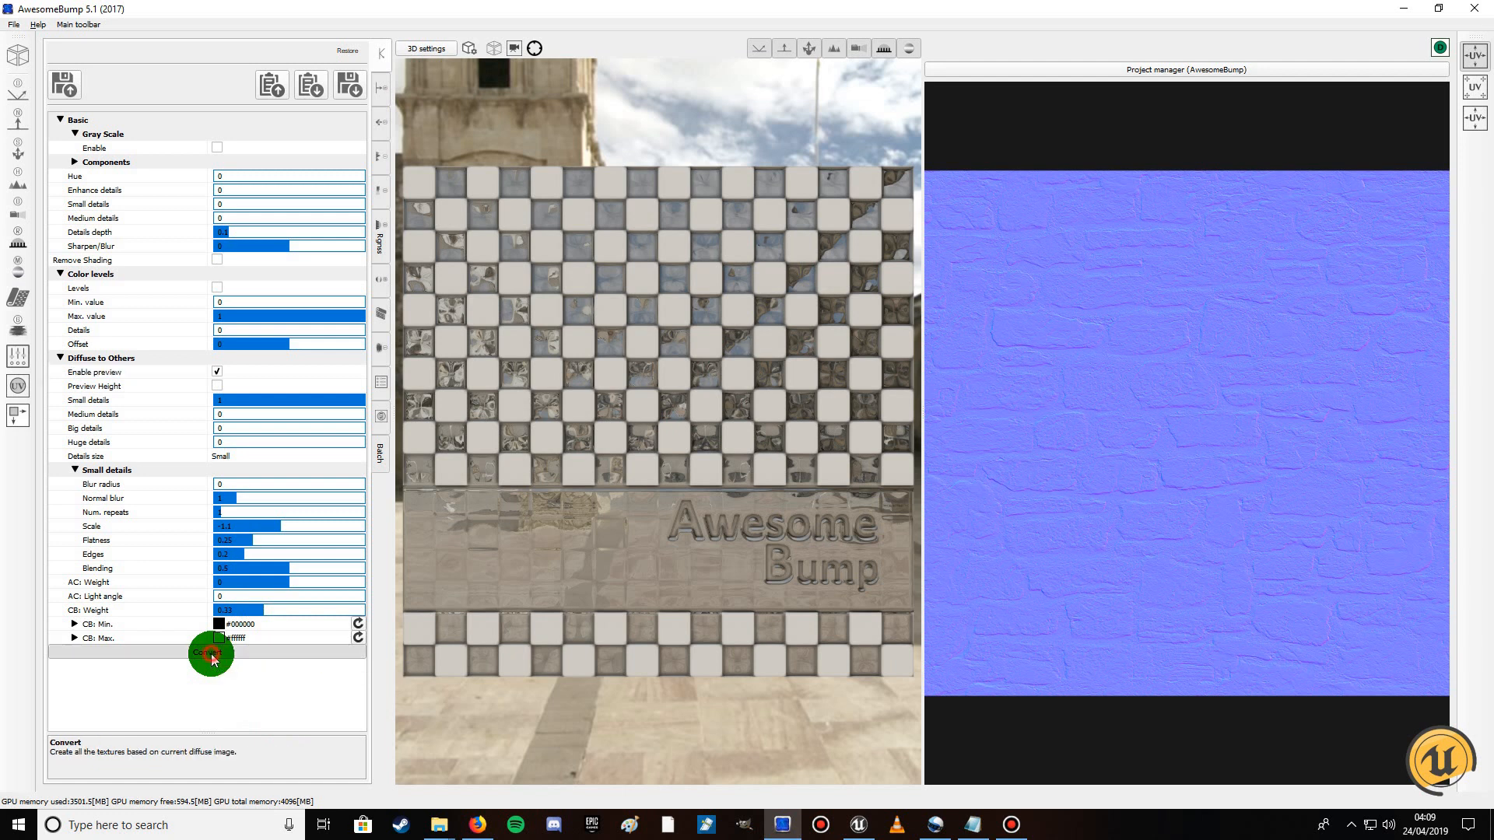
{"action": "left_click", "coordinate": [208, 655]}
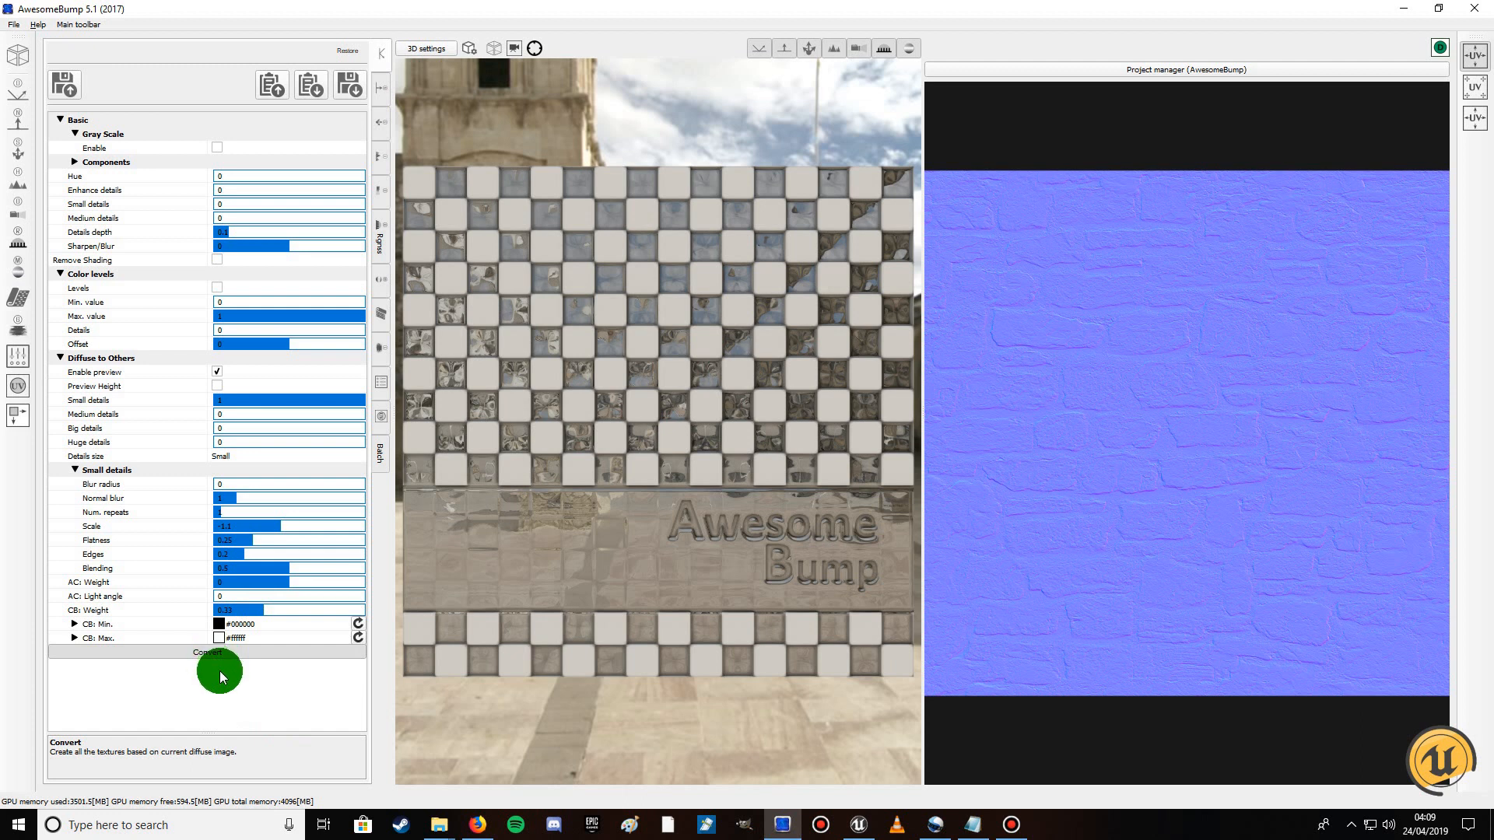
{"action": "left_click", "coordinate": [207, 672]}
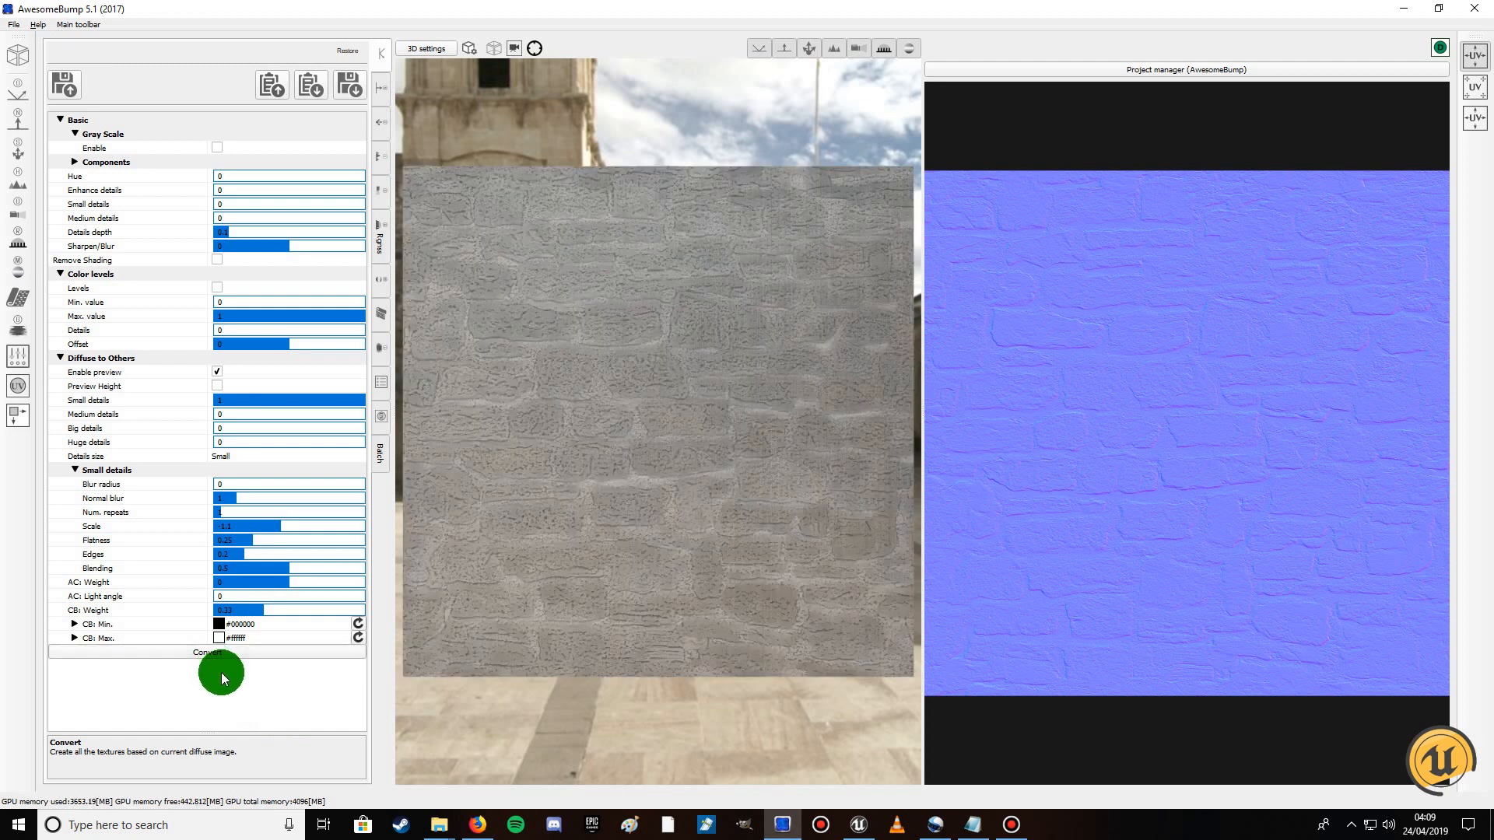
{"action": "left_click", "coordinate": [208, 652]}
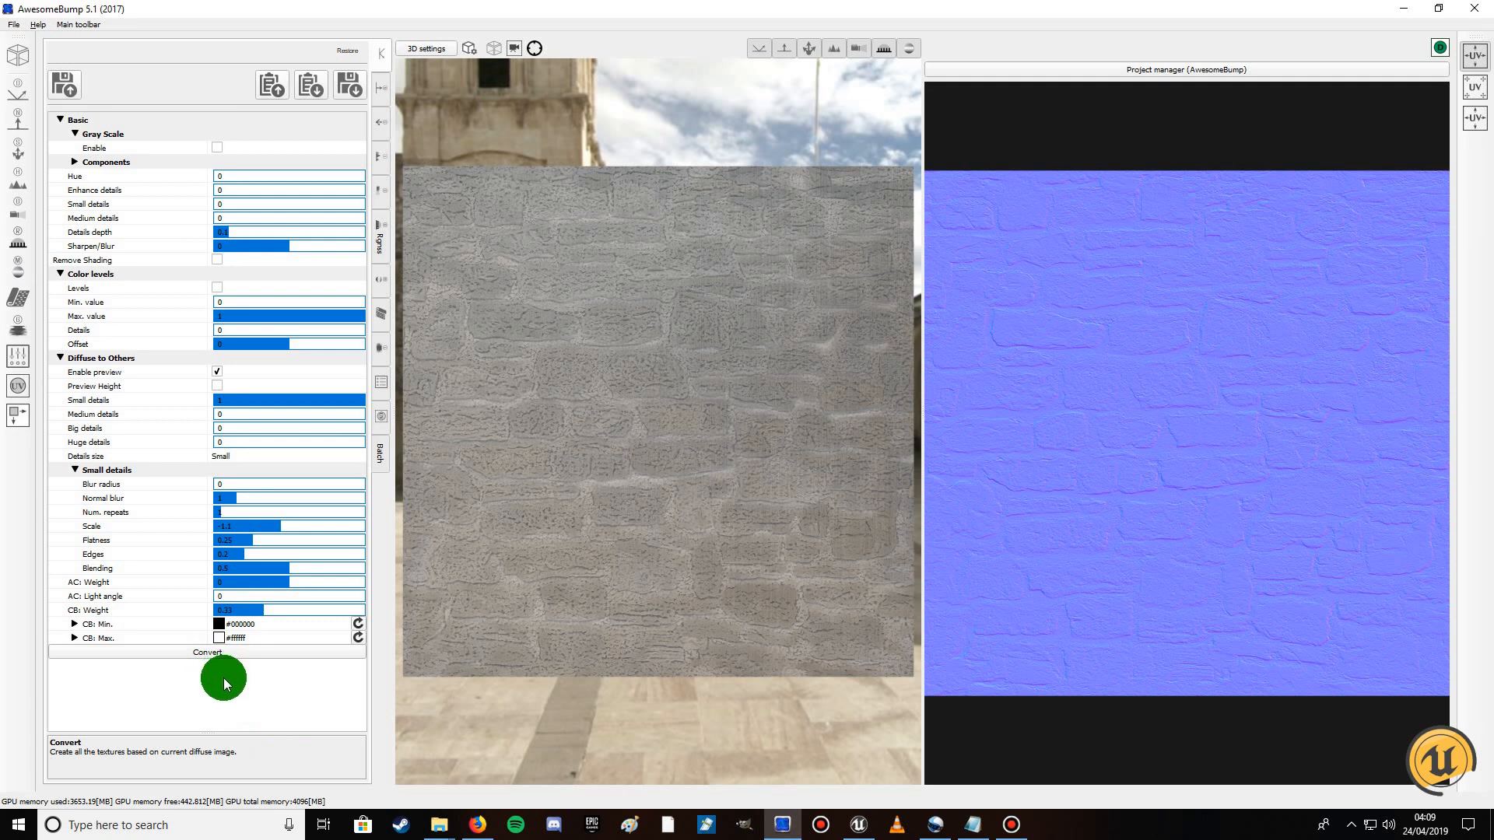
{"action": "left_click", "coordinate": [64, 84]}
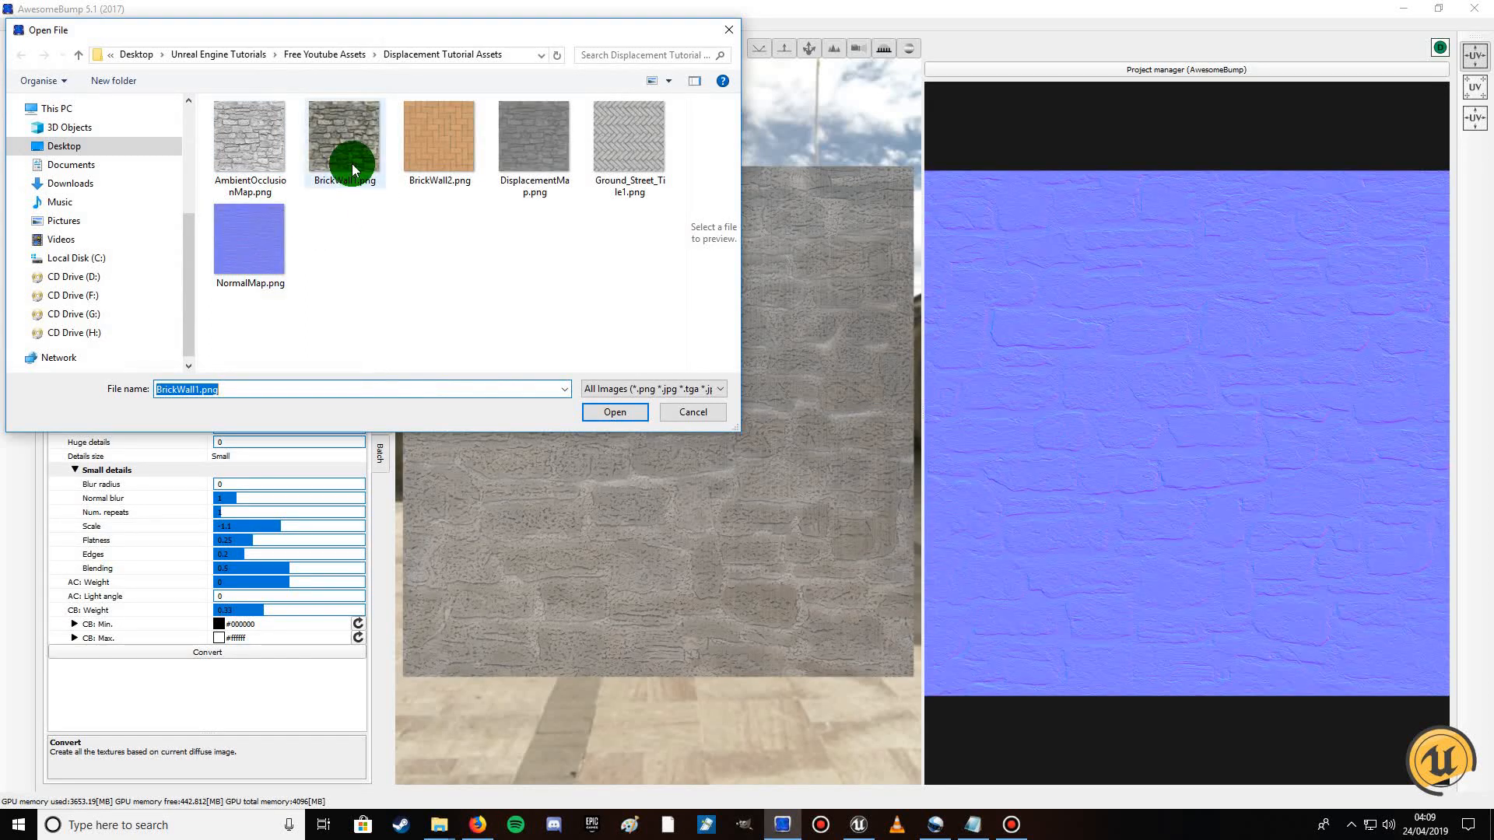
{"action": "left_click", "coordinate": [614, 411]}
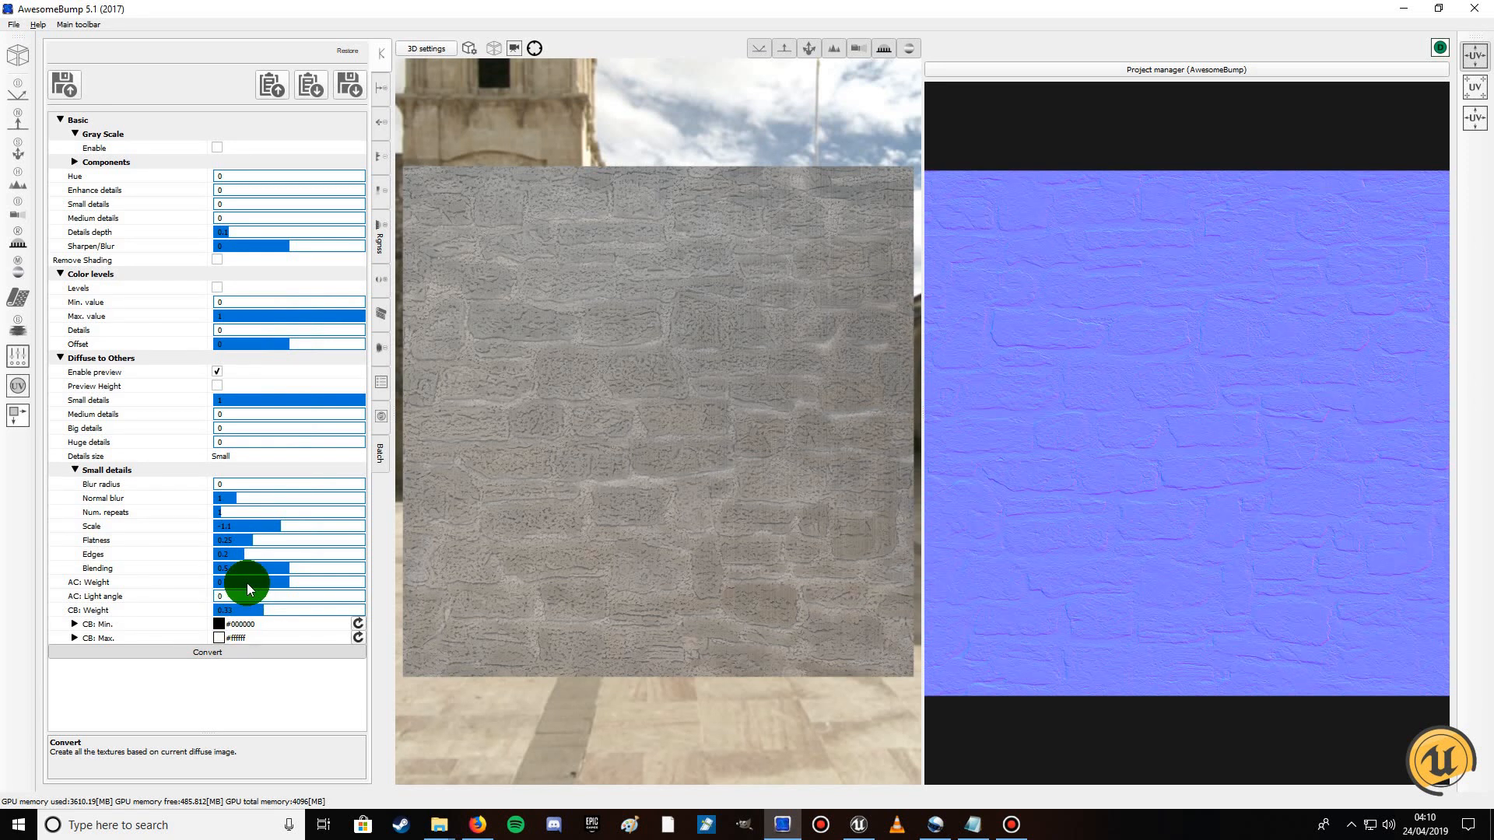
{"action": "mouse_move", "coordinate": [308, 203]}
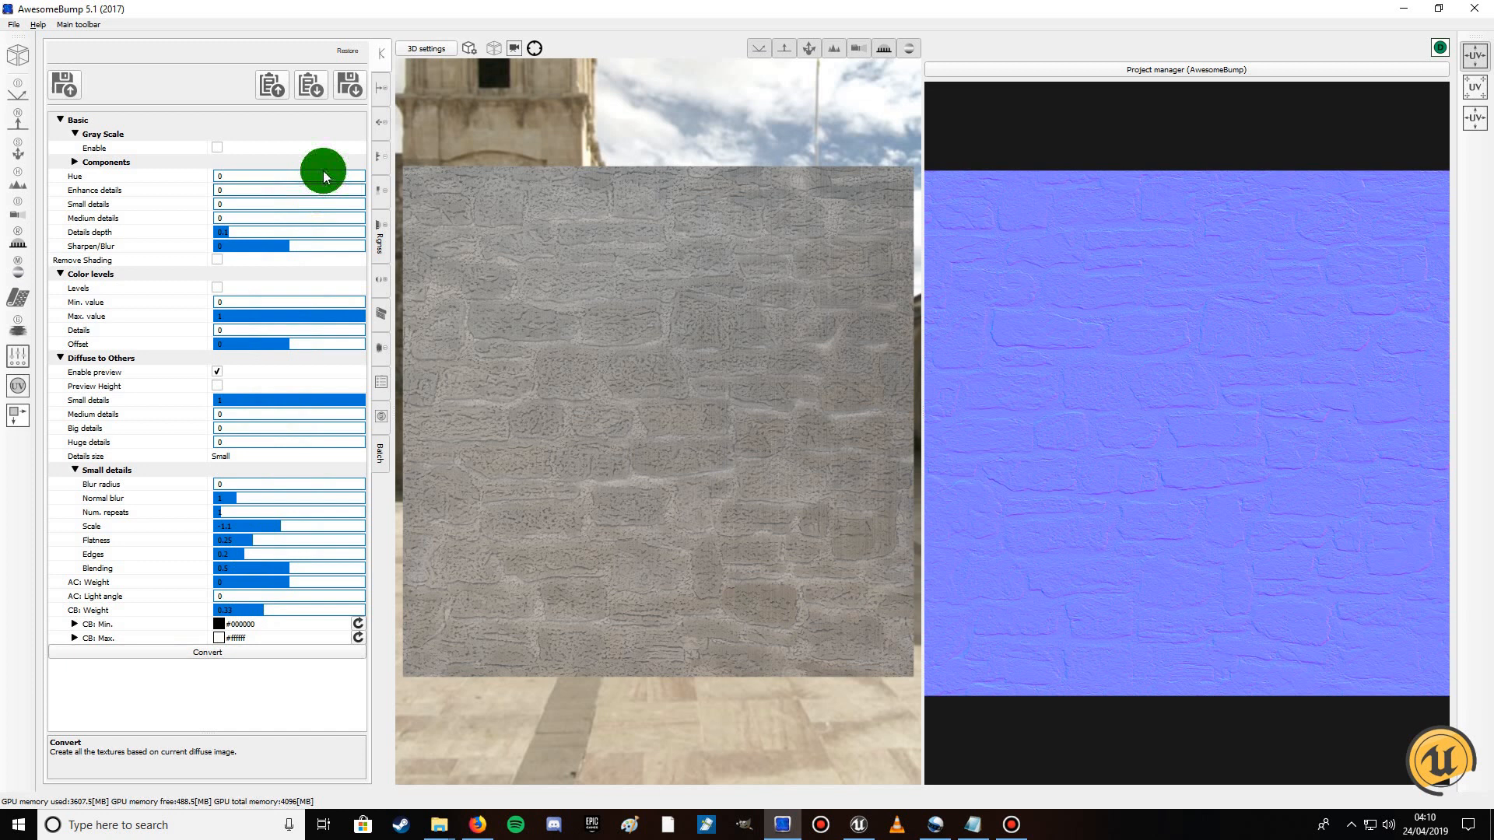
{"action": "mouse_move", "coordinate": [381, 92]}
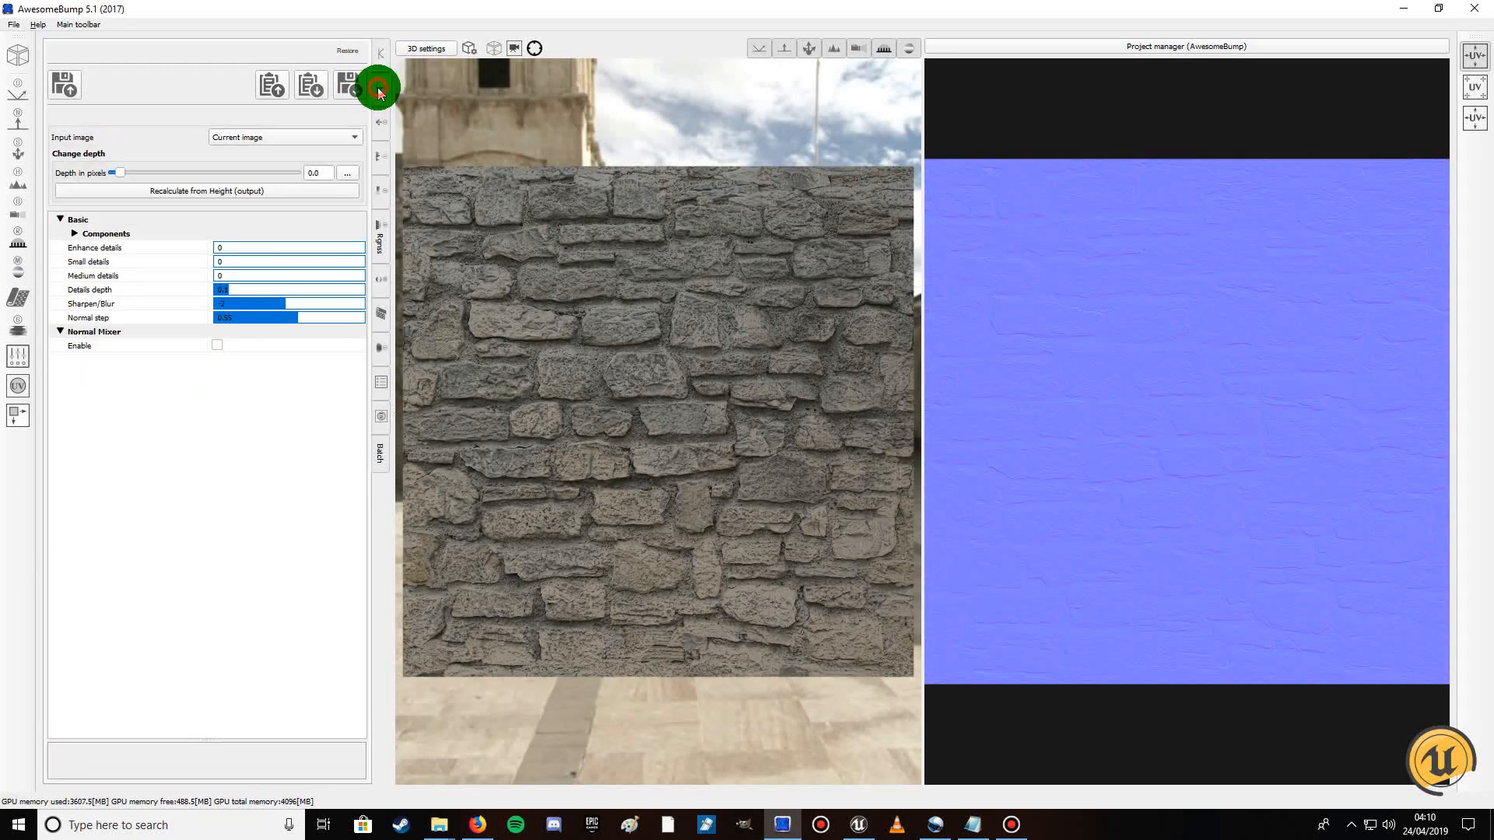
{"action": "mouse_move", "coordinate": [378, 89]}
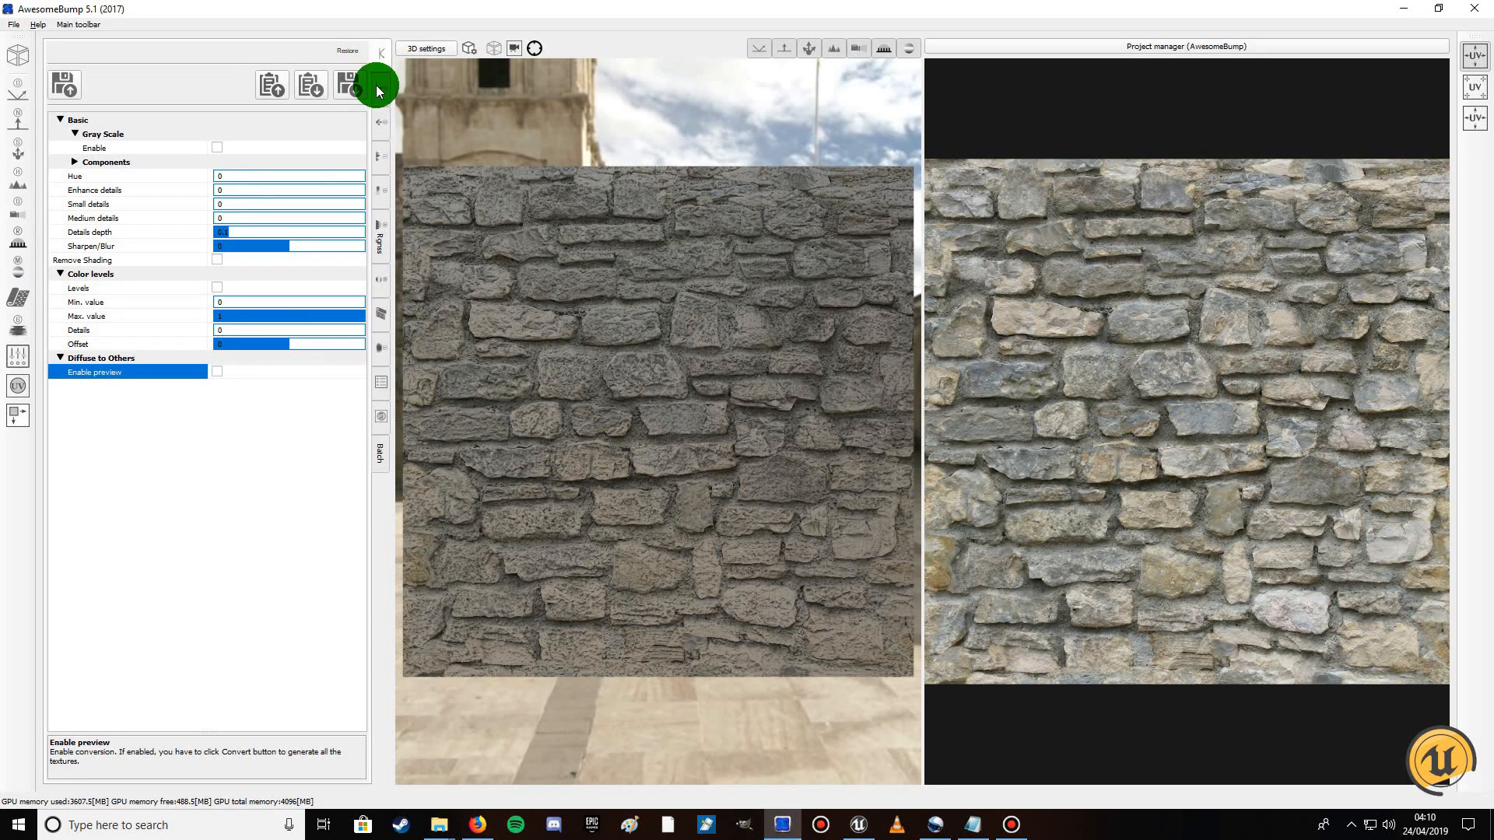
Switch through the side tabs to the Gray Scale / Surface details map of the stone wall
{"action": "left_click", "coordinate": [379, 93]}
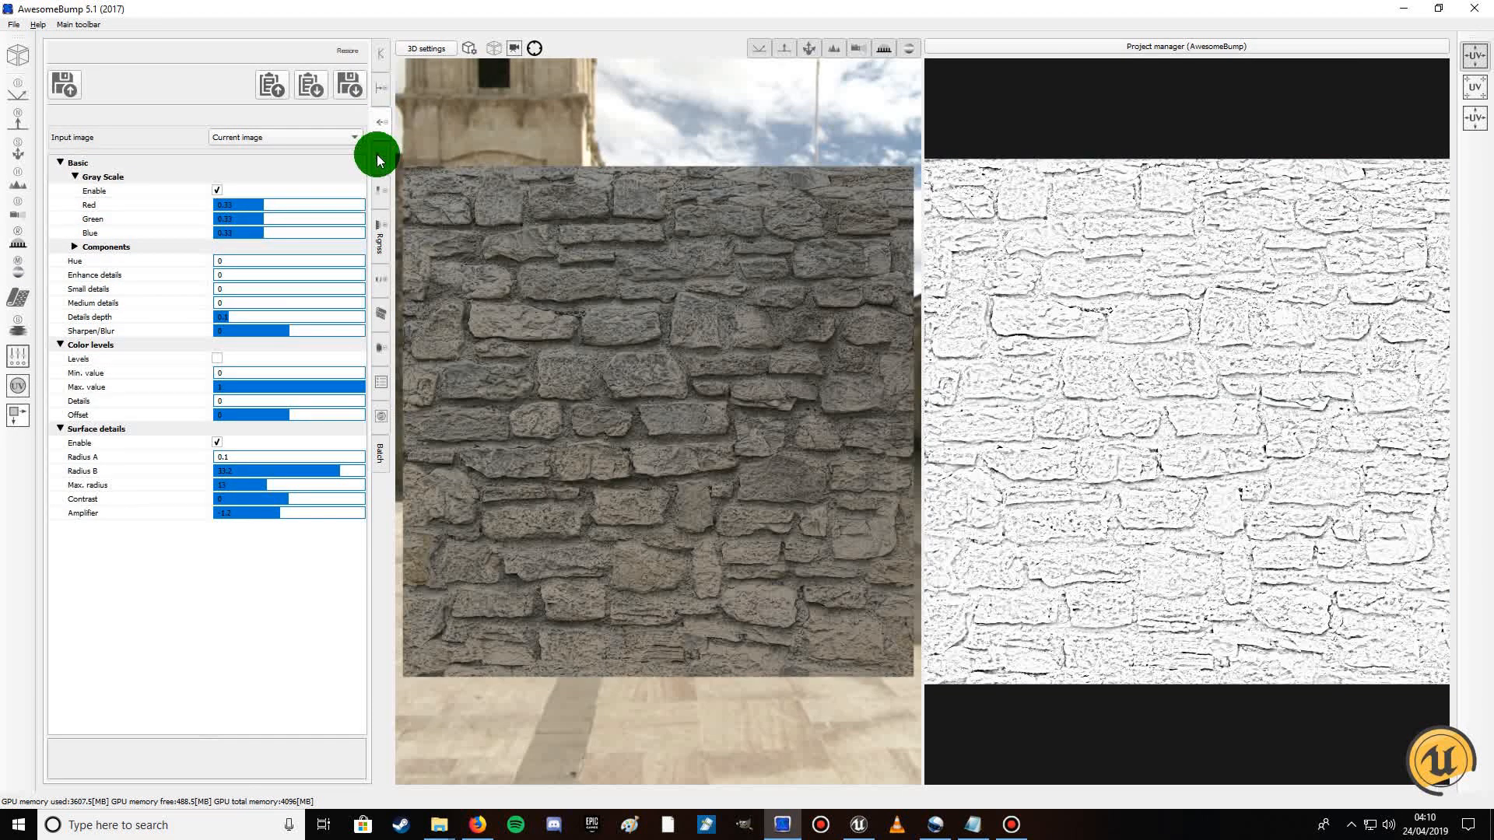
{"action": "left_click", "coordinate": [380, 236]}
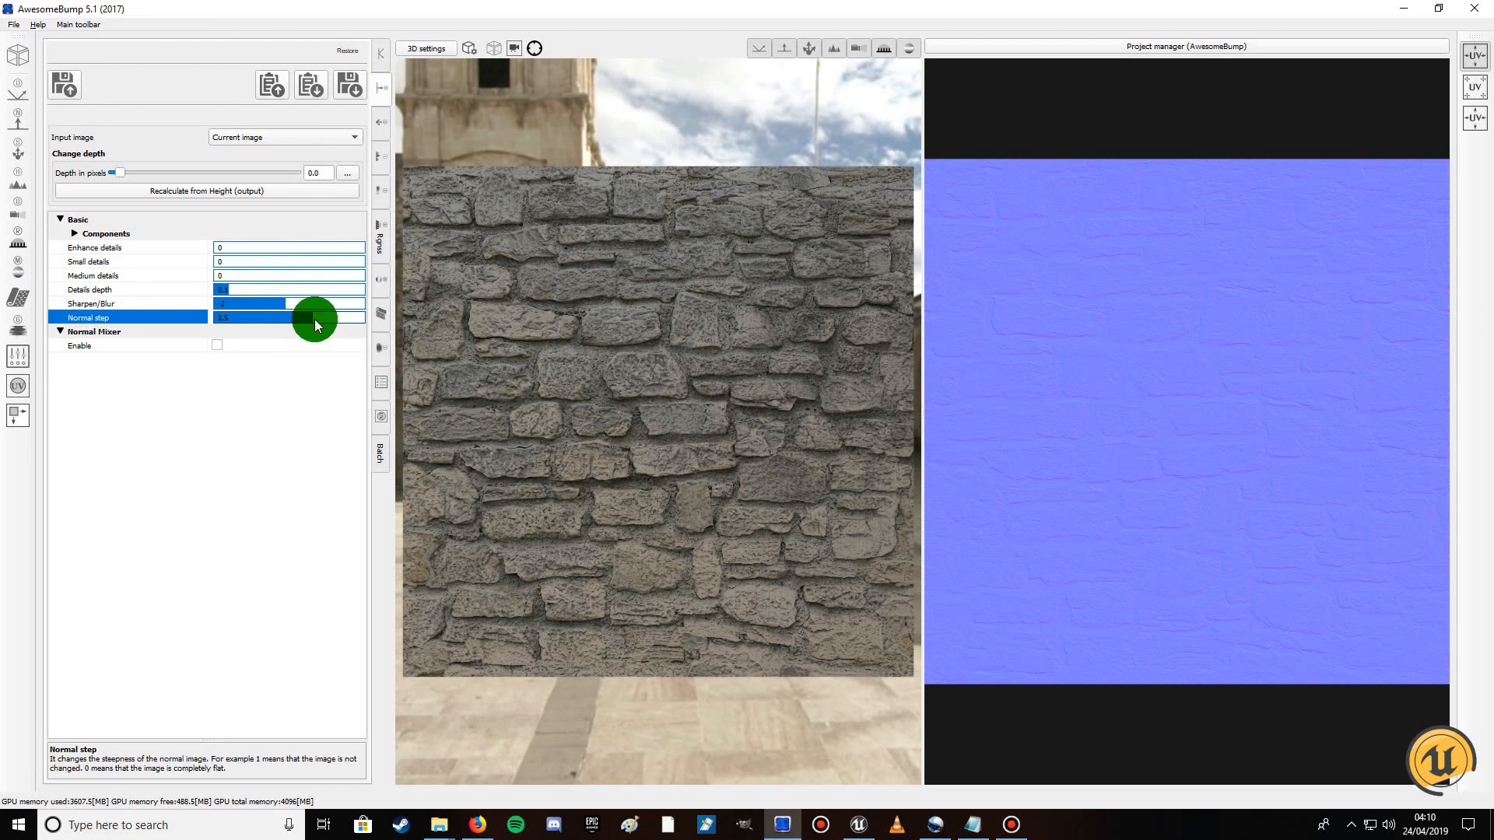
Raise then ease back the normal map's steepness and sharpening until the relief looks right
{"action": "left_click_drag", "start_coordinate": [314, 317], "coordinate": [367, 318]}
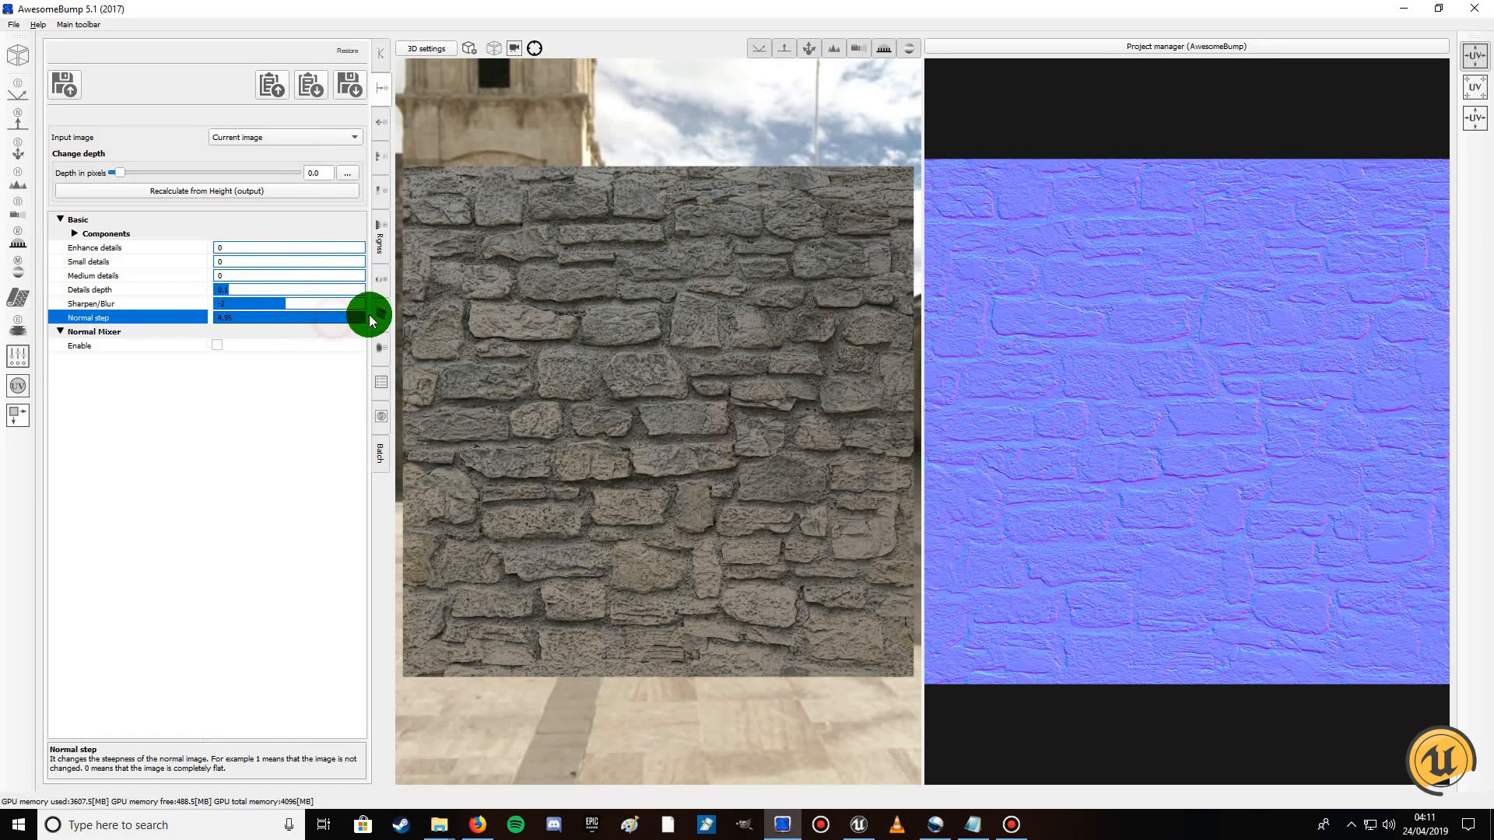
{"action": "left_click_drag", "start_coordinate": [372, 316], "coordinate": [363, 318]}
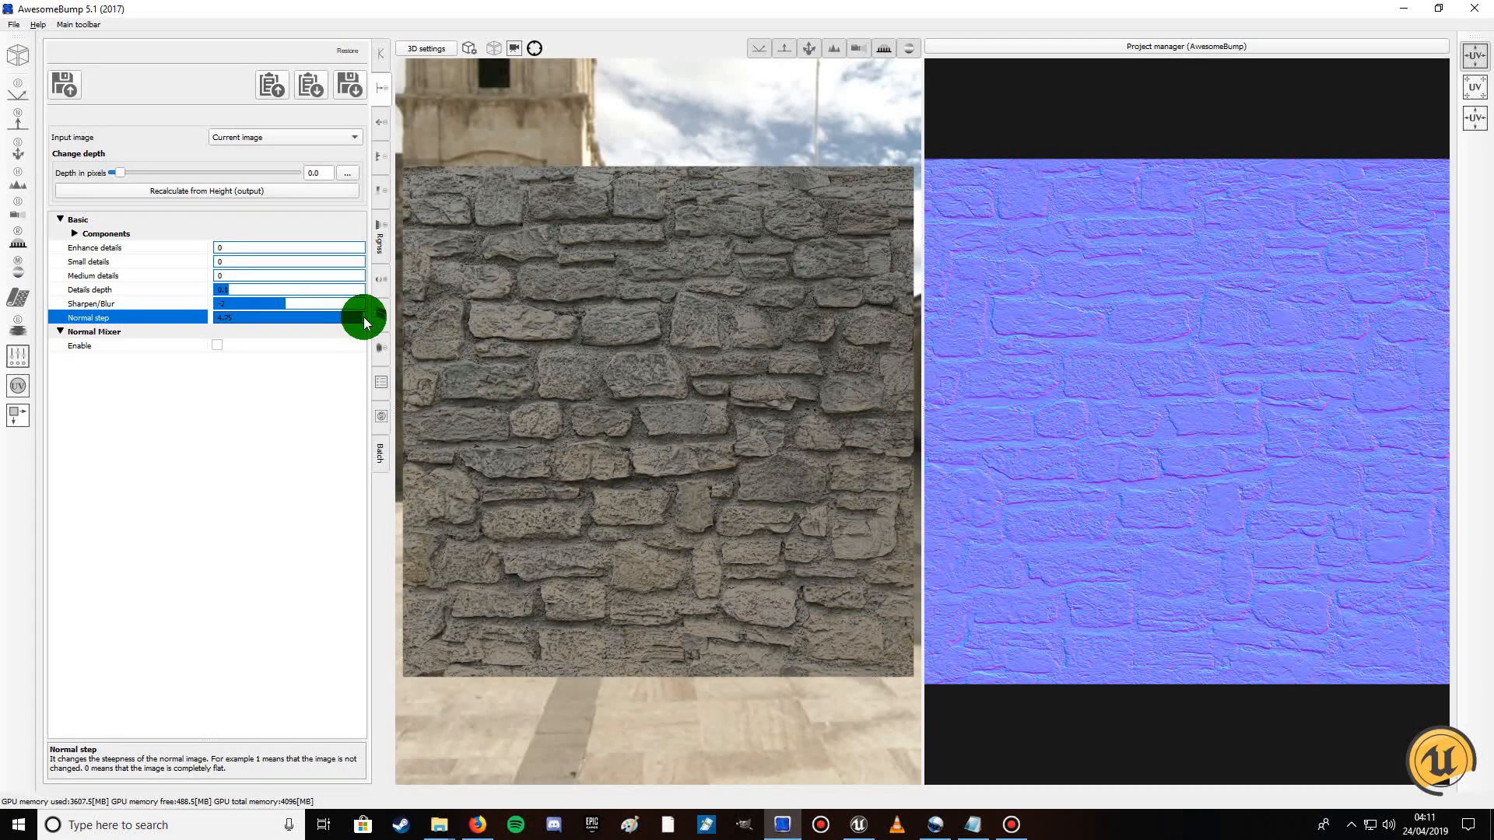
{"action": "left_click_drag", "start_coordinate": [363, 317], "coordinate": [300, 317]}
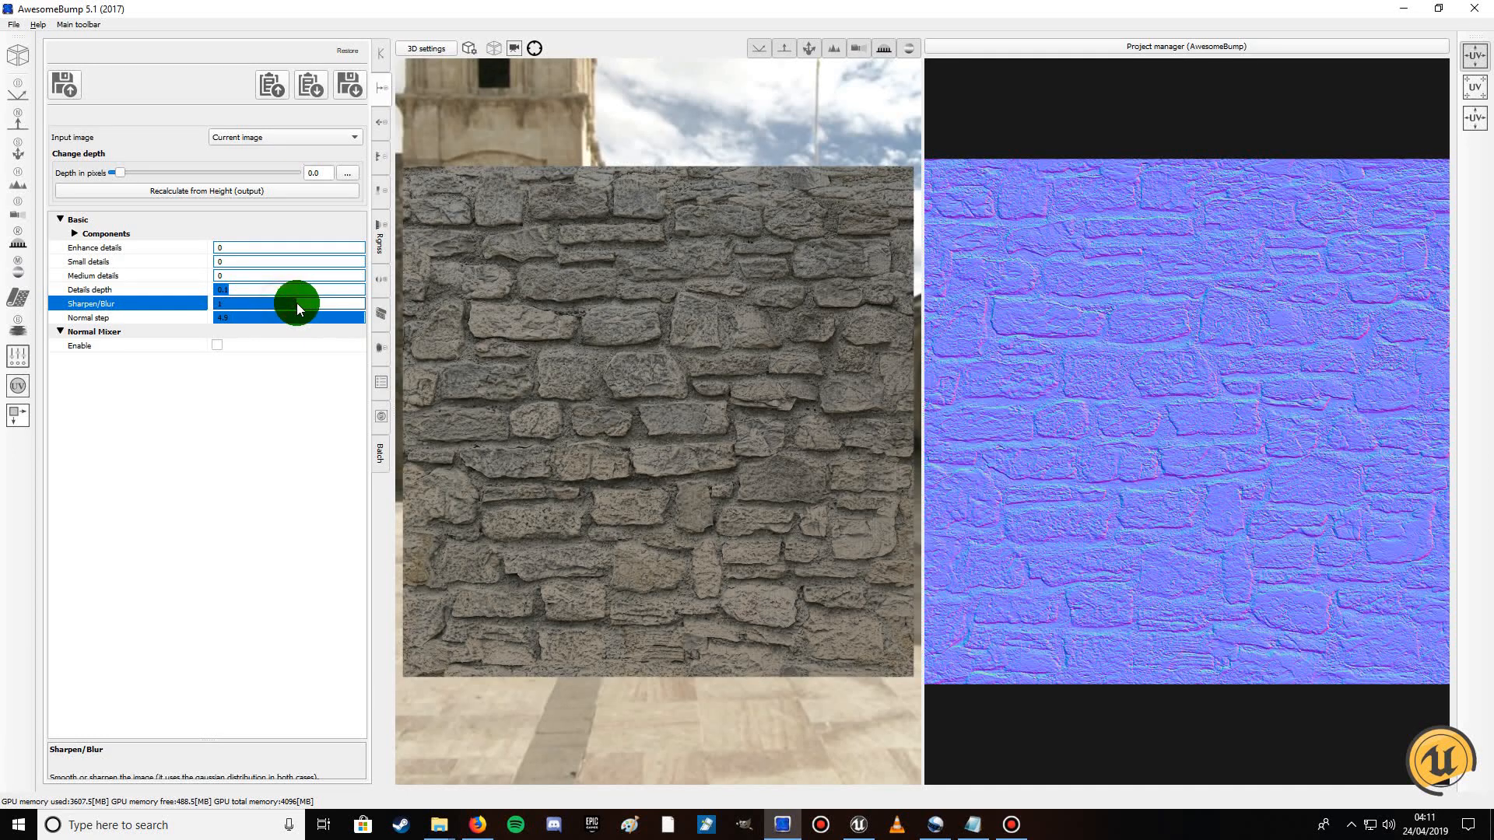
{"action": "left_click_drag", "start_coordinate": [295, 303], "coordinate": [310, 304]}
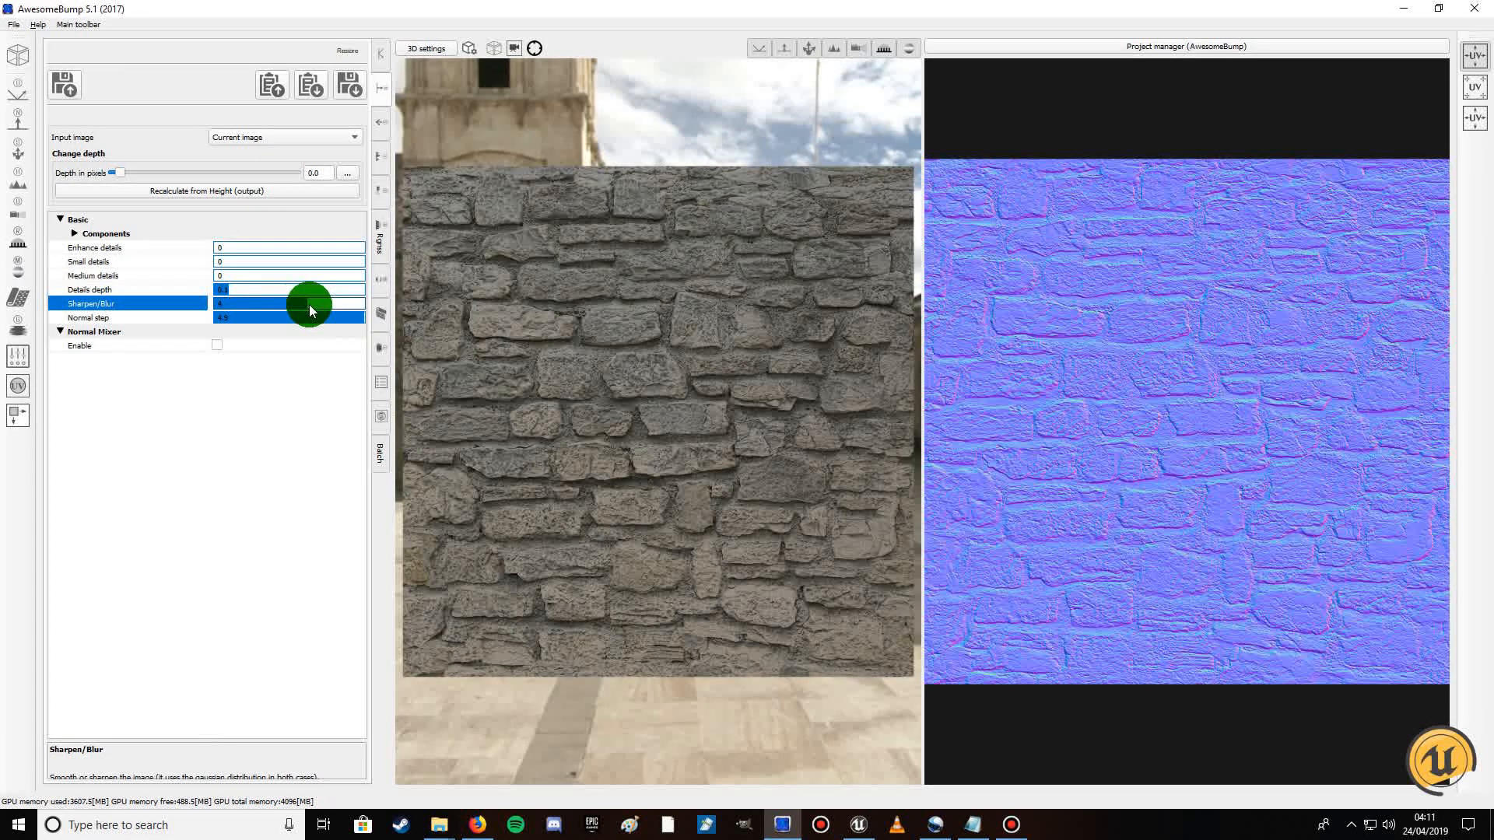
{"action": "left_click_drag", "start_coordinate": [310, 303], "coordinate": [300, 303]}
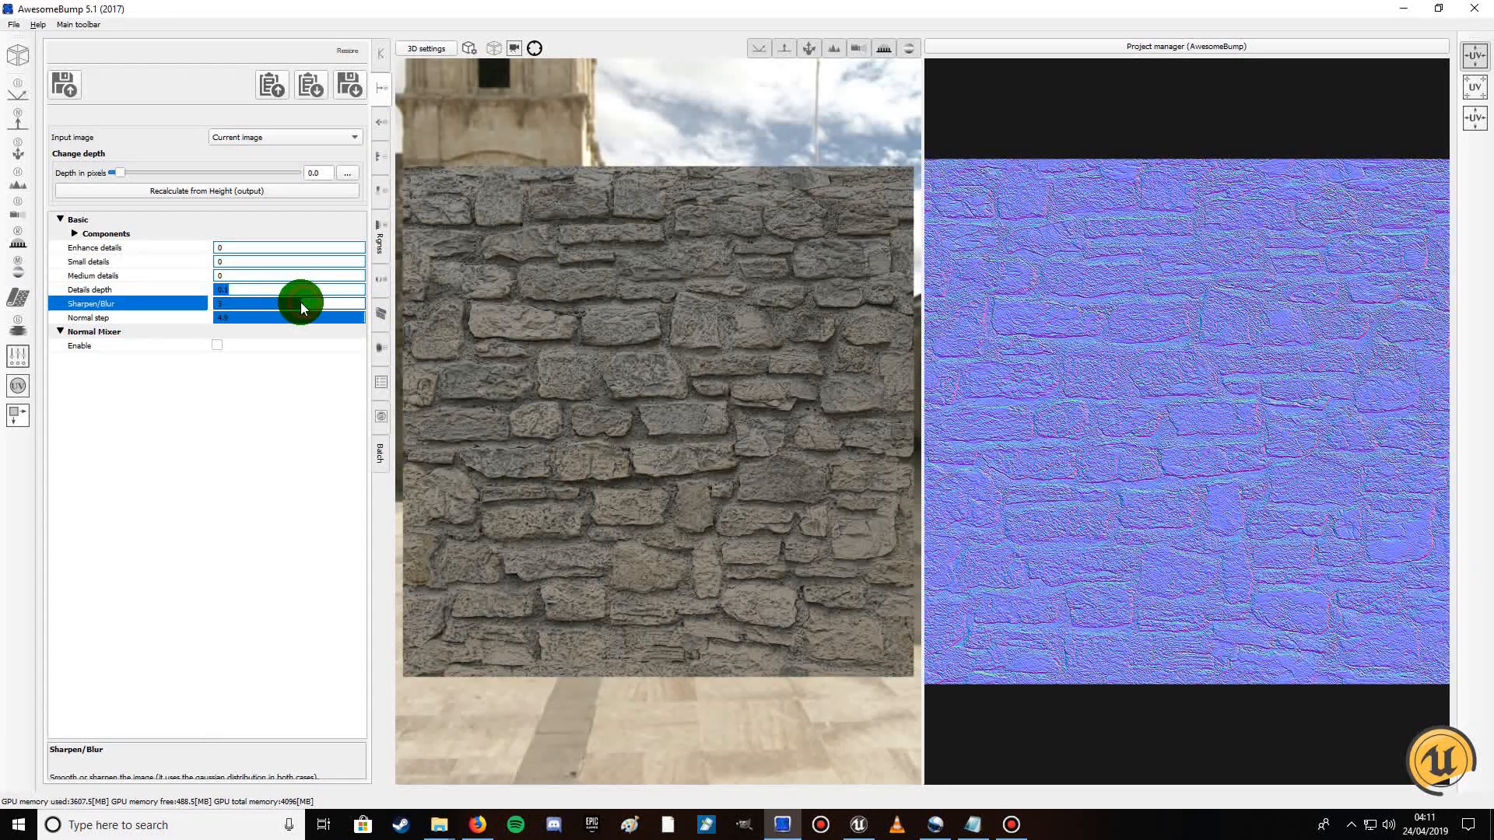
{"action": "left_click_drag", "start_coordinate": [305, 303], "coordinate": [295, 306]}
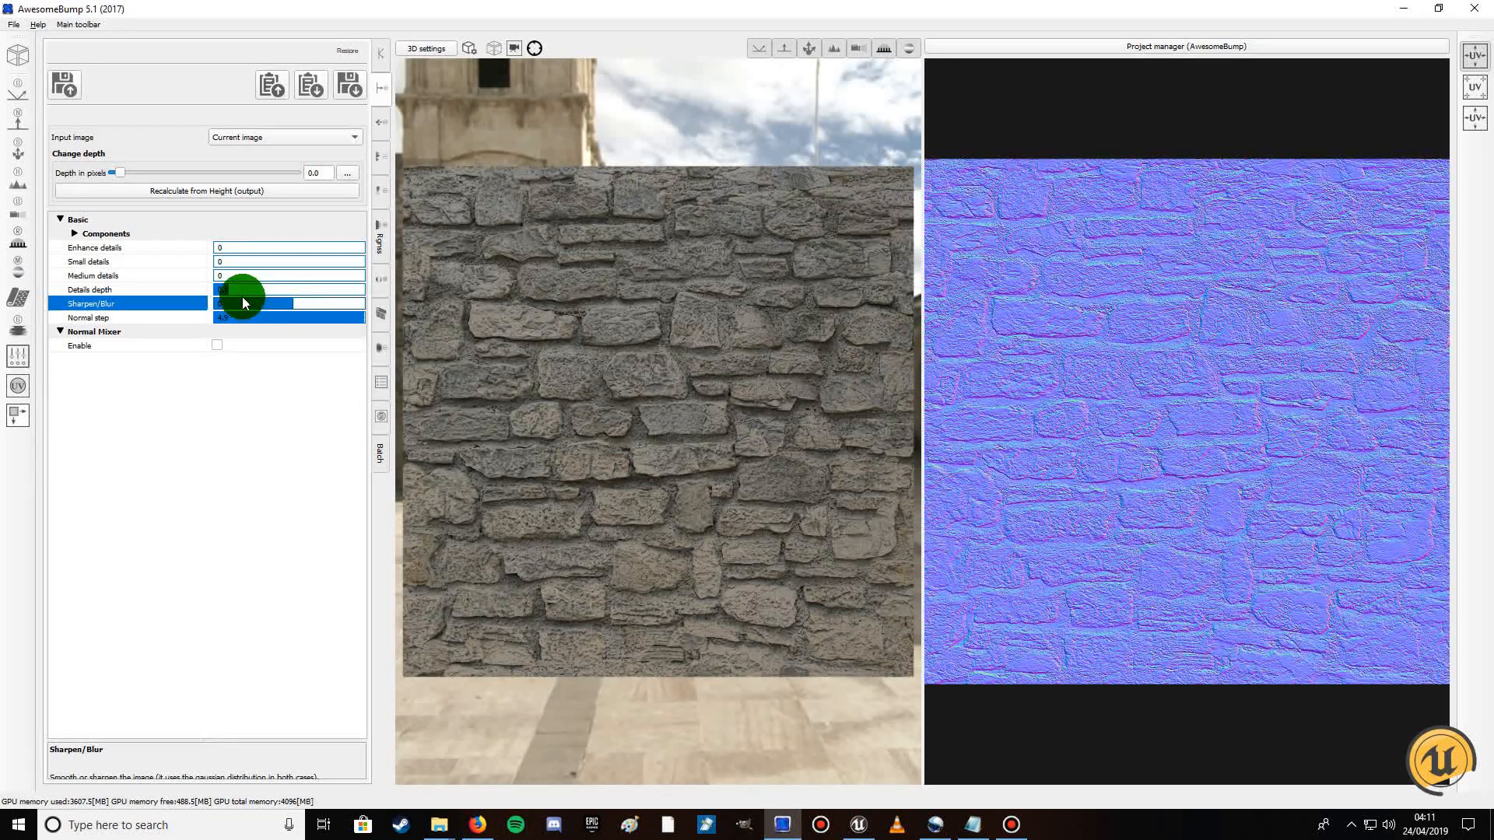
Deepen the Details depth and adjust Enhance details so the stone edges read crisper
{"action": "left_click", "coordinate": [129, 289]}
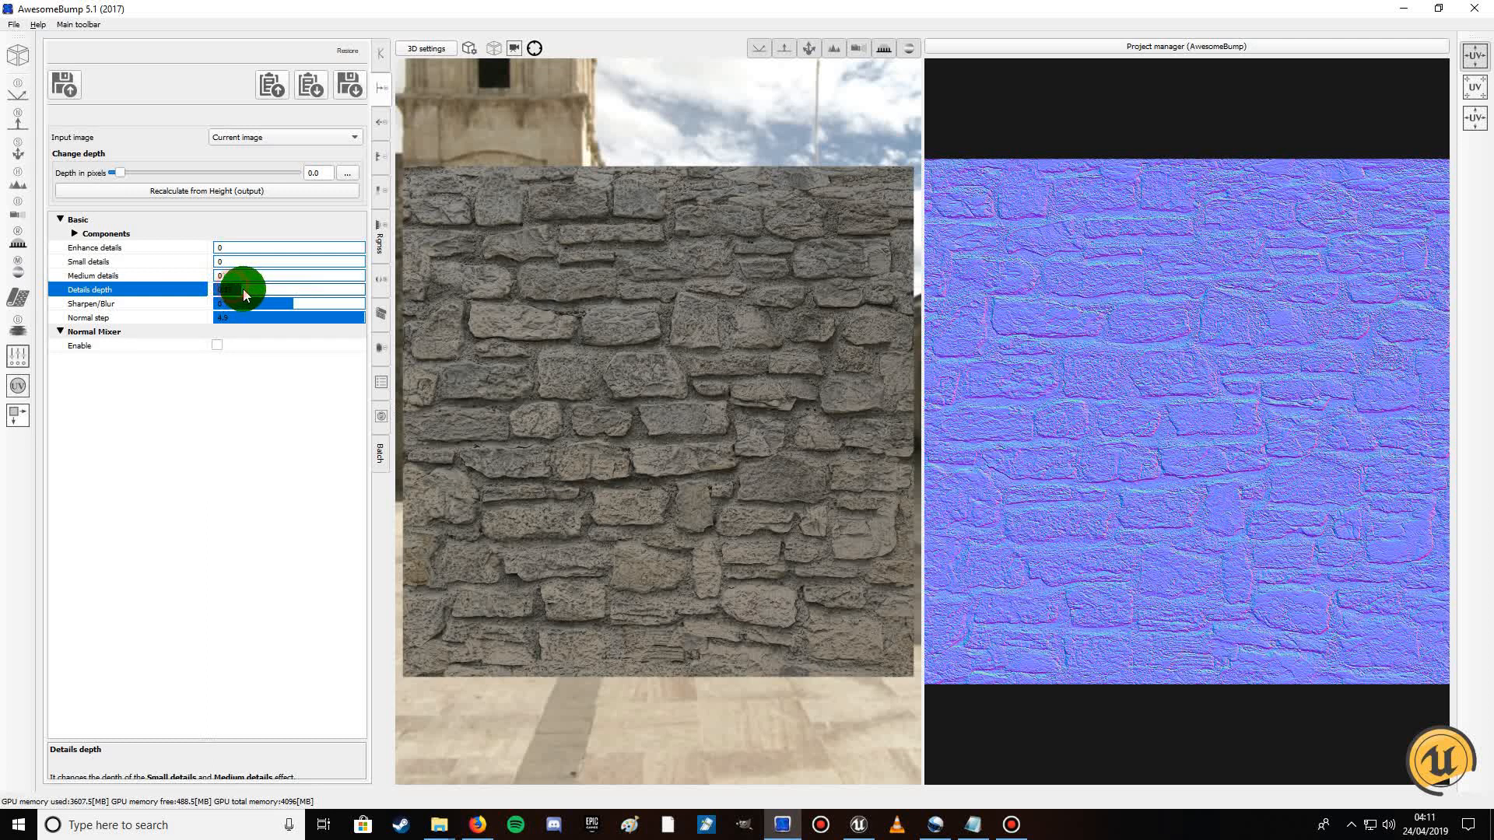
{"action": "left_click_drag", "start_coordinate": [229, 289], "coordinate": [283, 289]}
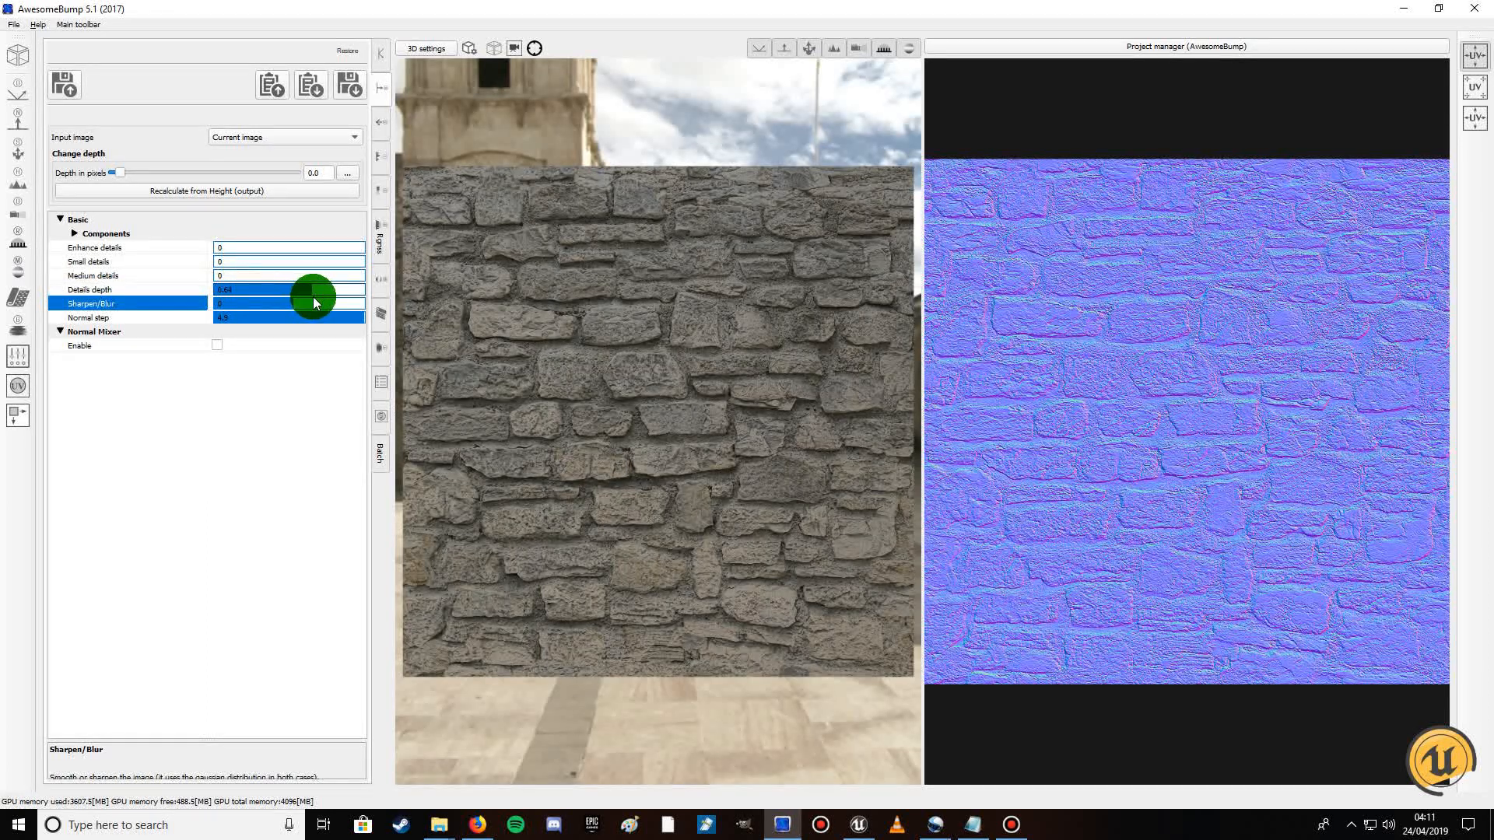
{"action": "left_click_drag", "start_coordinate": [314, 289], "coordinate": [328, 289]}
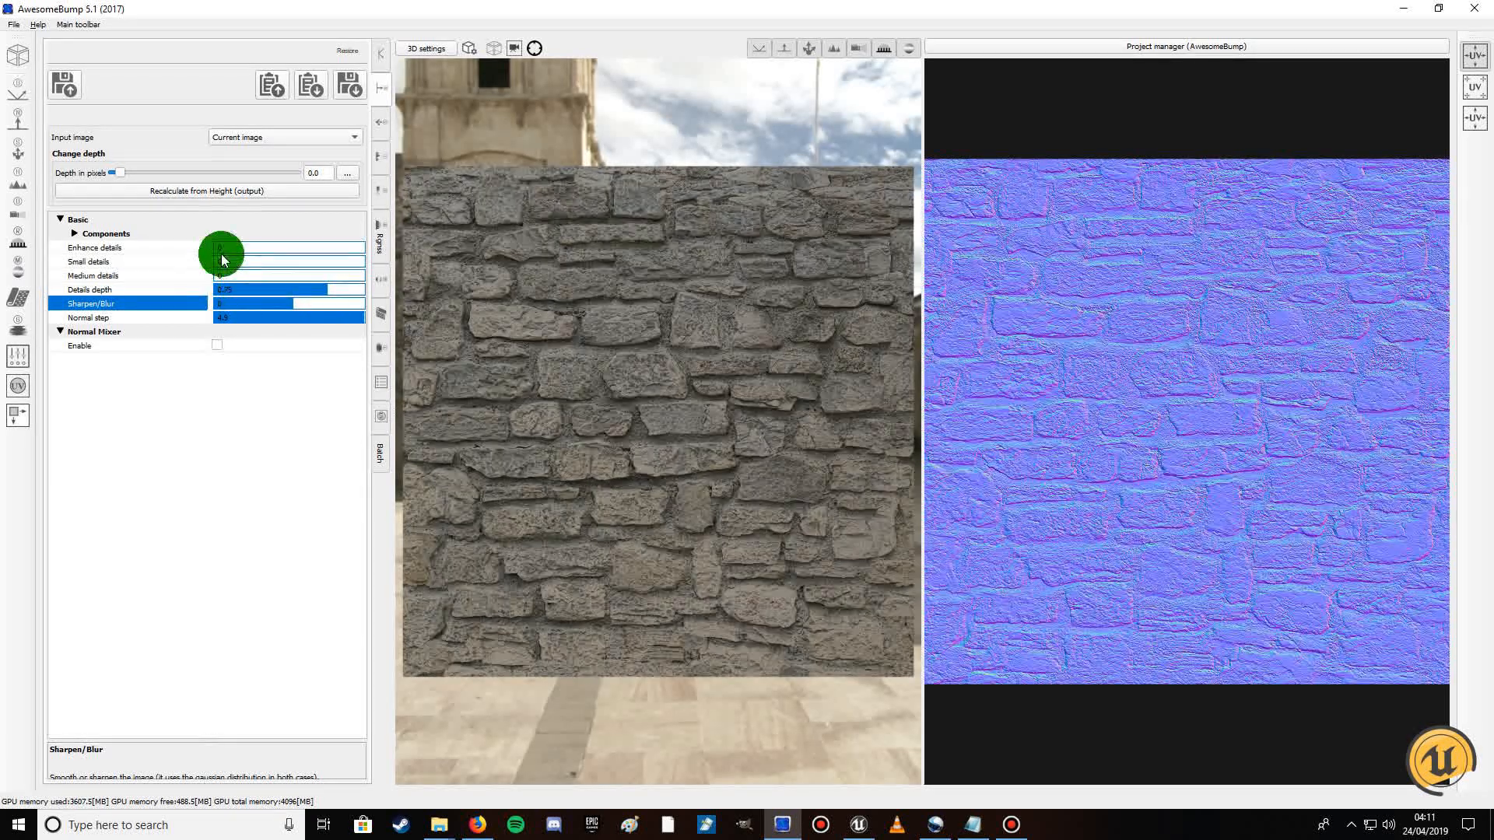
{"action": "left_click", "coordinate": [95, 247]}
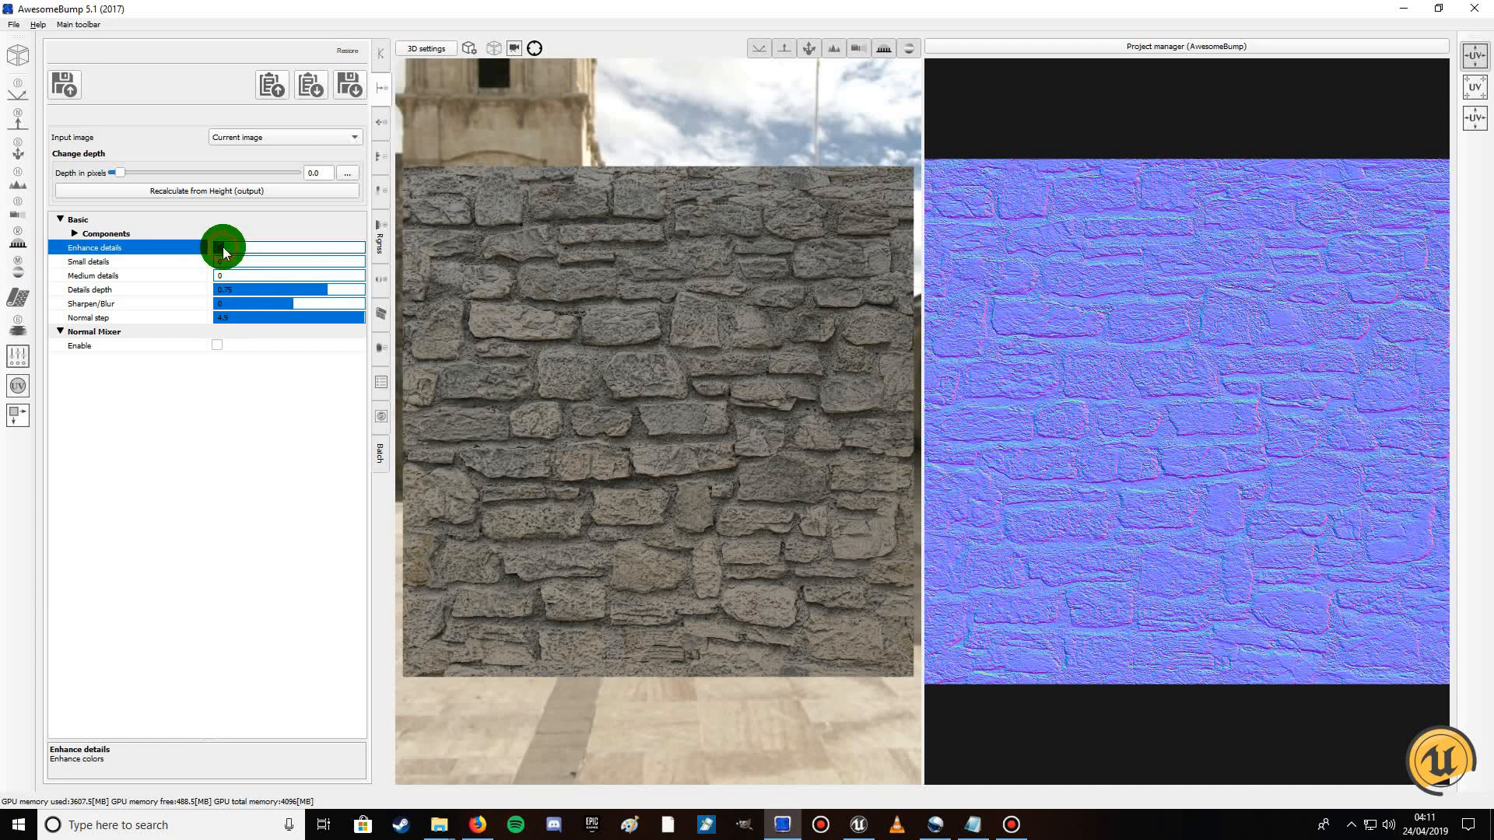
{"action": "left_click_drag", "start_coordinate": [224, 251], "coordinate": [313, 251]}
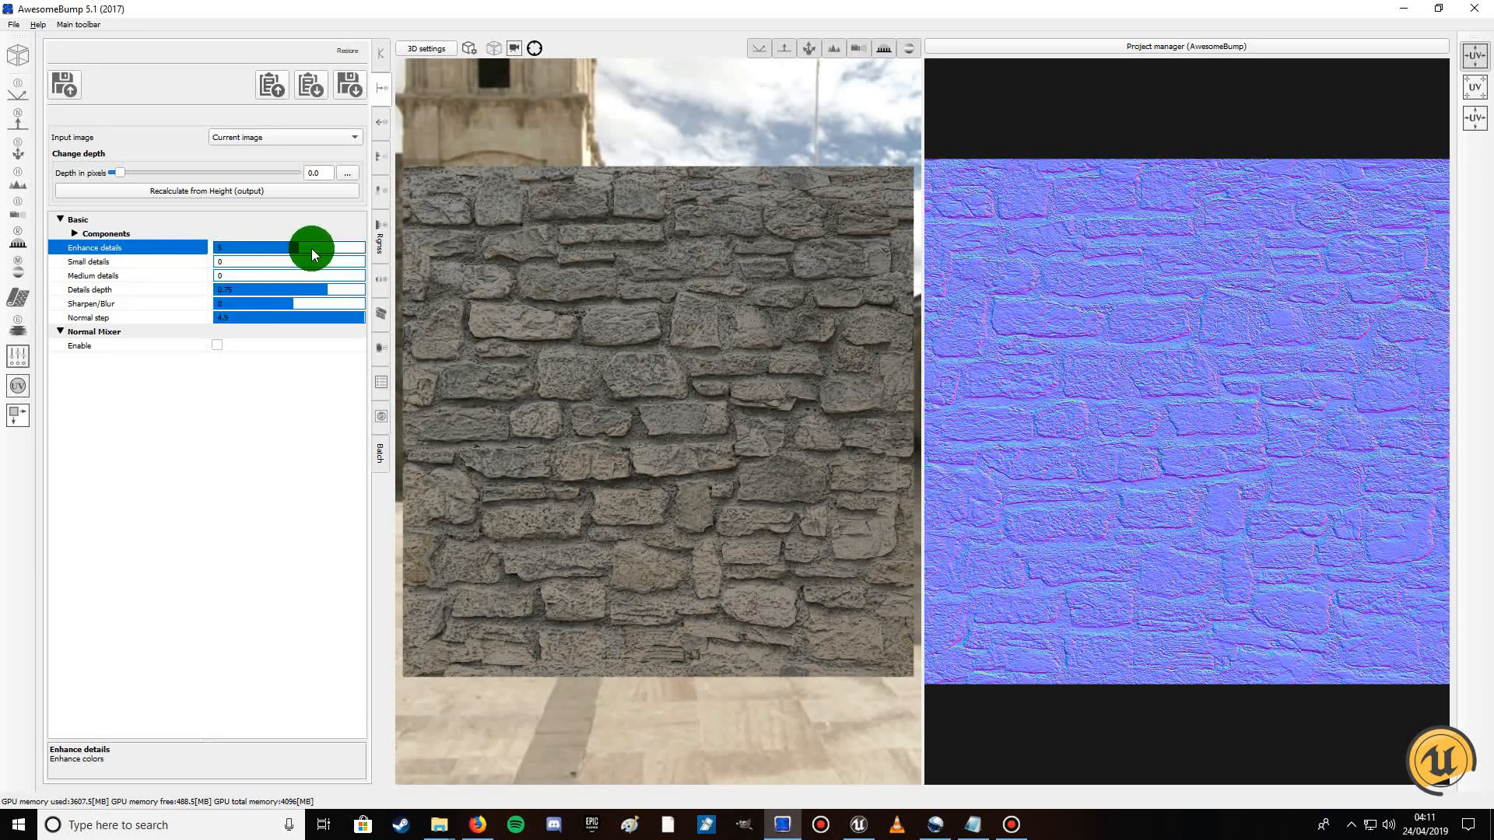
{"action": "left_click_drag", "start_coordinate": [310, 252], "coordinate": [220, 252]}
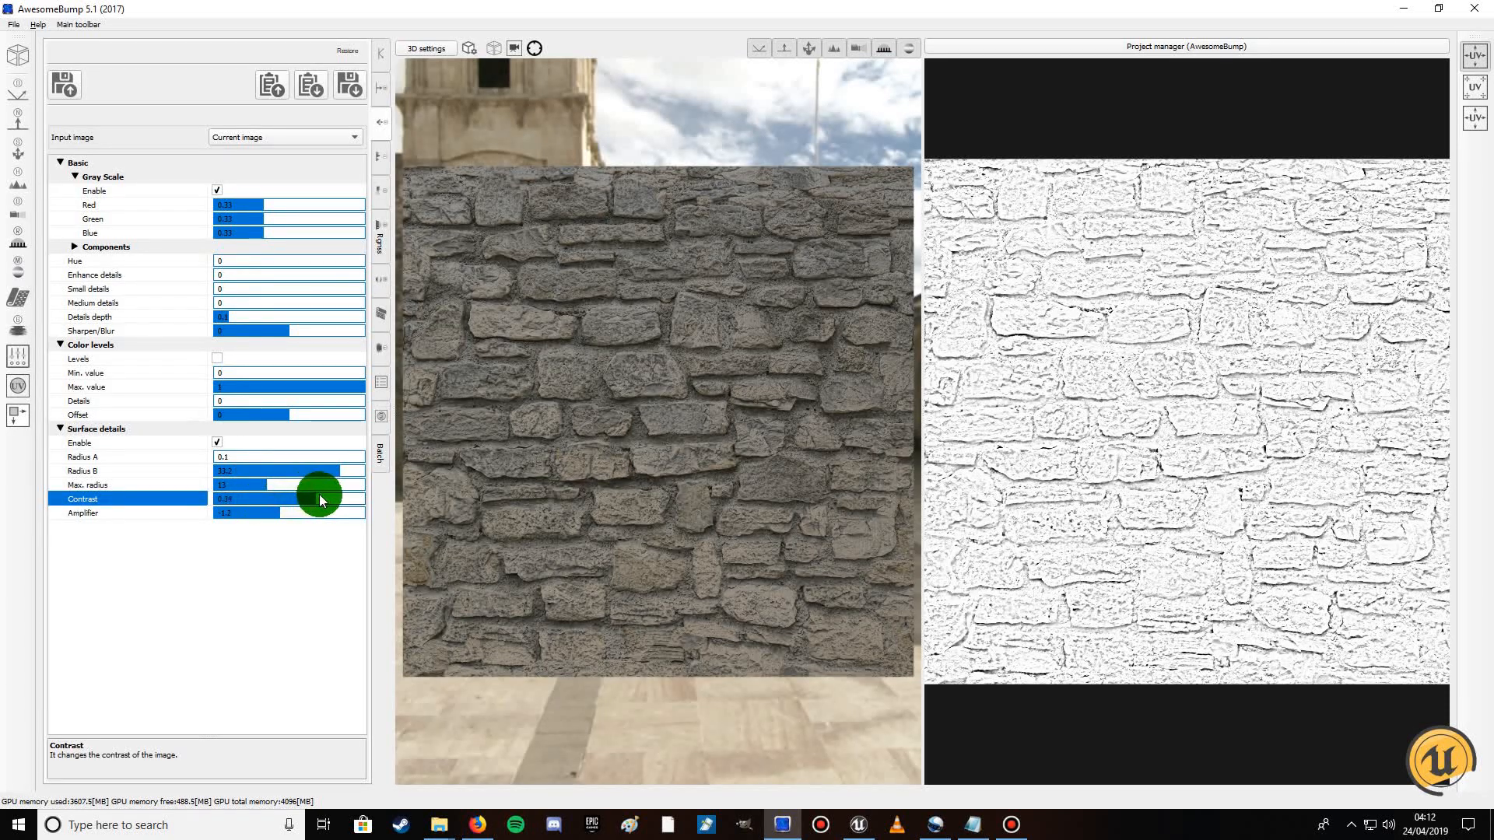
Tune the specular map's Surface details Contrast and Amplifier so the cracks show as dark lines on white
{"action": "left_click_drag", "start_coordinate": [319, 498], "coordinate": [277, 498]}
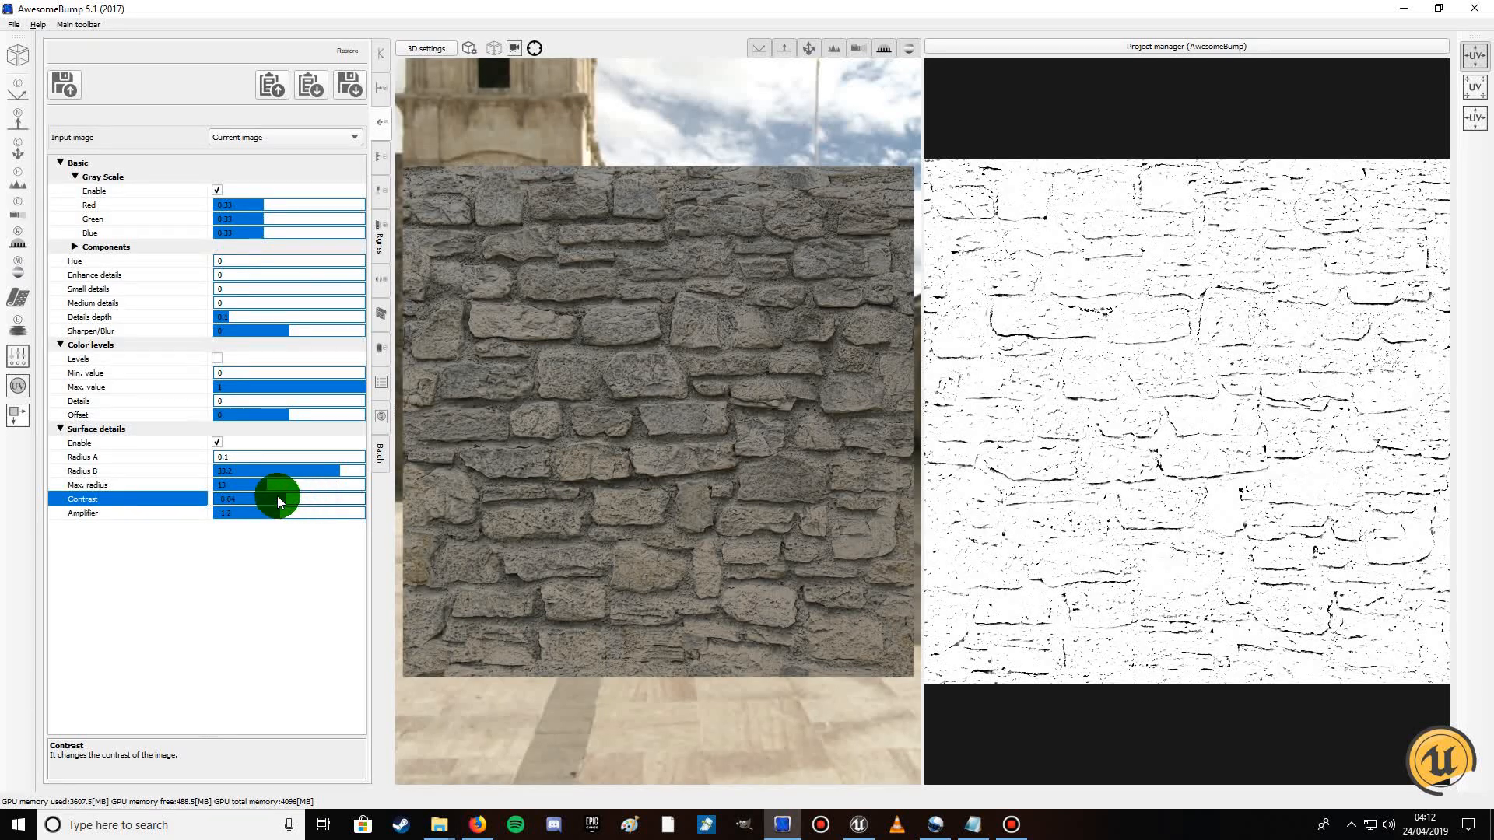
{"action": "left_click_drag", "start_coordinate": [279, 502], "coordinate": [242, 503]}
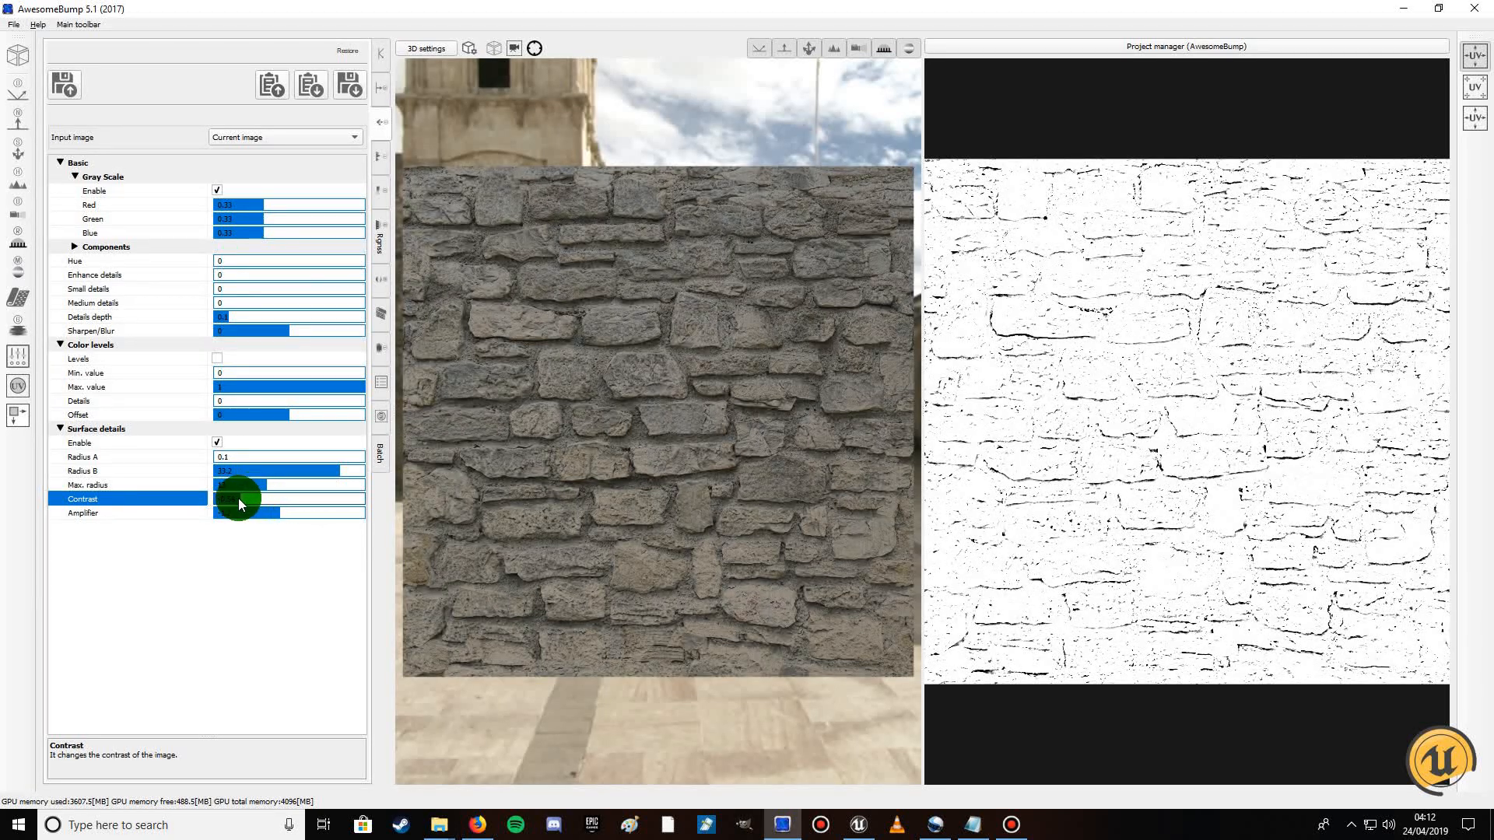
{"action": "left_click_drag", "start_coordinate": [238, 497], "coordinate": [278, 498]}
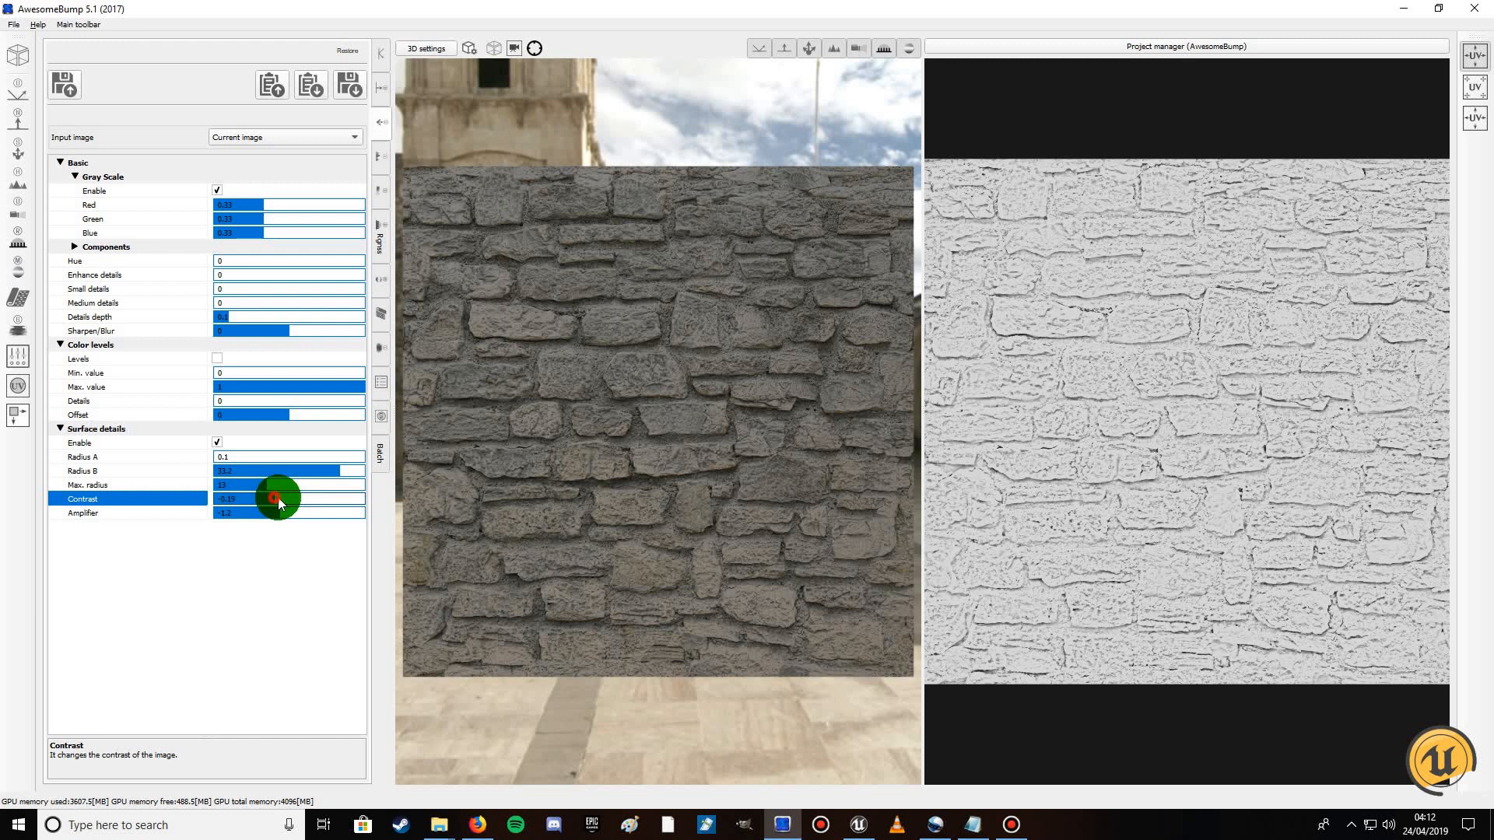
{"action": "left_click_drag", "start_coordinate": [277, 500], "coordinate": [295, 500]}
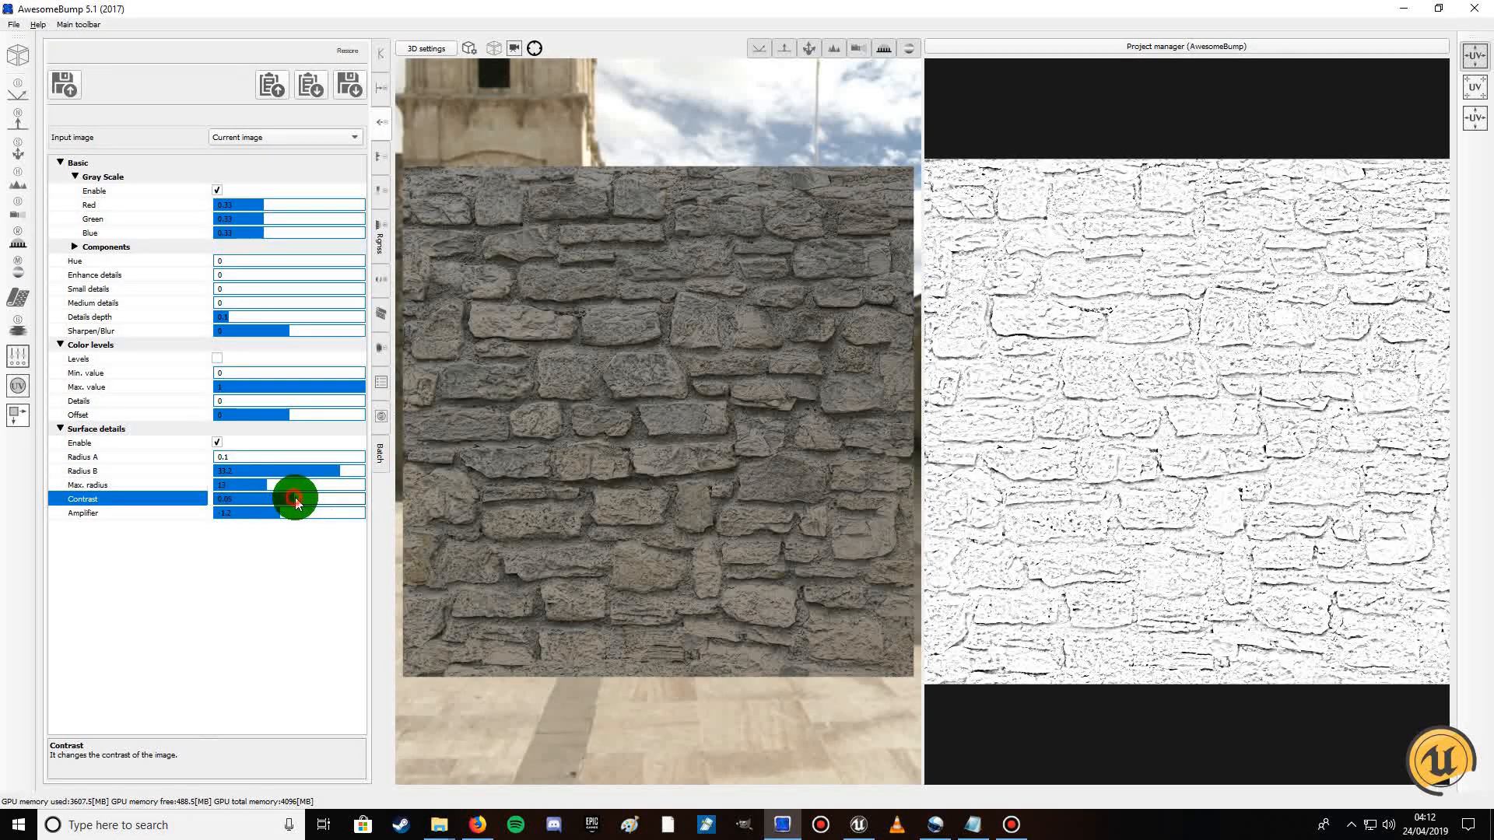
{"action": "left_click", "coordinate": [274, 511]}
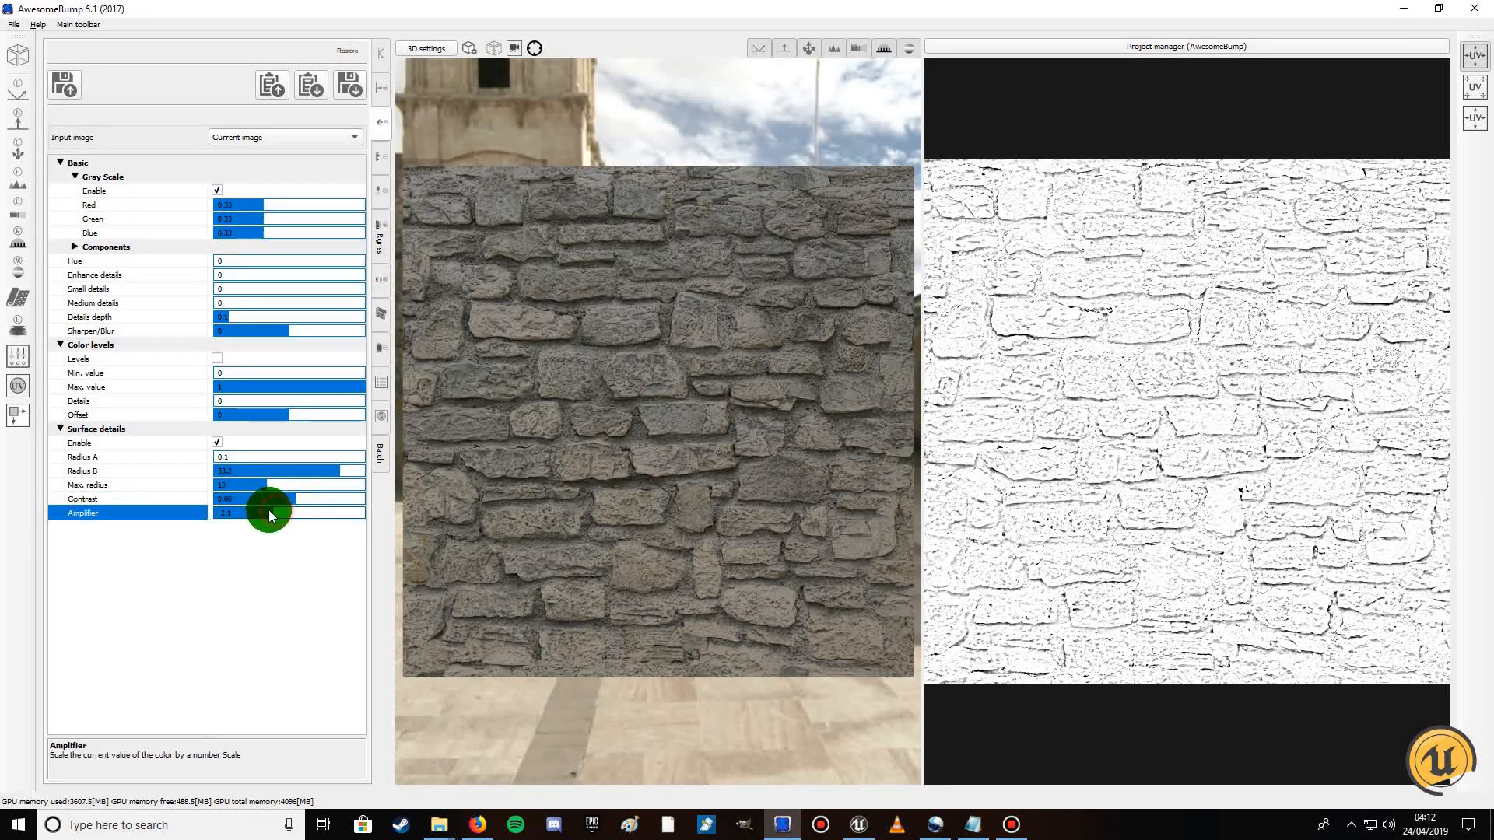
{"action": "left_click_drag", "start_coordinate": [277, 512], "coordinate": [260, 512]}
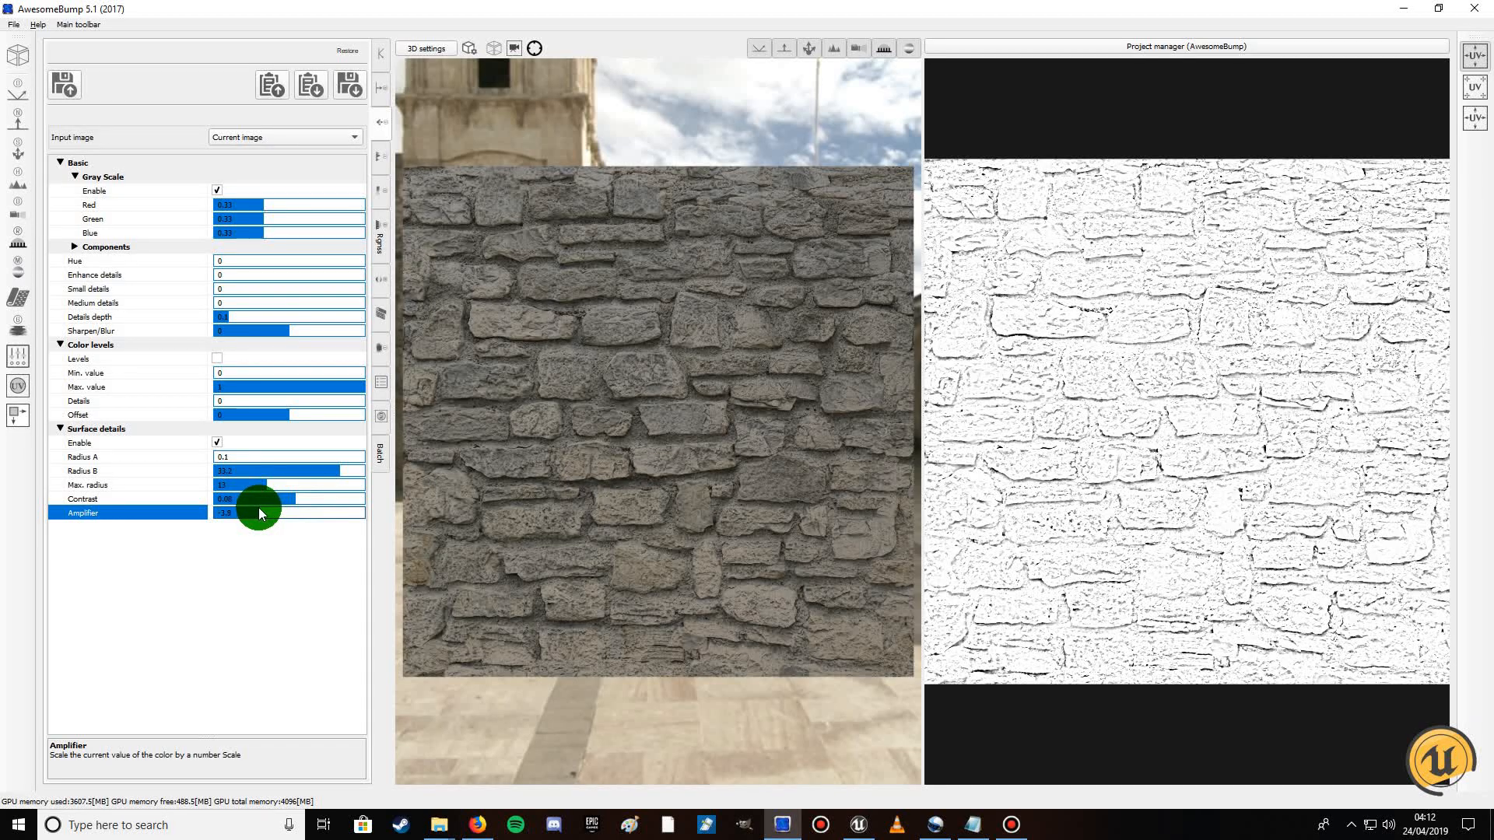
{"action": "left_click_drag", "start_coordinate": [277, 512], "coordinate": [257, 512]}
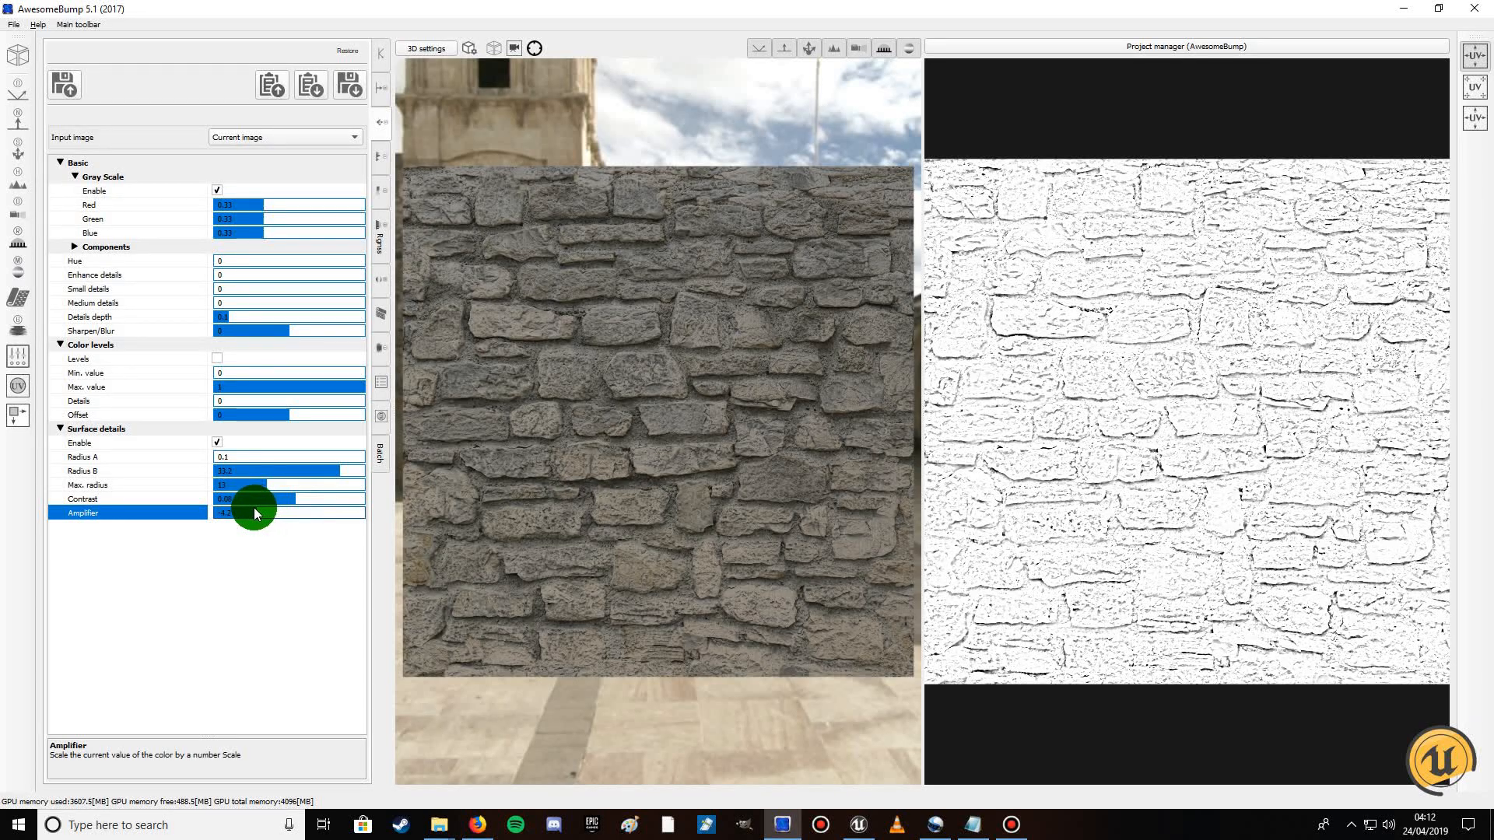
{"action": "left_click_drag", "start_coordinate": [257, 503], "coordinate": [256, 498]}
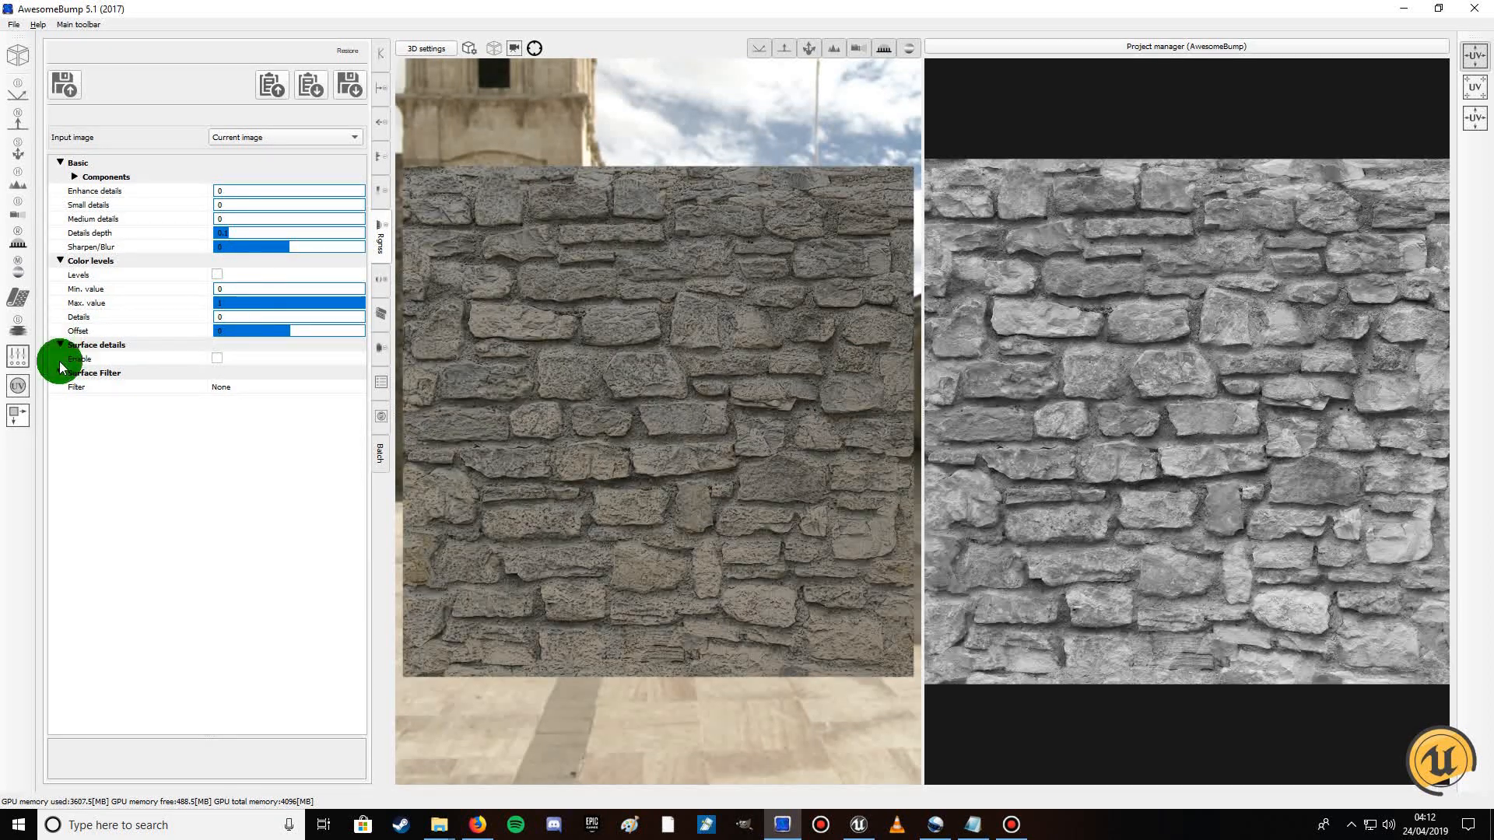
Enable Surface details on the roughness map and retune Contrast and Amplifier into a mostly white, chalky stone map
{"action": "left_click", "coordinate": [216, 358]}
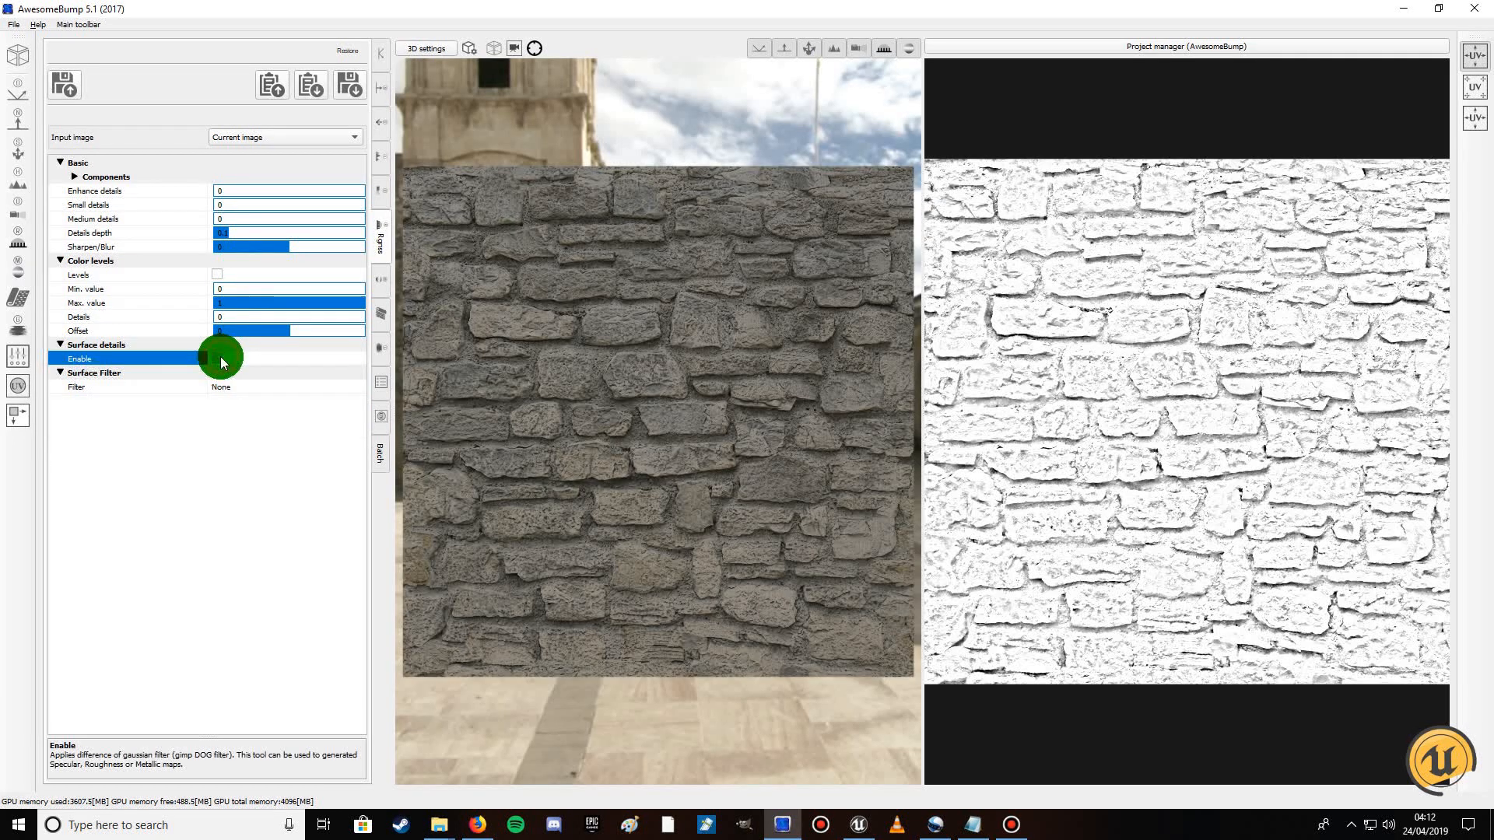
{"action": "left_click", "coordinate": [214, 358]}
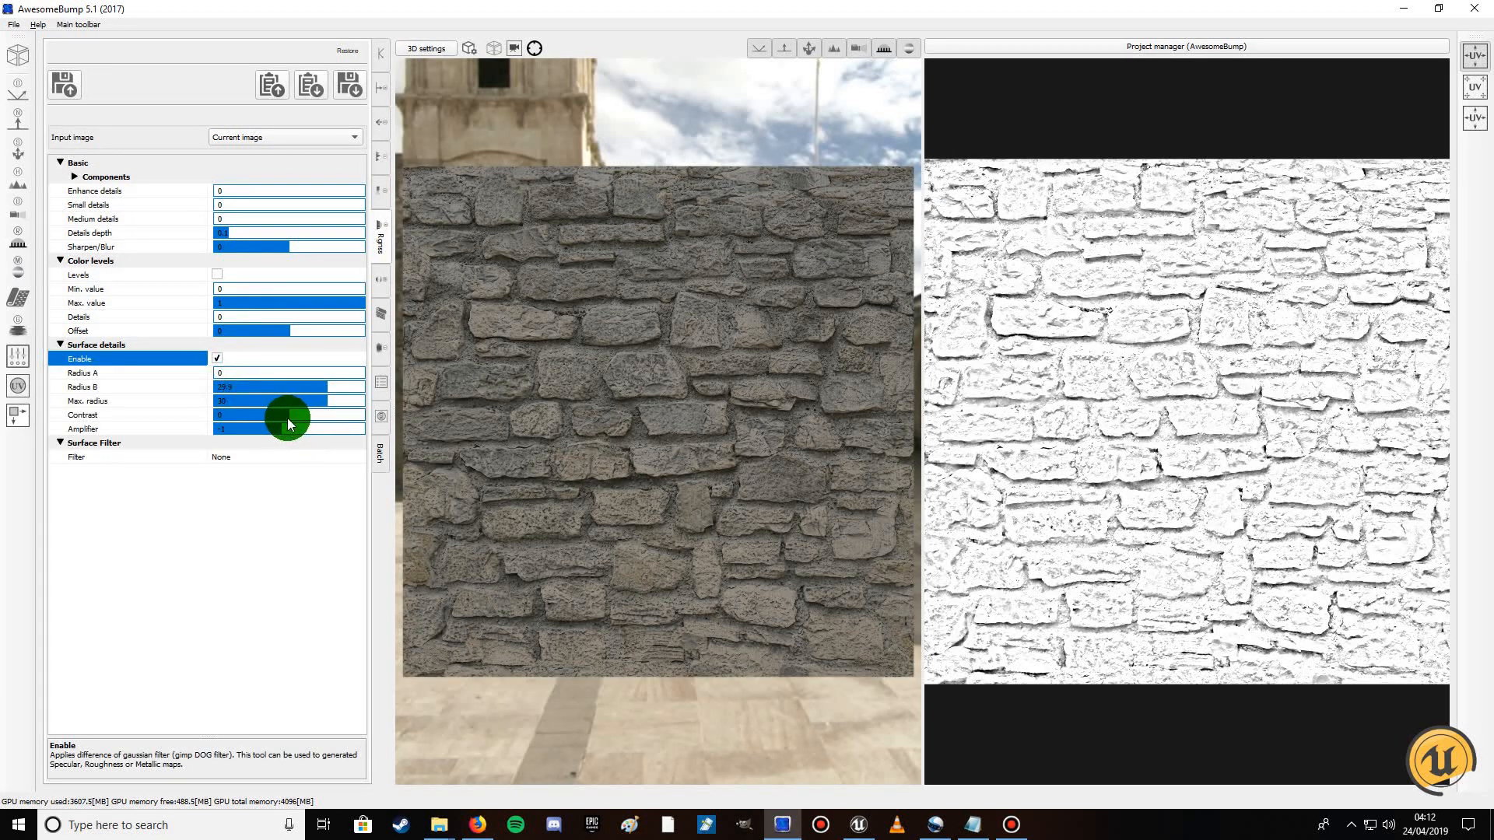
{"action": "left_click_drag", "start_coordinate": [289, 414], "coordinate": [268, 414]}
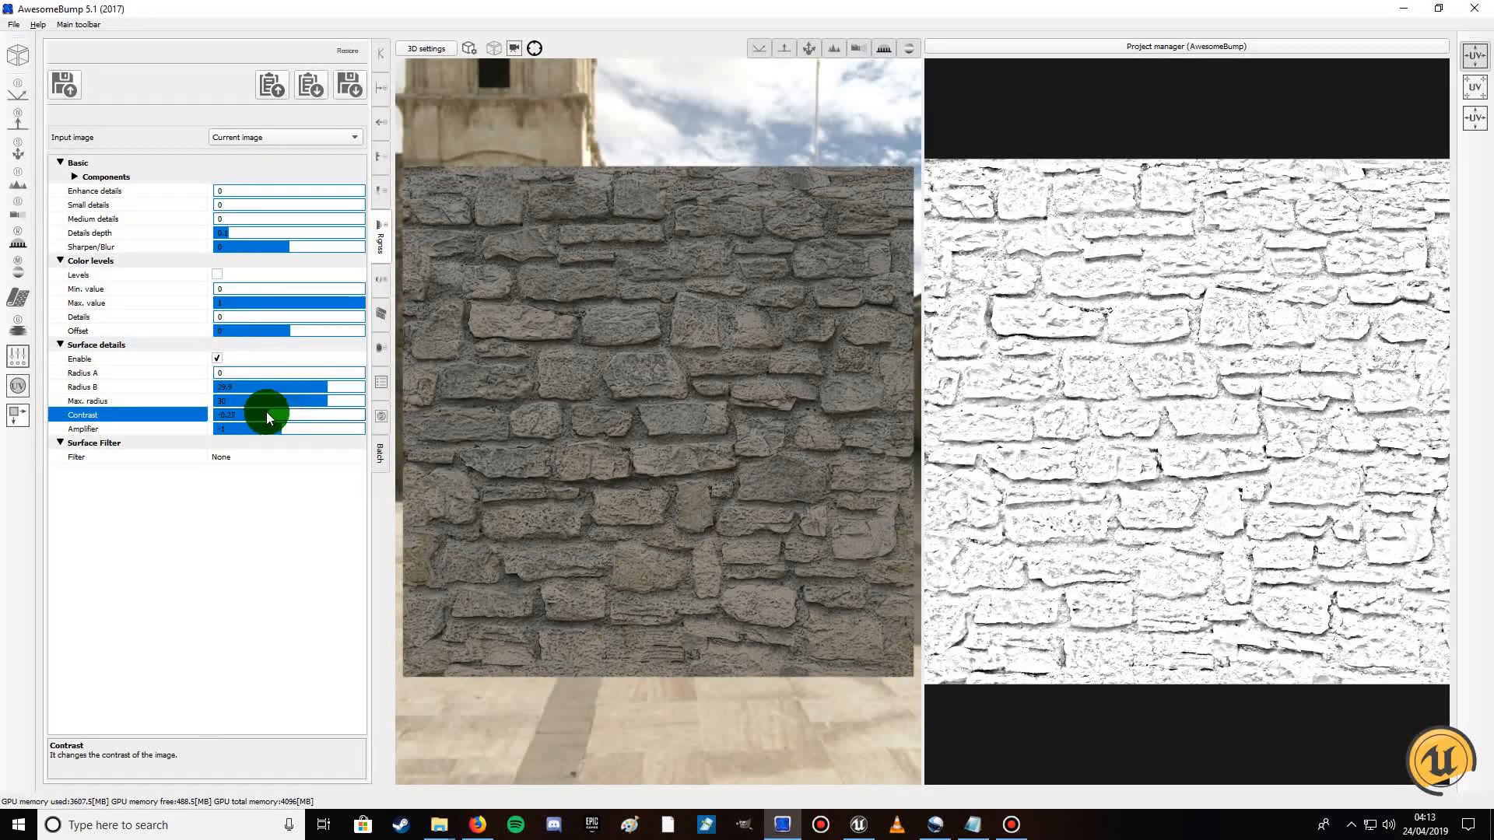
{"action": "left_click_drag", "start_coordinate": [252, 414], "coordinate": [277, 427]}
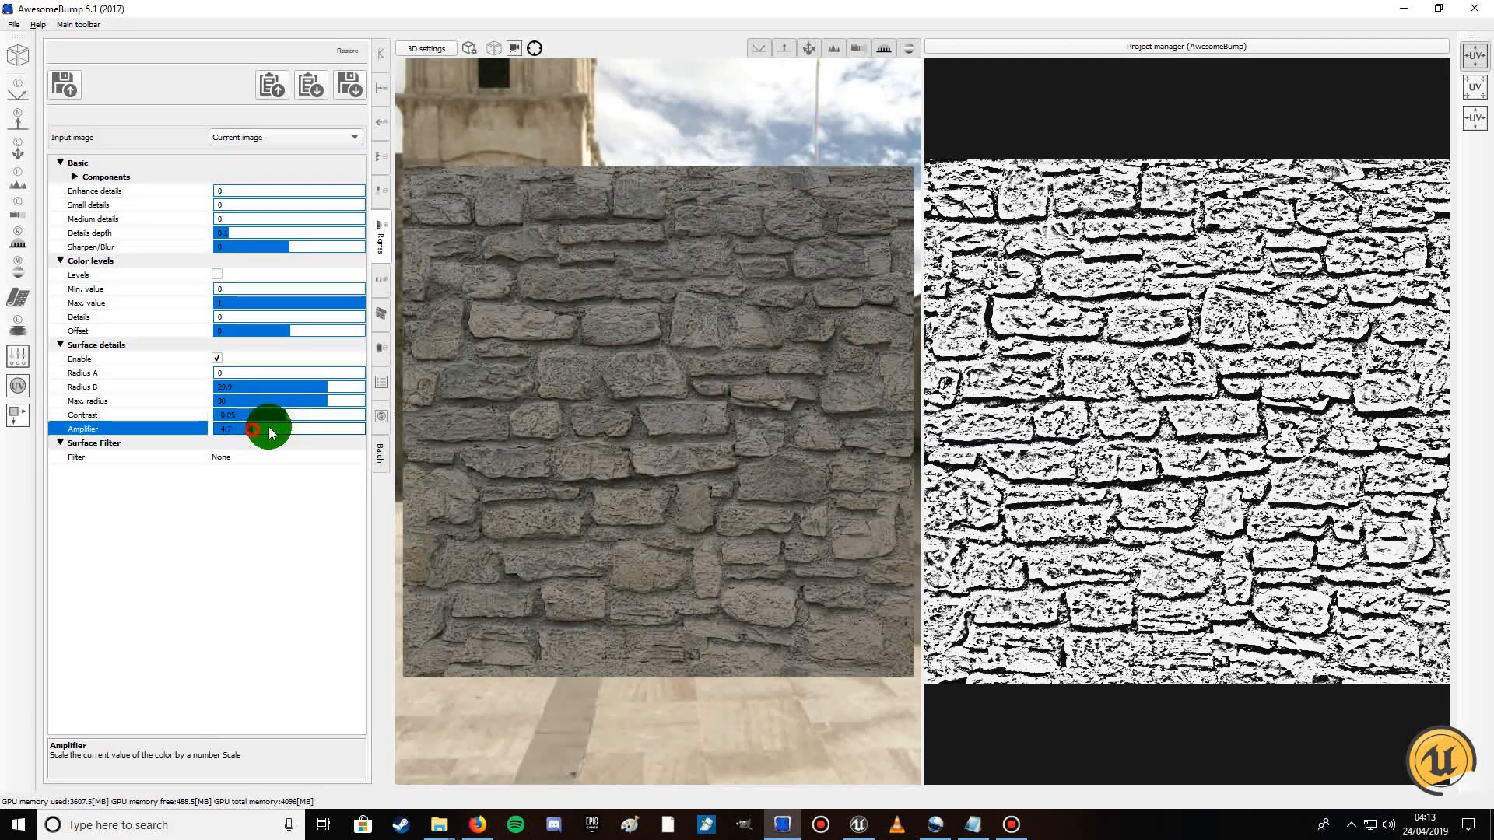
{"action": "left_click_drag", "start_coordinate": [269, 431], "coordinate": [277, 431]}
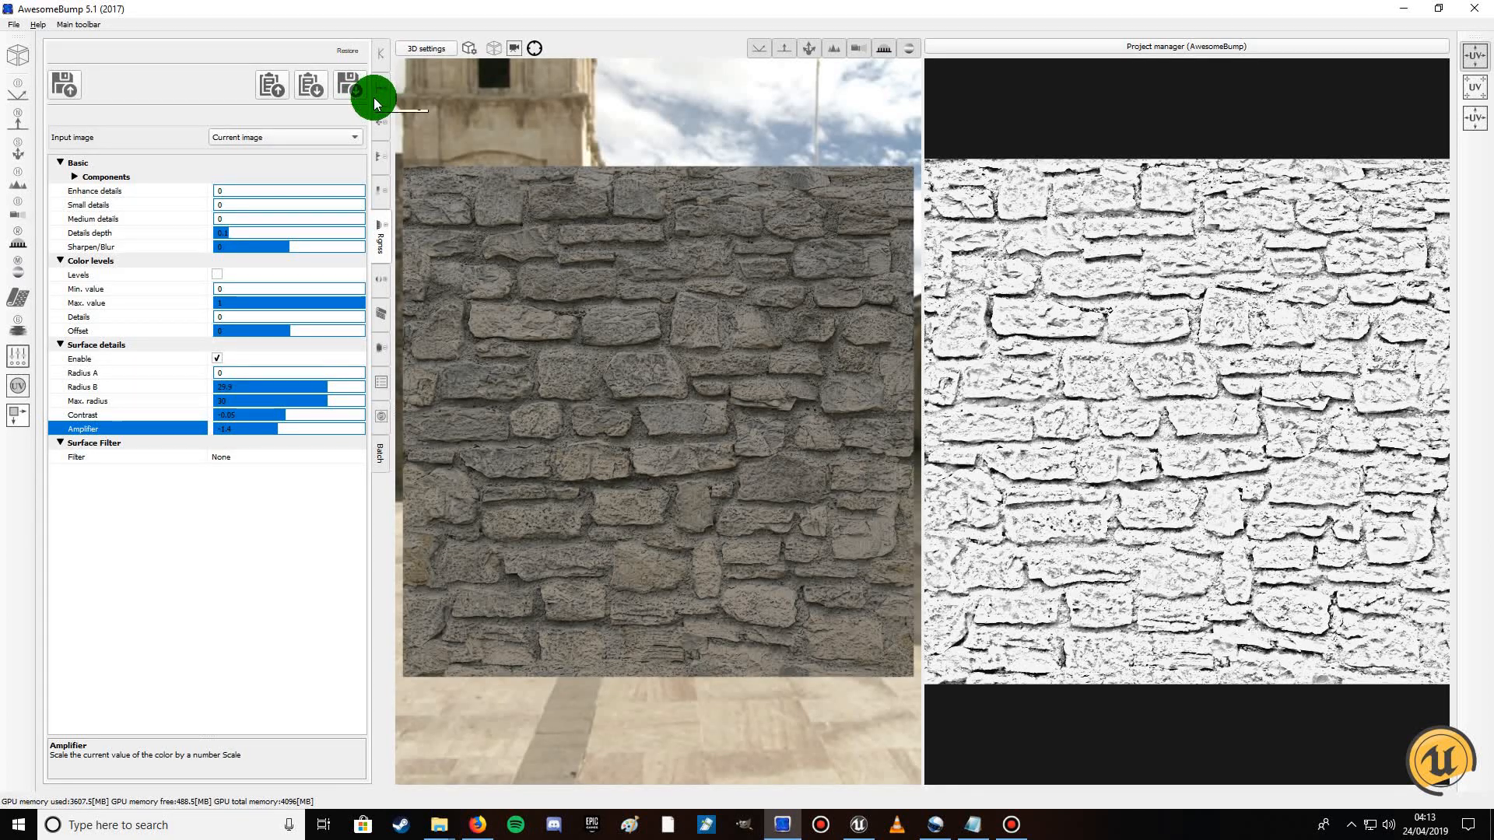
{"action": "mouse_move", "coordinate": [377, 103]}
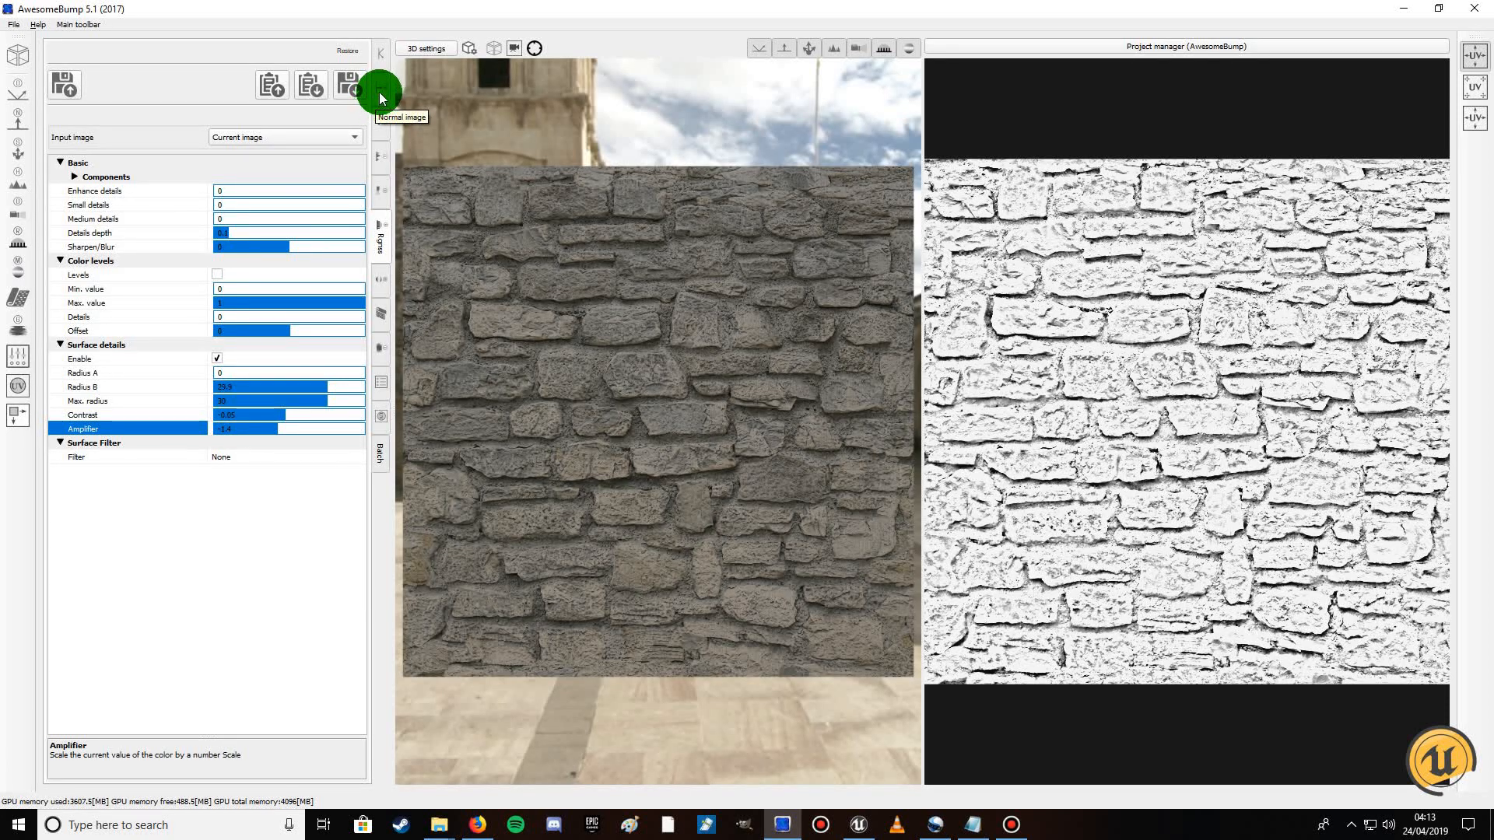
Return to the normal map, preview saving it as BrickWall1_n.png, and cancel the save dialog
{"action": "left_click", "coordinate": [379, 86]}
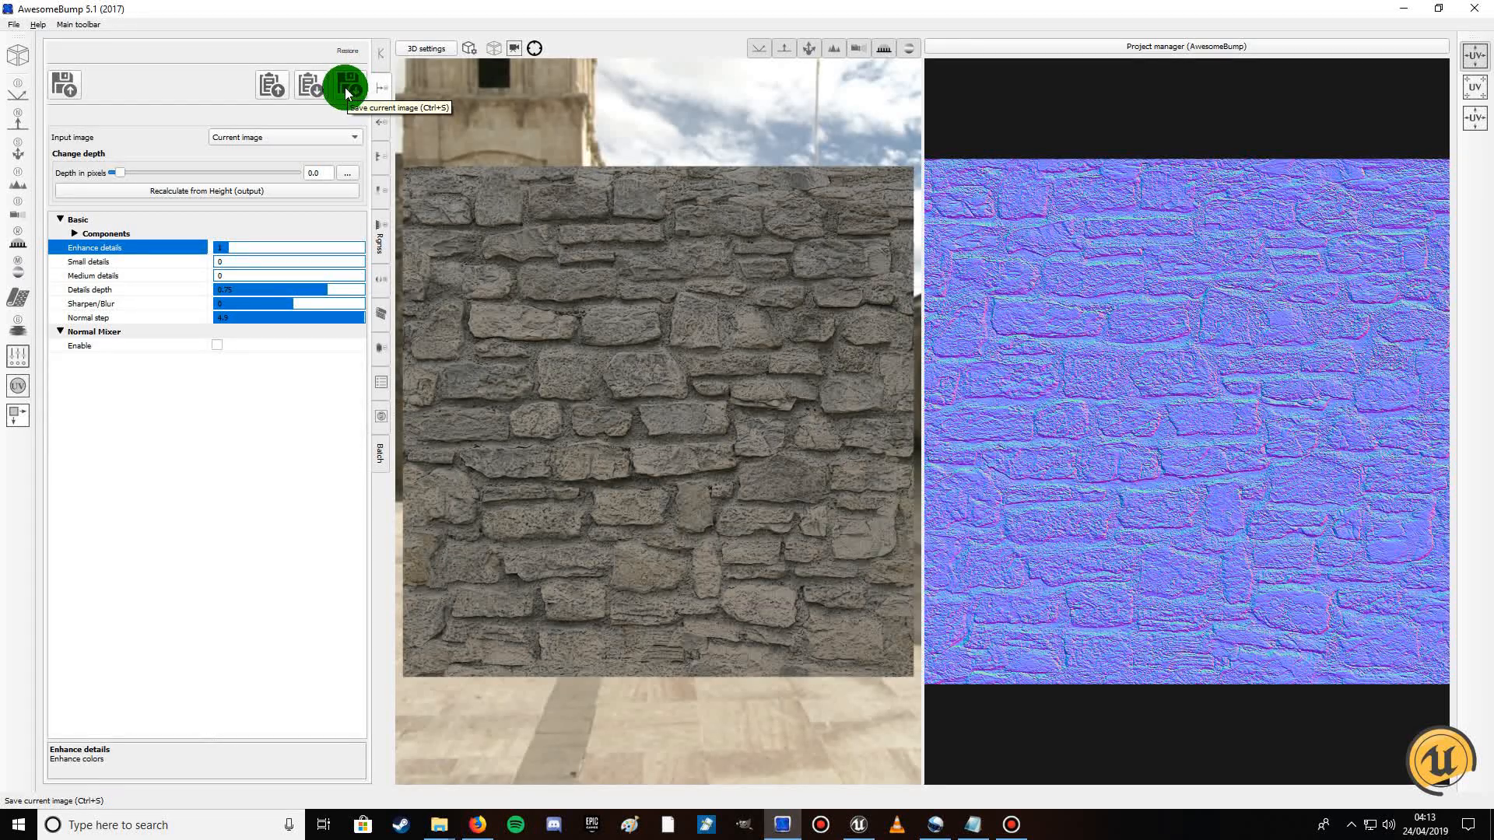
{"action": "left_click", "coordinate": [342, 84]}
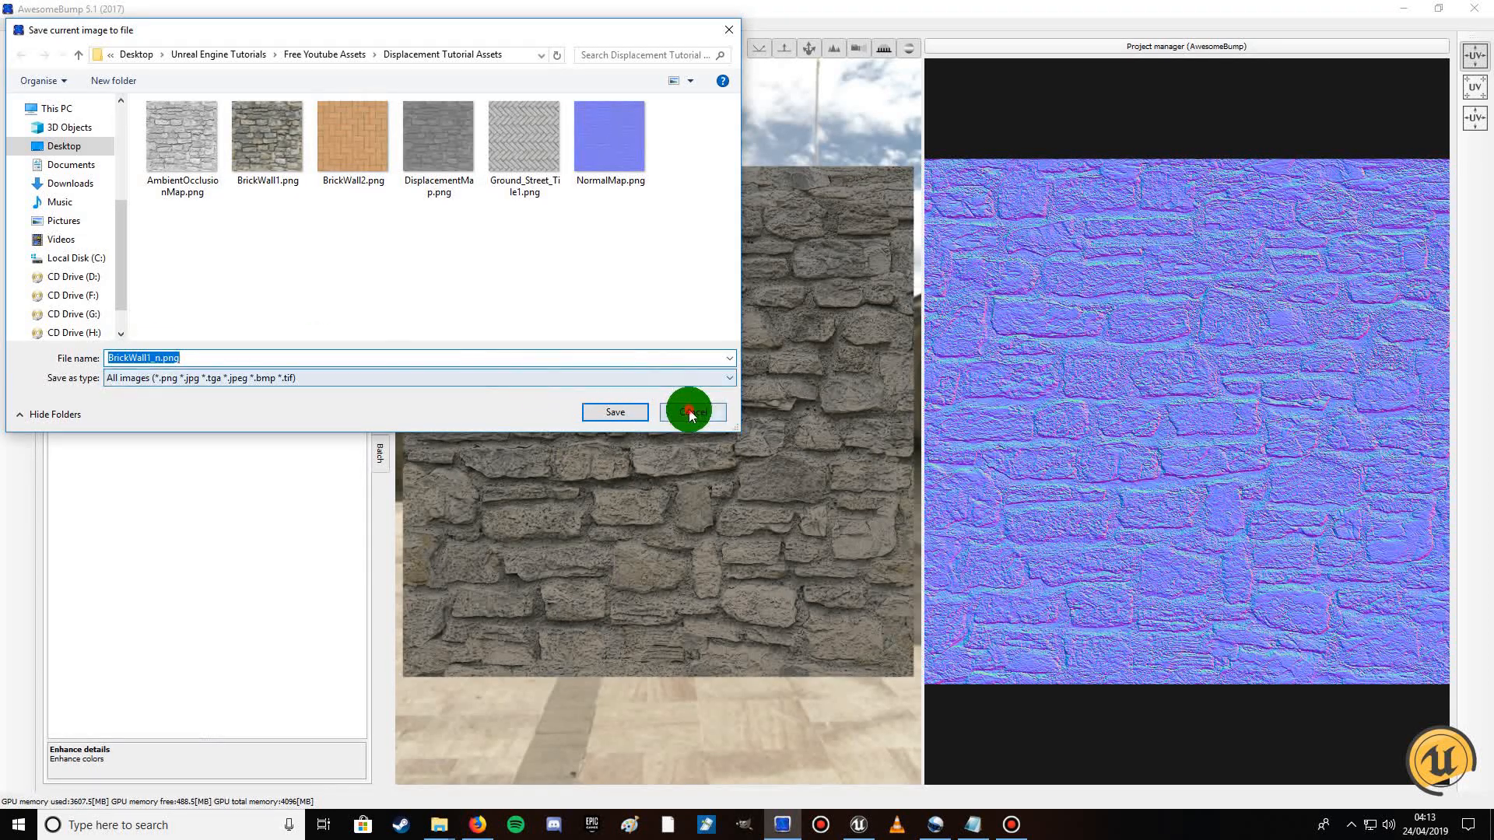
{"action": "left_click", "coordinate": [691, 411]}
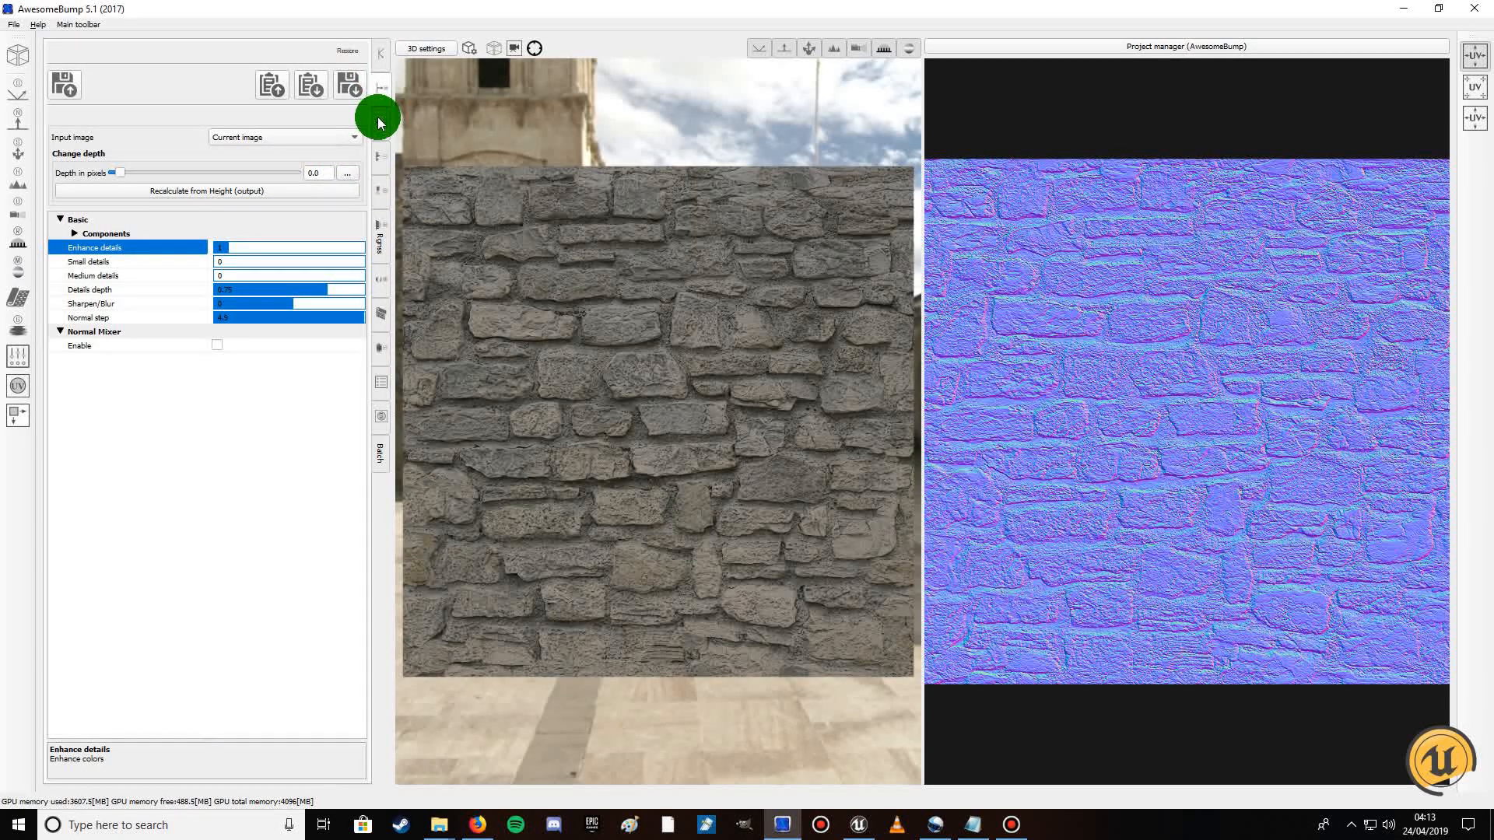
Preview saving the specular map as BrickWall1_s.png and cancel the export
{"action": "left_click", "coordinate": [350, 84]}
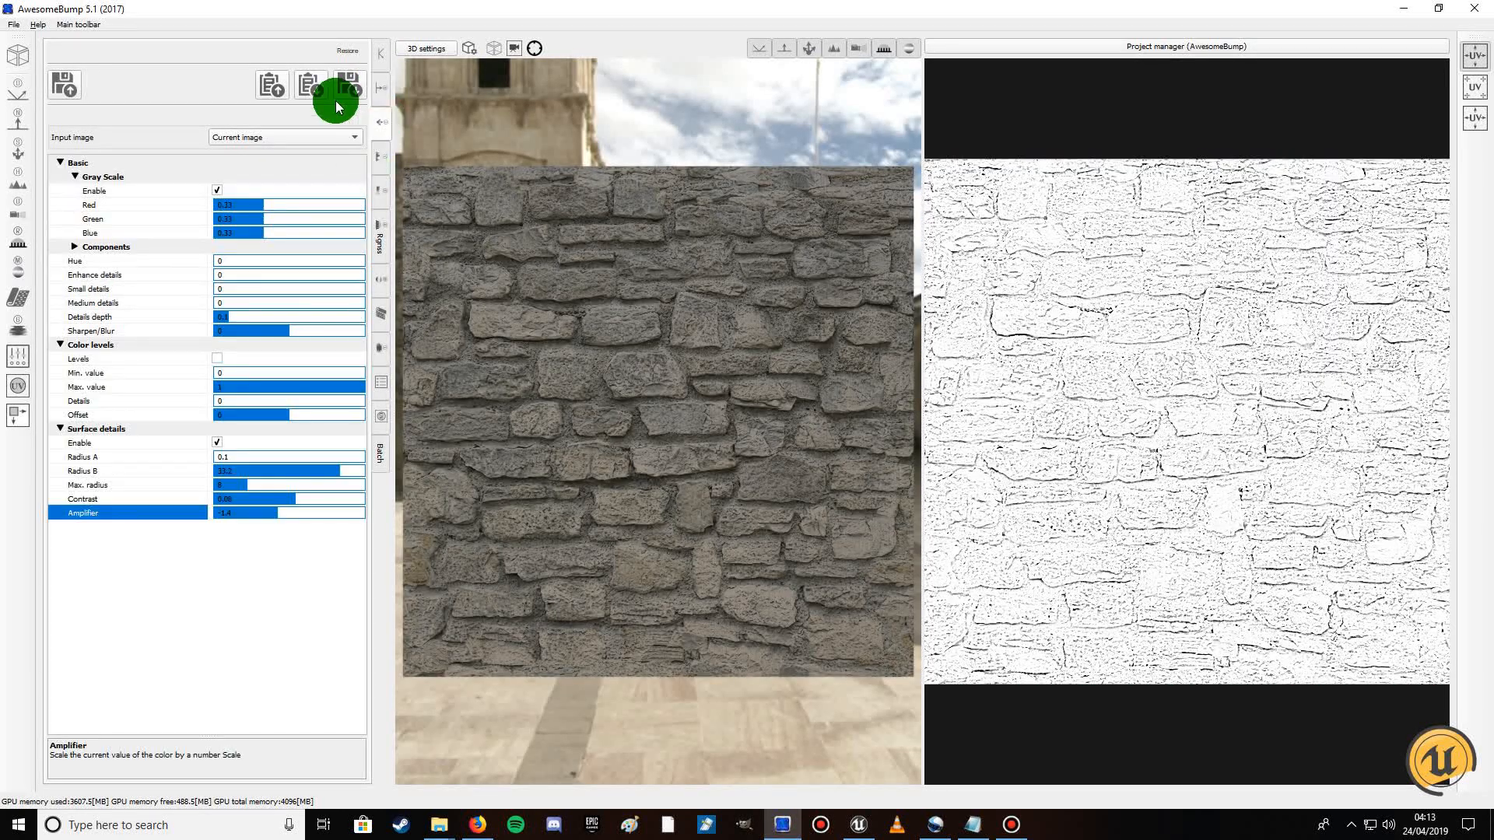
{"action": "left_click", "coordinate": [347, 84]}
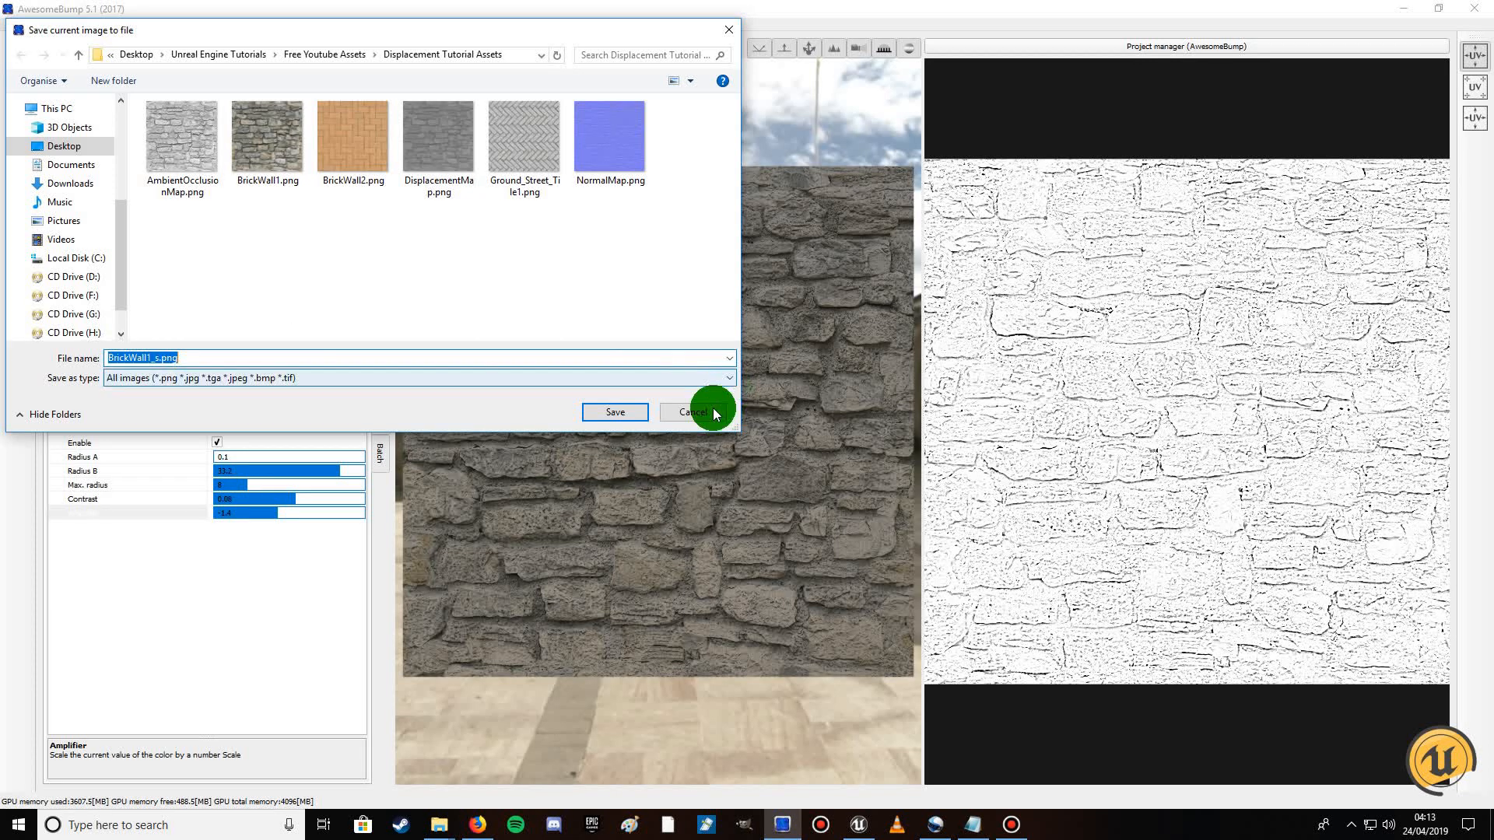
{"action": "left_click", "coordinate": [694, 412]}
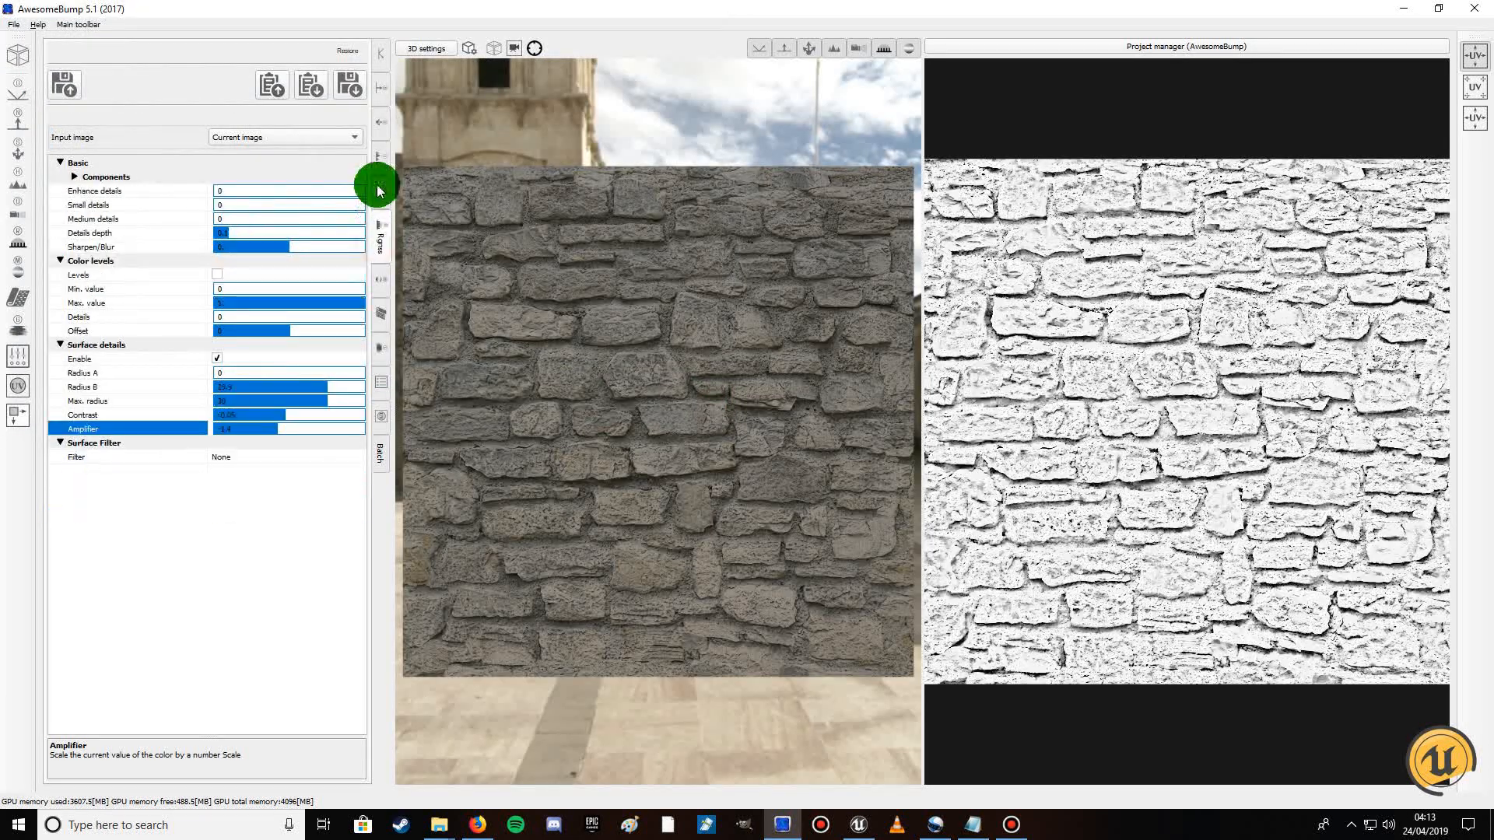